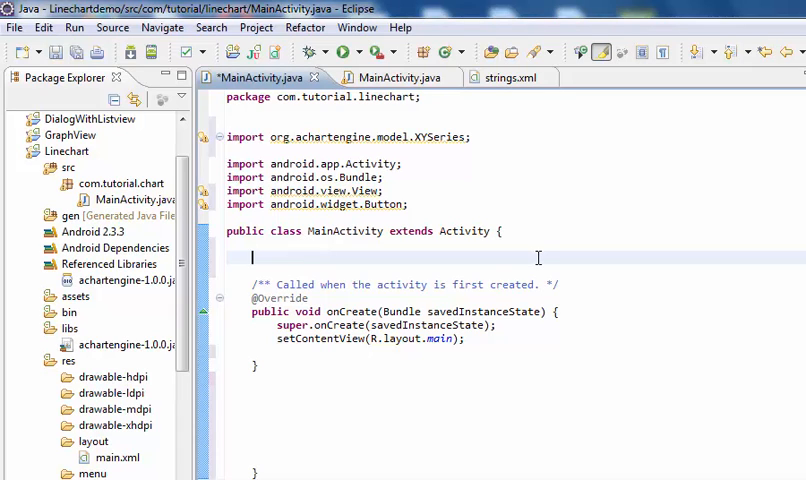
# - Declare the String[] mMonth field with the twelve abbreviations Jan through Dec
pyautogui.write('String')
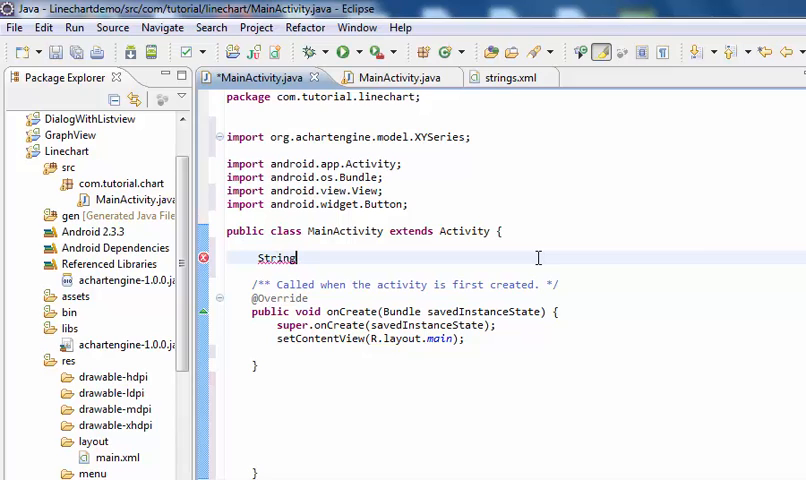
pyautogui.write('[]')
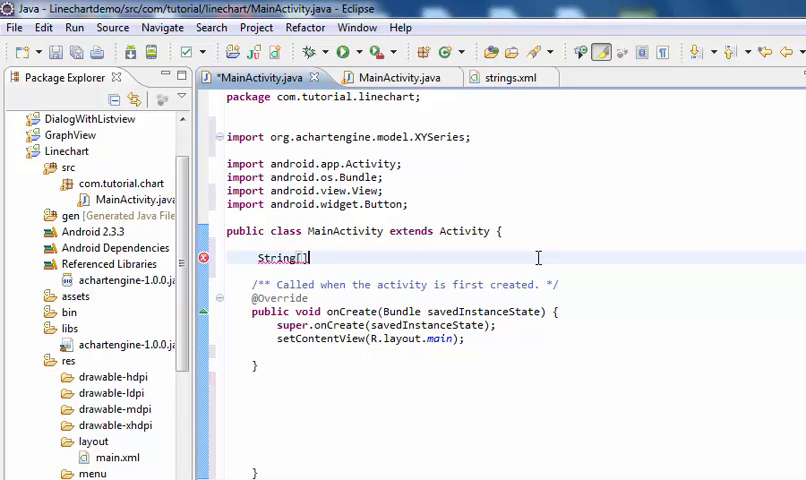
pyautogui.write('m')
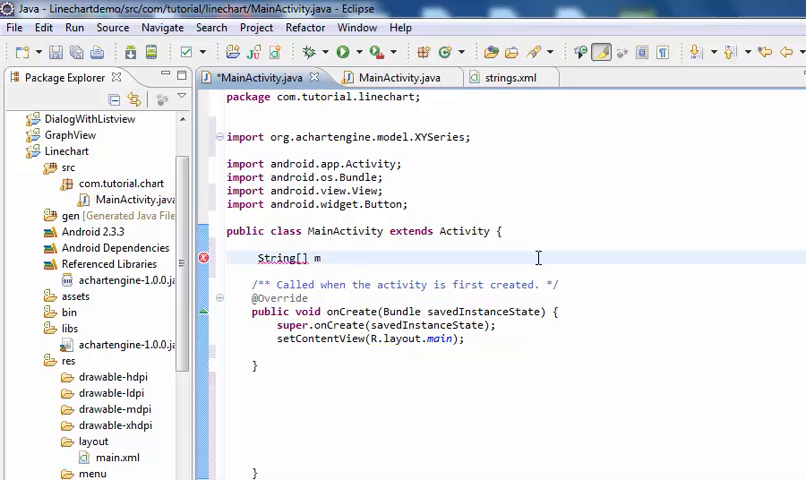
pyautogui.write('o')
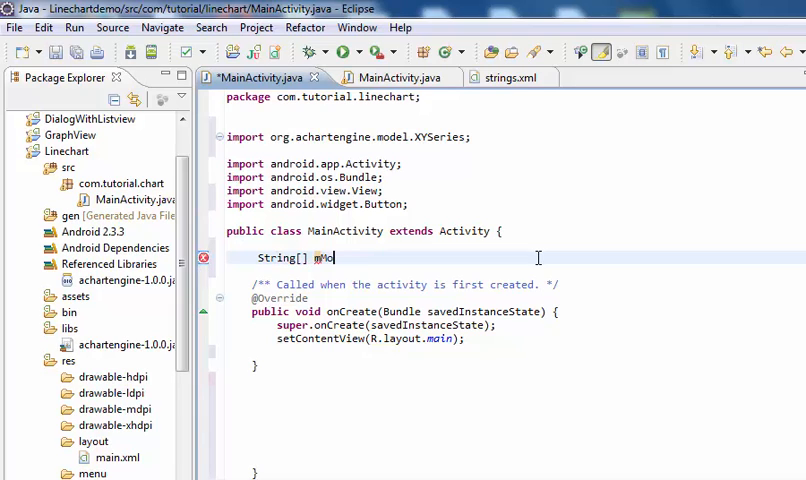
pyautogui.write('nth = {')
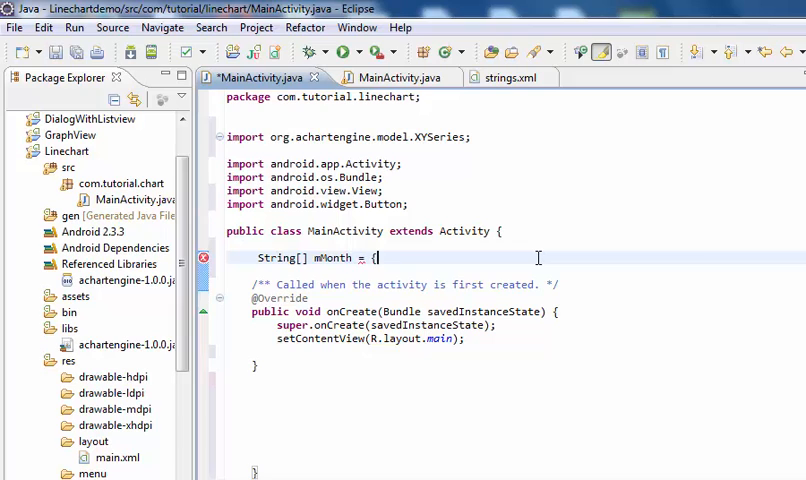
pyautogui.write('};')
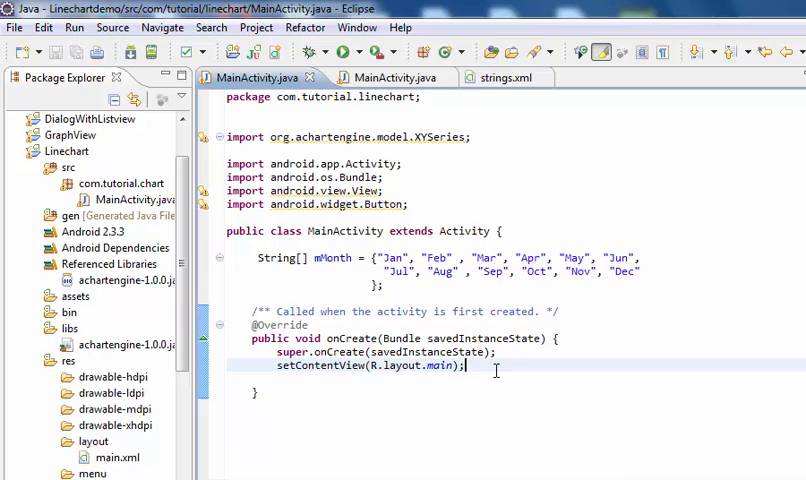
# - Declare a Button variable named btnchart on a new line inside onCreate, fixing typos
pyautogui.press('enter')
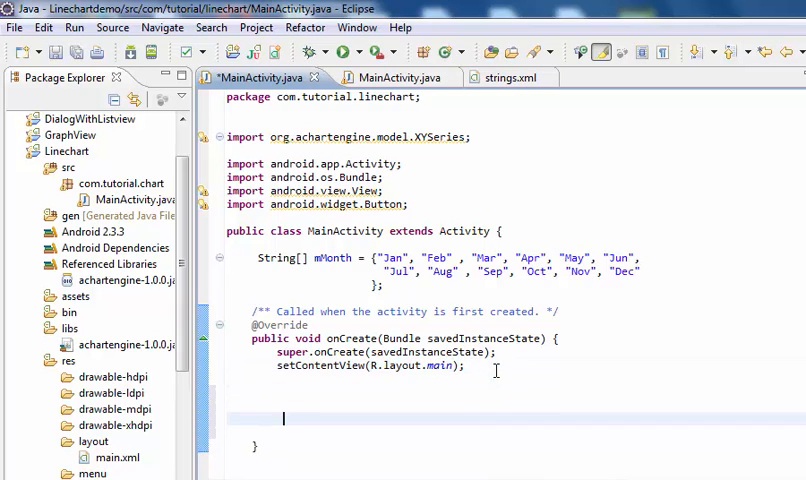
pyautogui.write('Button')
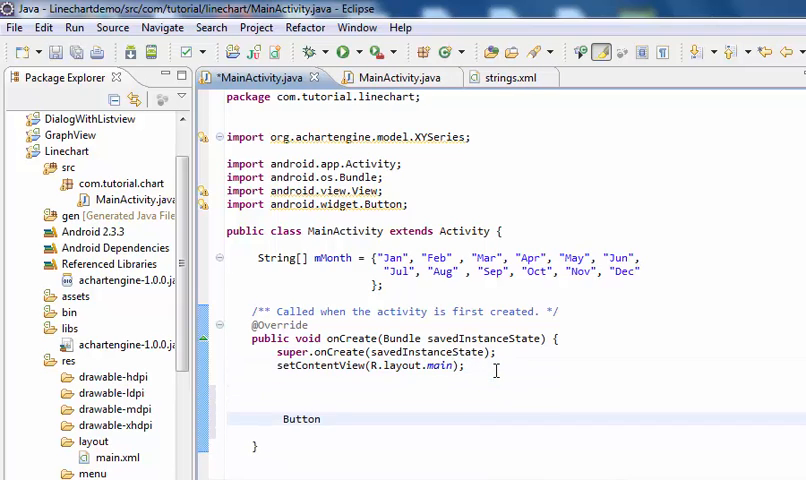
pyautogui.write('= bth')
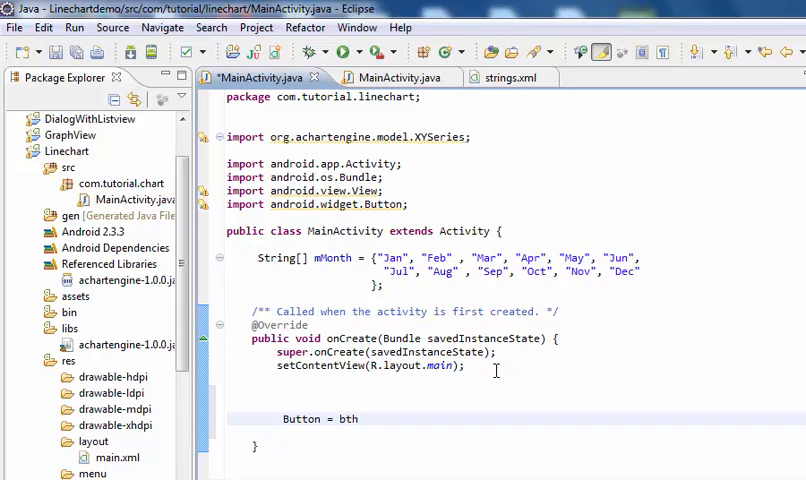
pyautogui.press('BackSpace')
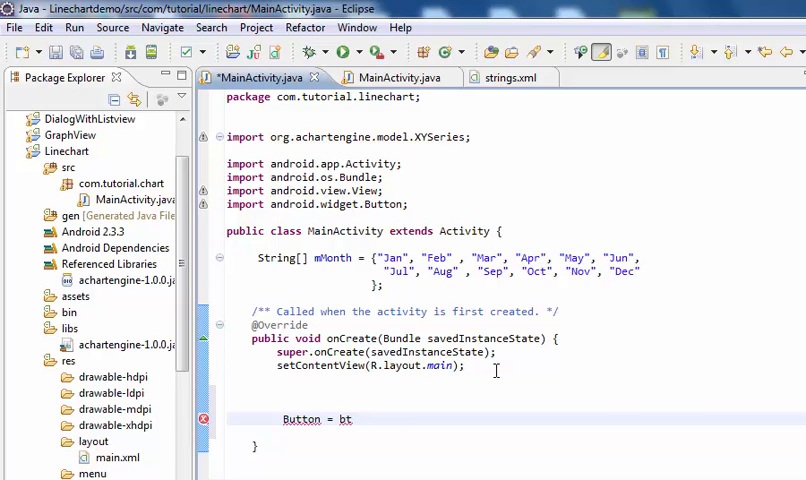
pyautogui.write('nchart')
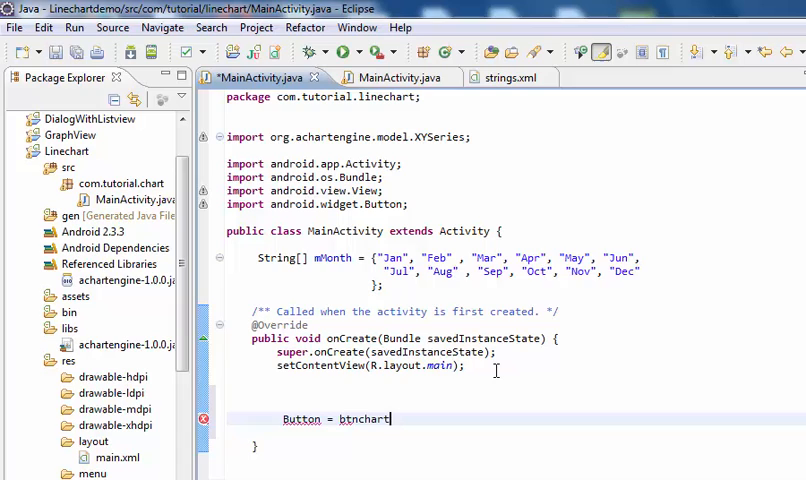
pyautogui.press('BackSpace')
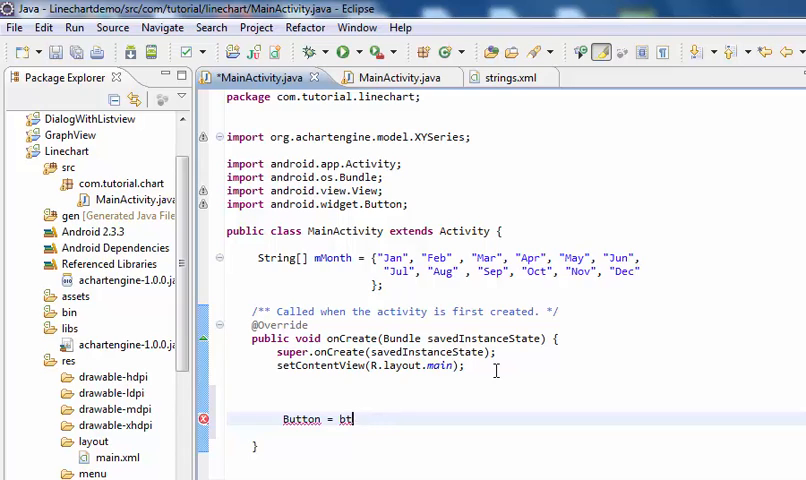
pyautogui.press('BackSpace')
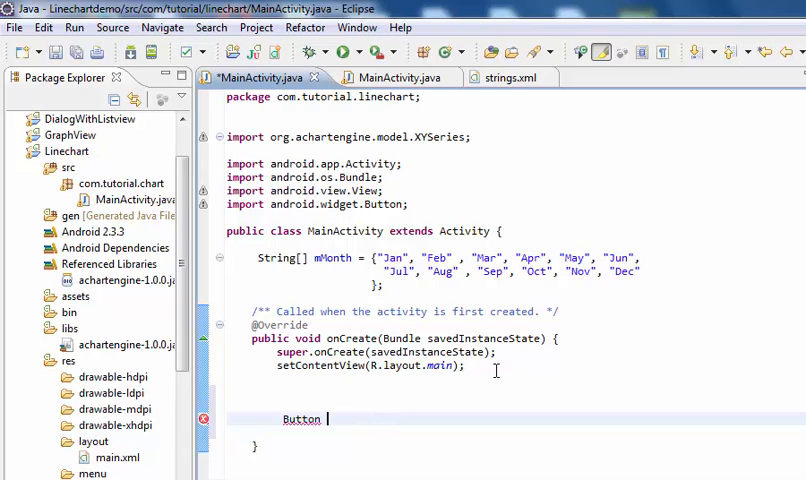
pyautogui.write('b')
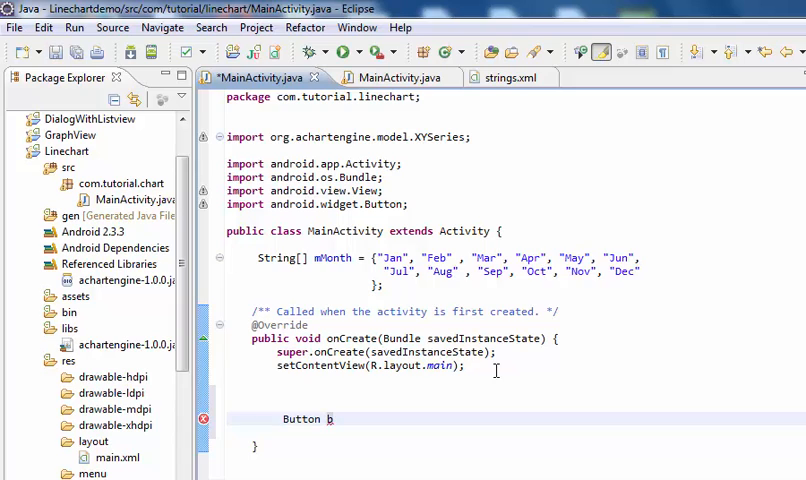
pyautogui.write('tnchart = (')
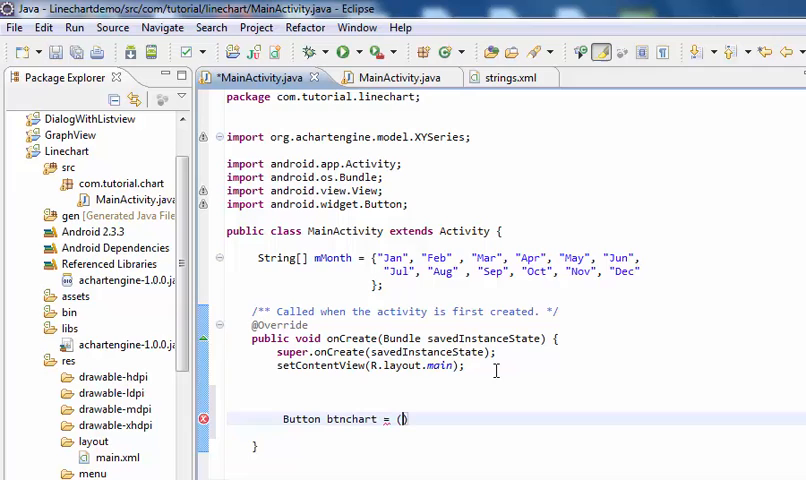
# - Assign btnchart from (Button)findViewById(R.id.btn) and move to the next empty line
pyautogui.write('Button')
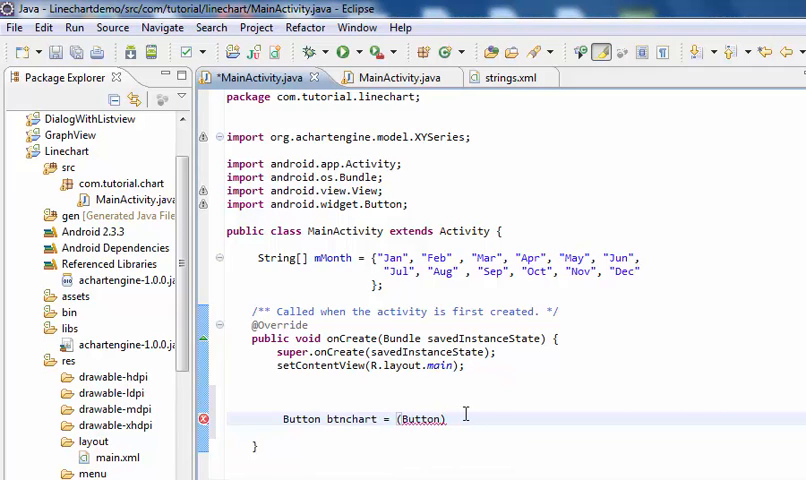
pyautogui.write('fe')
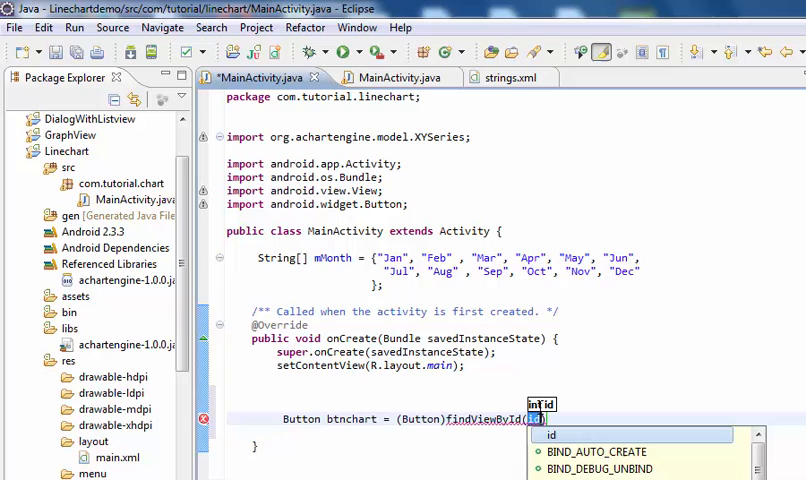
pyautogui.write('R.id.btn')
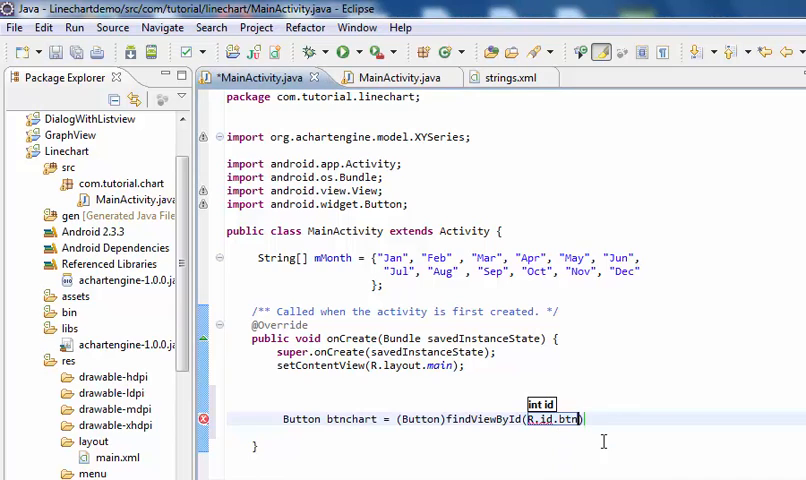
pyautogui.write(');')
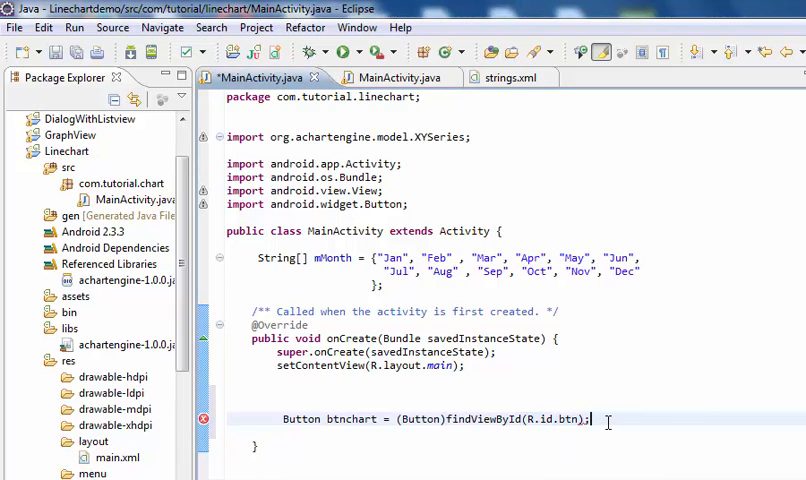
pyautogui.scroll(-3)
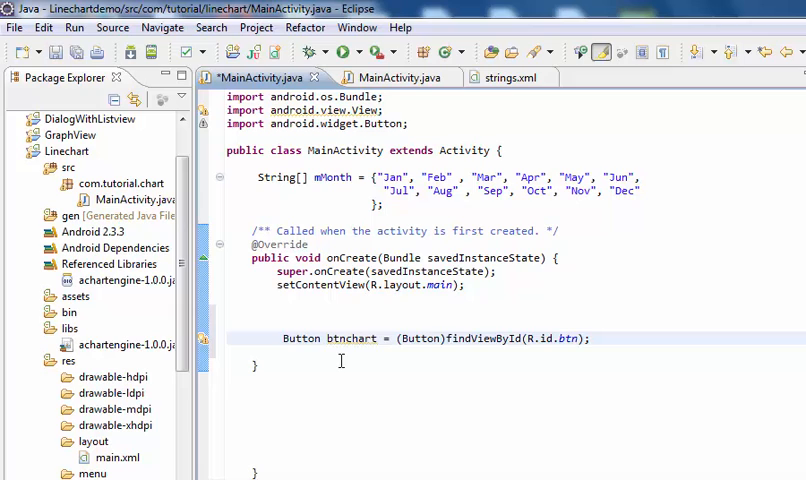
pyautogui.click(320, 352)
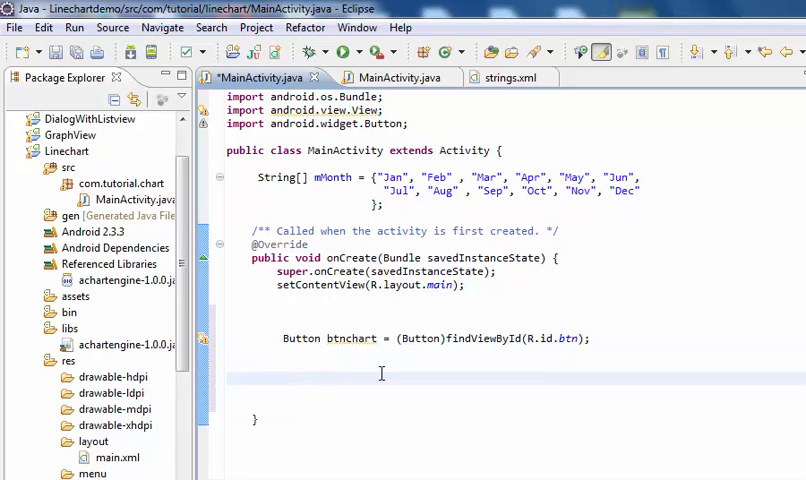
# - Call btnchart.setOnClickListener with a new View.OnClickListener and its empty onClick stub
pyautogui.write('bth')
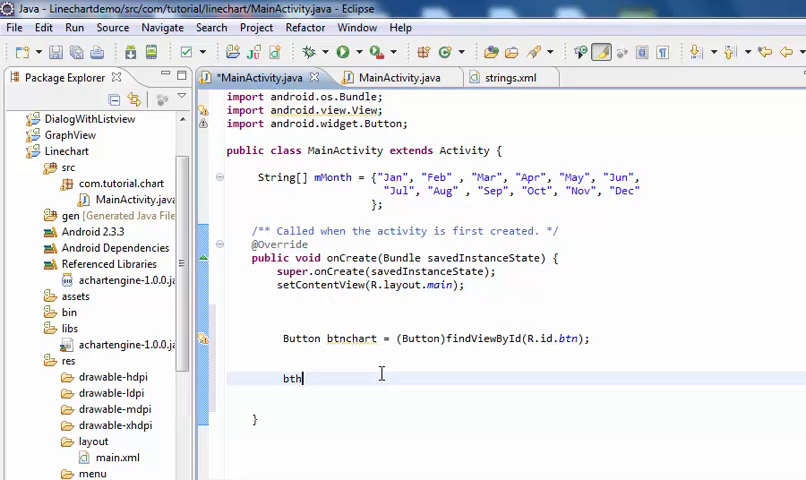
pyautogui.write('chart')
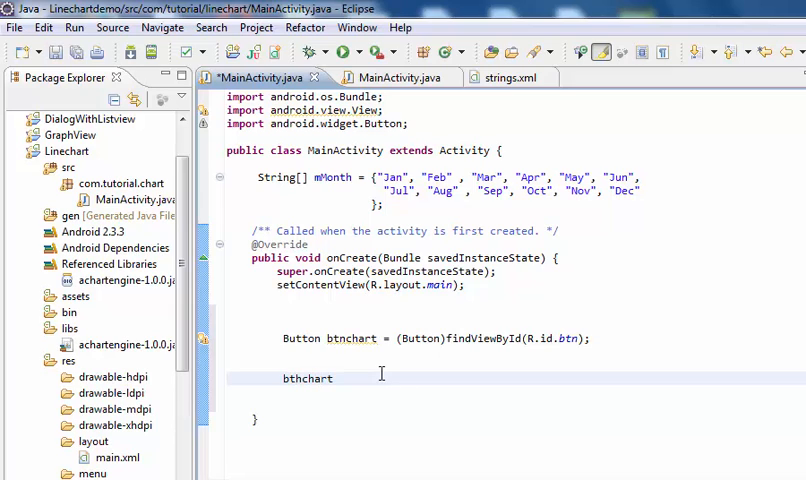
pyautogui.write('.set')
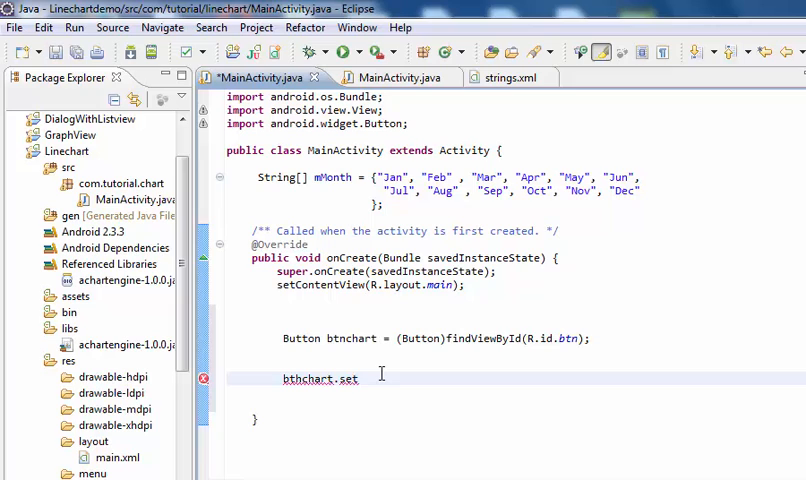
pyautogui.write('OnClickListener(new')
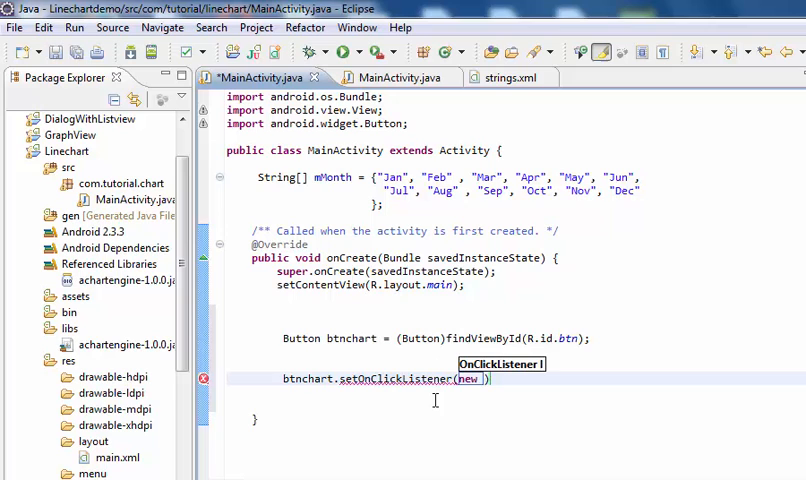
pyautogui.write('View.OnClickListener(')
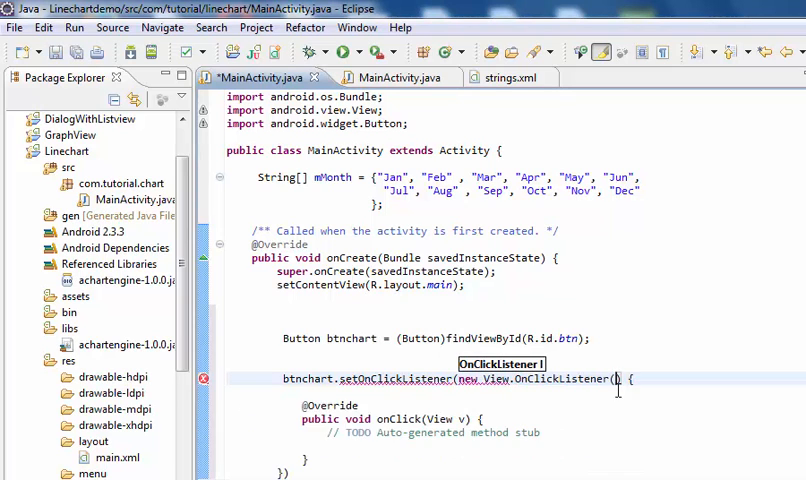
pyautogui.scroll(-3)
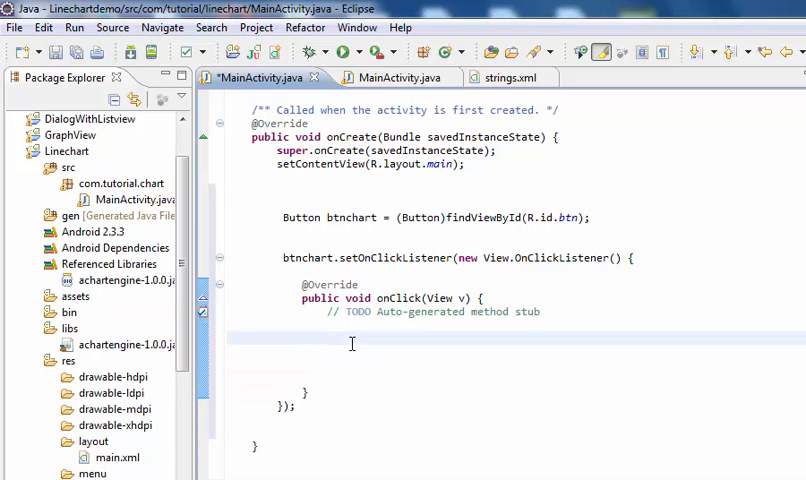
# - Call OpenChart(); inside the onClick body
pyautogui.click(328, 352)
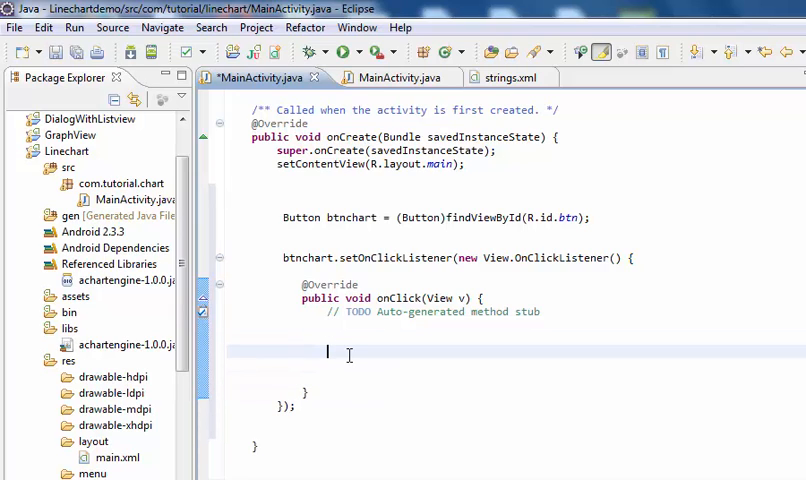
pyautogui.write('Ope')
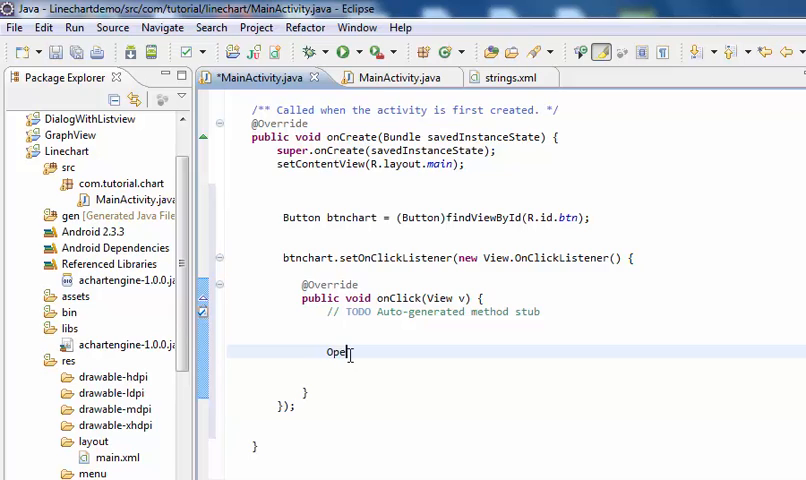
pyautogui.write('nChart')
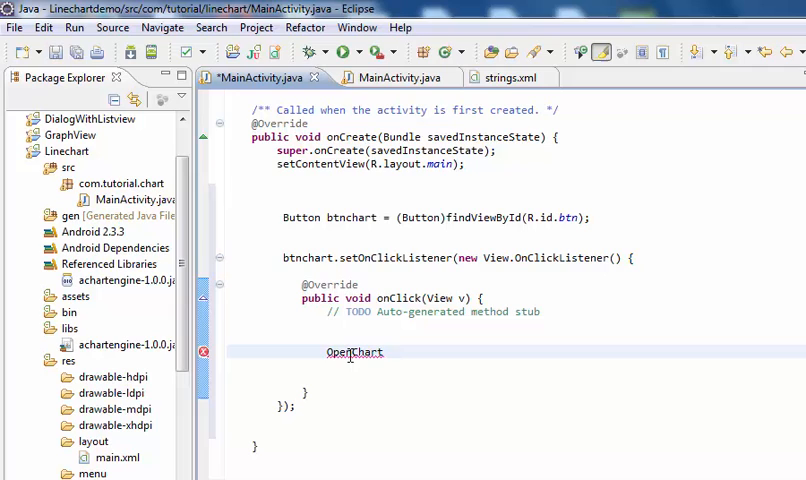
pyautogui.write('();')
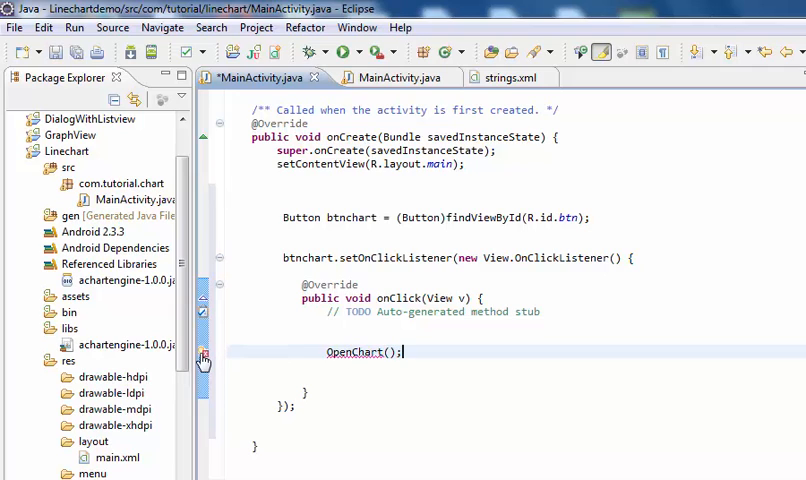
# - Quick-fix the undefined call to create the OpenChart() method in MainActivity
pyautogui.click(204, 356)
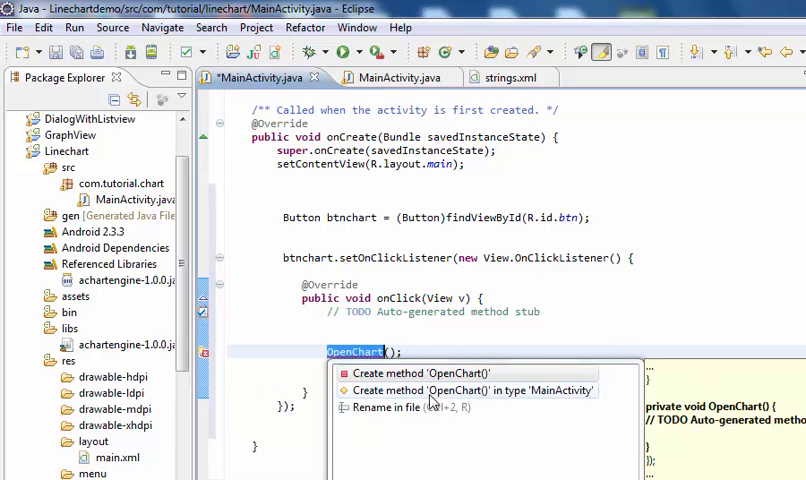
pyautogui.click(420, 372)
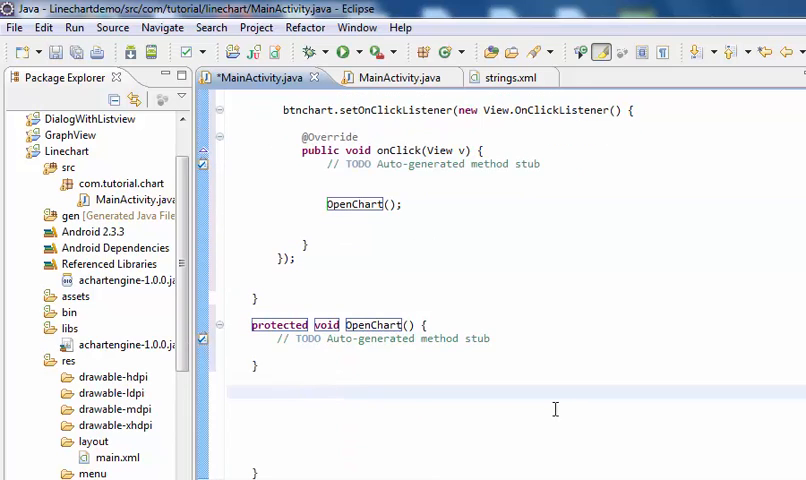
# - Declare int[] x = {1,2,3,4,5,6,7,8} inside OpenChart()
pyautogui.click(278, 364)
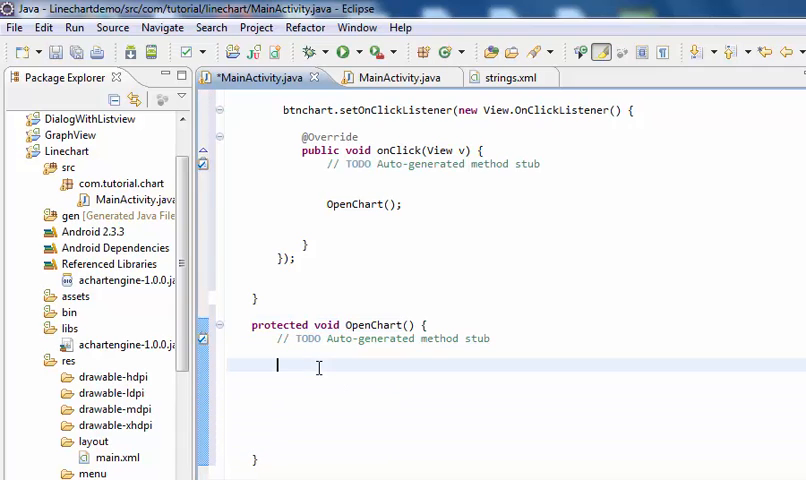
pyautogui.write('ith')
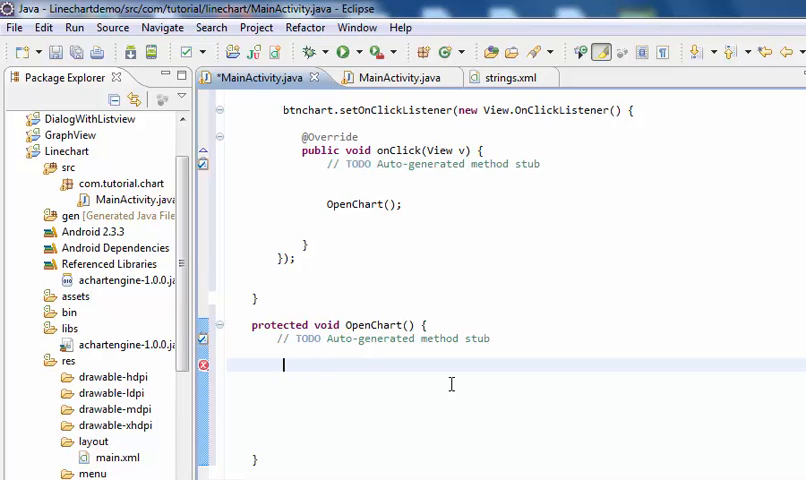
pyautogui.write('int')
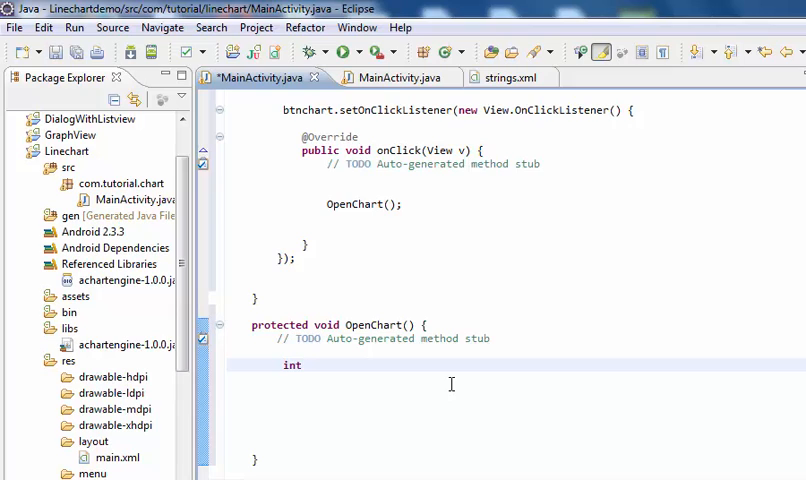
pyautogui.write('[] x =')
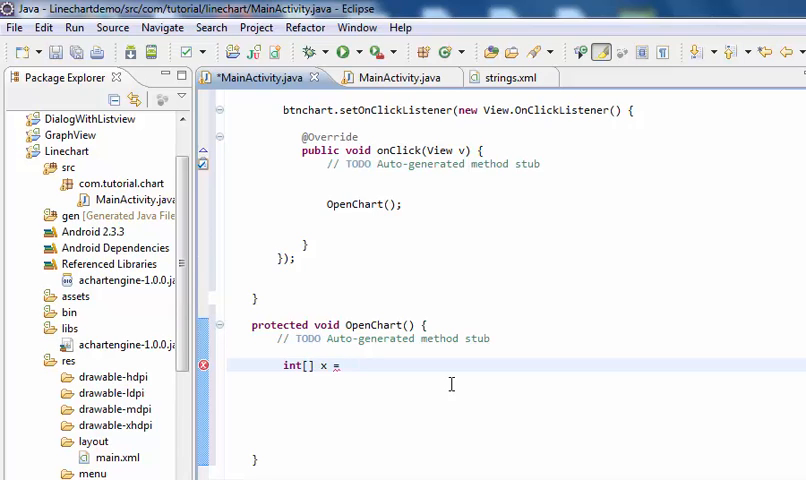
pyautogui.write('{}')
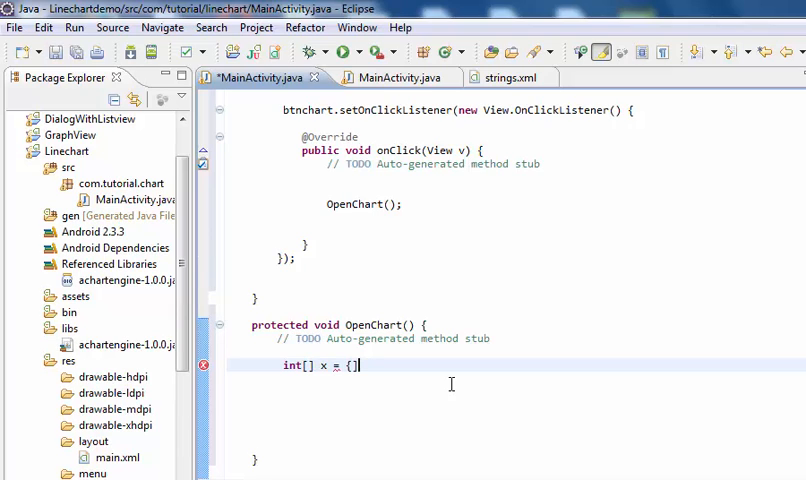
pyautogui.write(';')
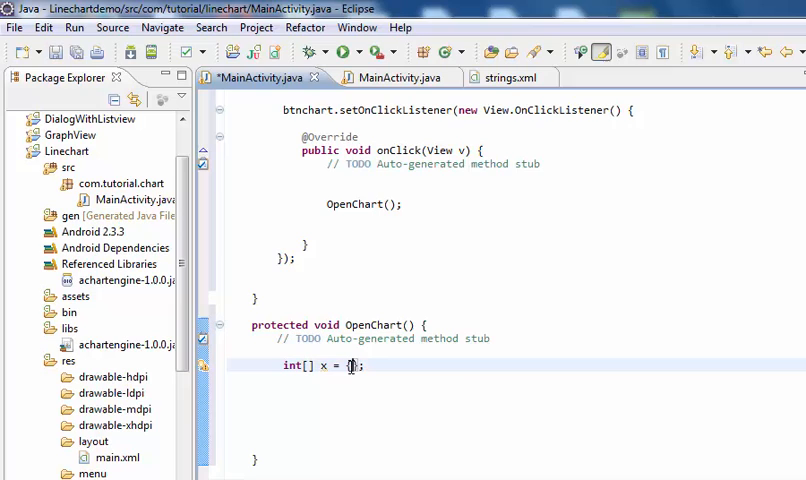
pyautogui.moveTo(466, 372)
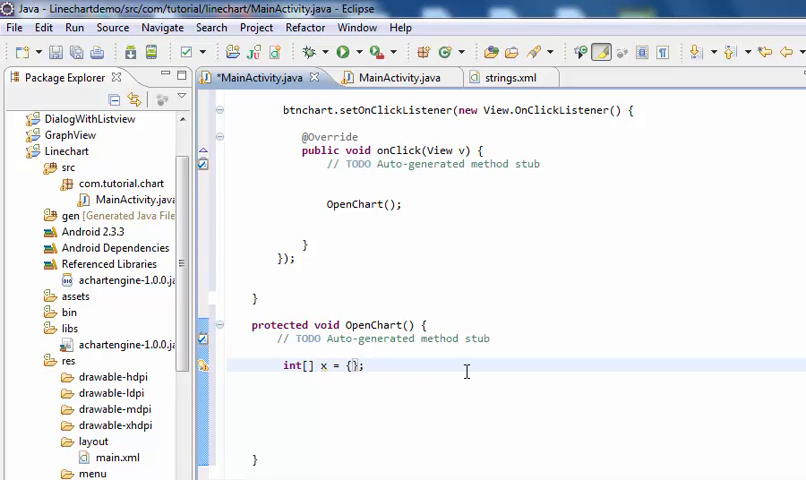
pyautogui.write('1,2,3,4,5,6,7,8')
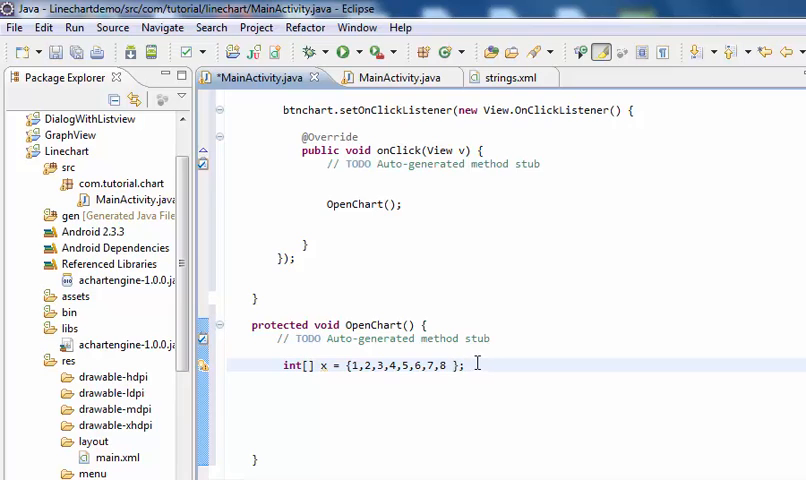
# - Declare int[] Bus = {2500,3500,2900,2700,3800,3500,3900,3200}
pyautogui.write('i')
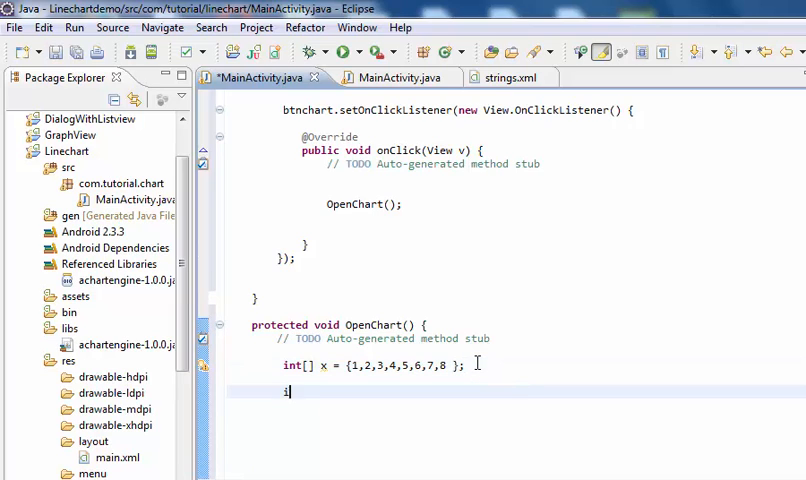
pyautogui.write('nt[] Bu')
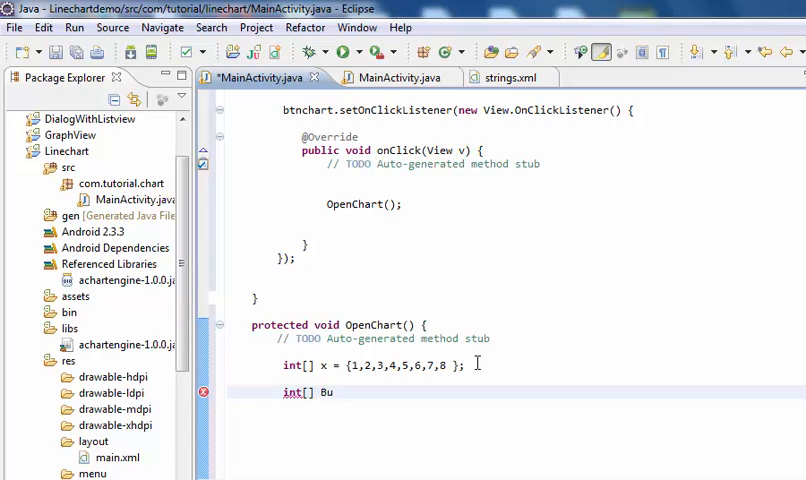
pyautogui.write('s =')
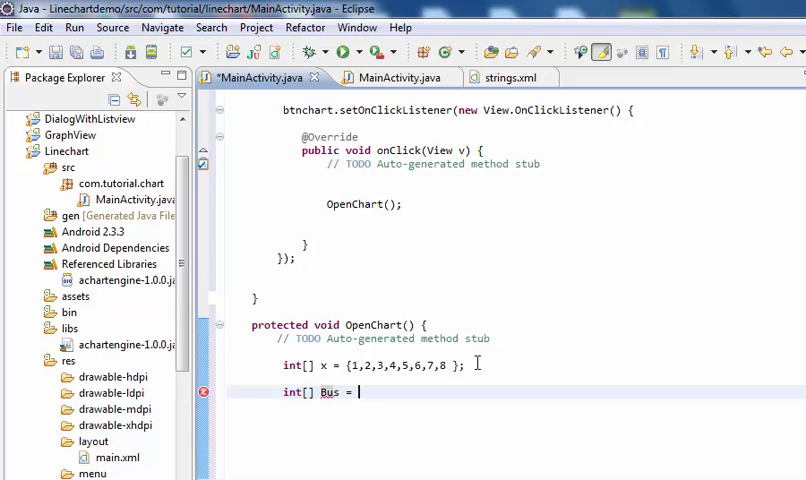
pyautogui.write('{')
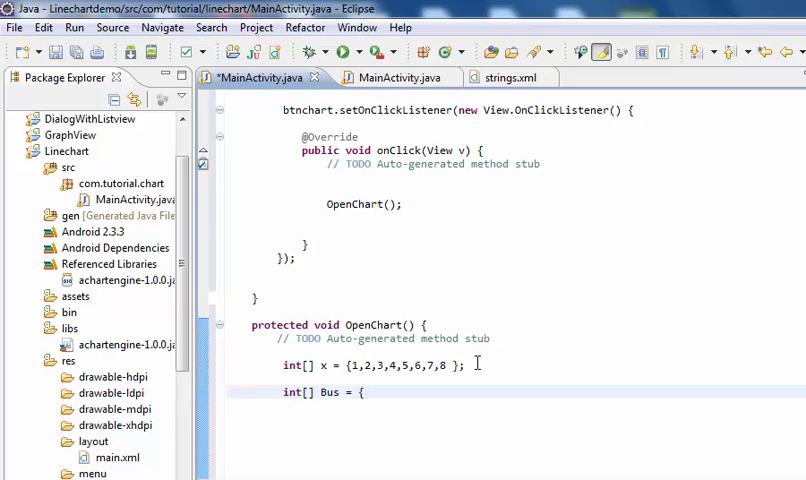
pyautogui.write('}')
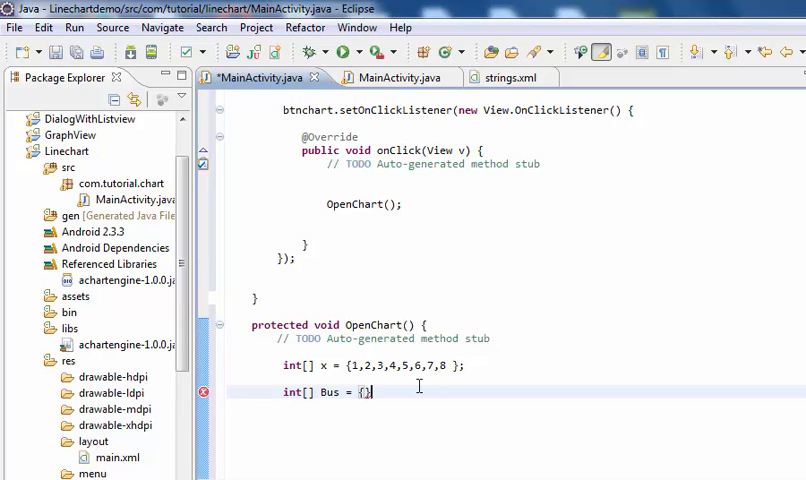
pyautogui.write(';')
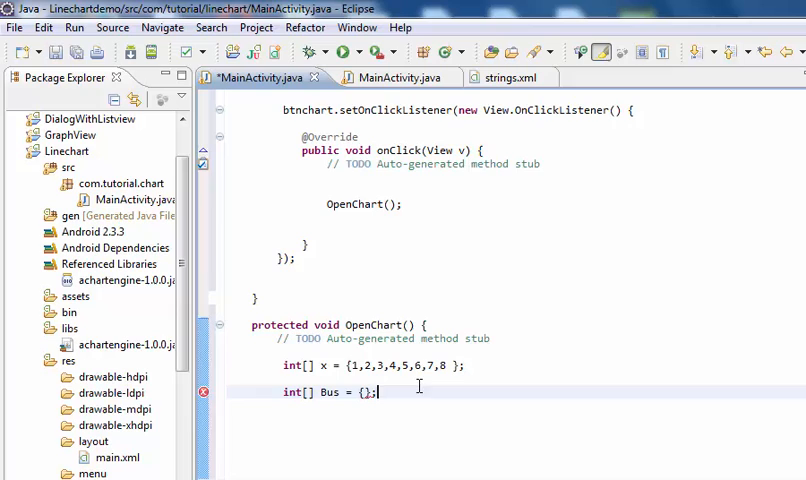
pyautogui.write('2500,3500,2900,2700,3800,3500,3900,3200')
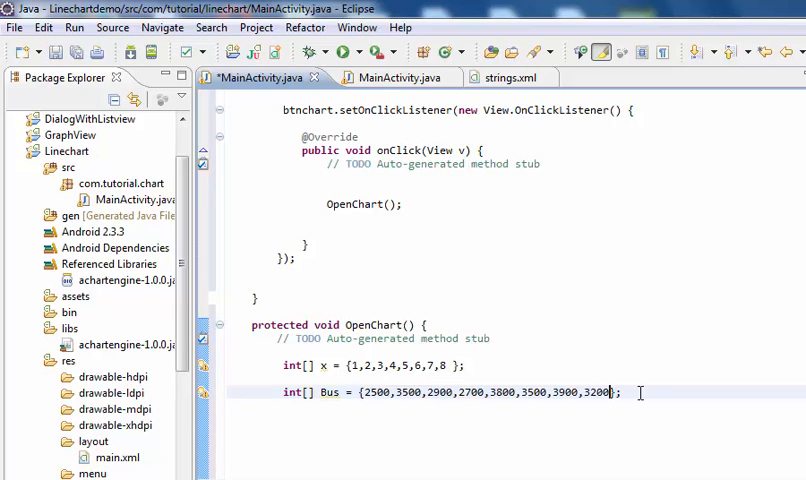
pyautogui.moveTo(638, 392)
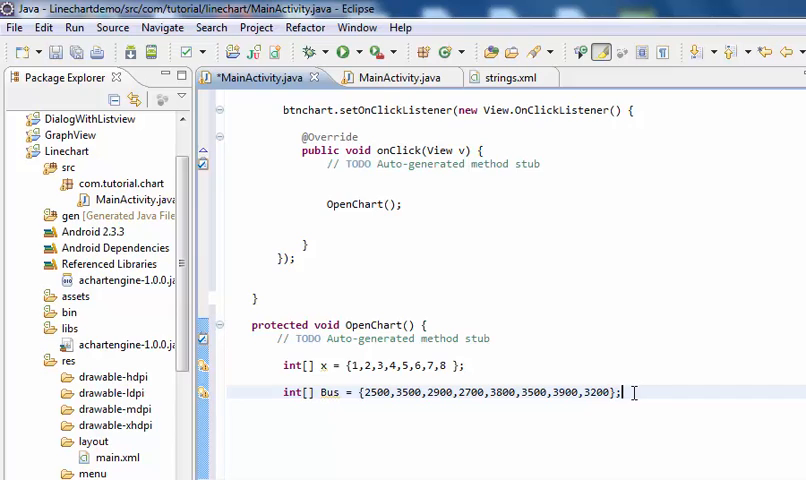
# - Declare int[] Taxi = {2200,2900,2800,3100,2500,3300,3400,3100}
pyautogui.press('Return')
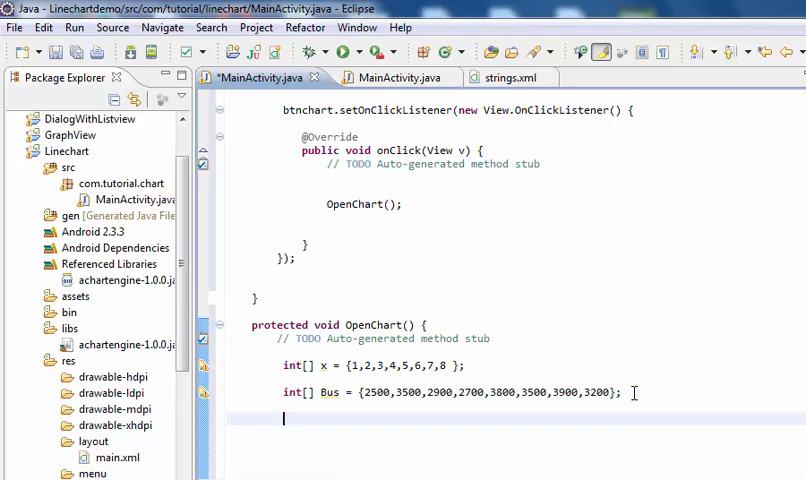
pyautogui.write('int')
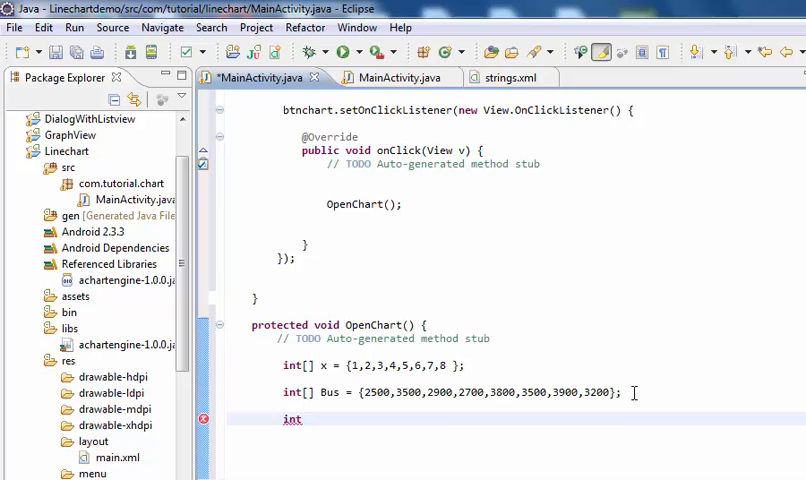
pyautogui.write('[]')
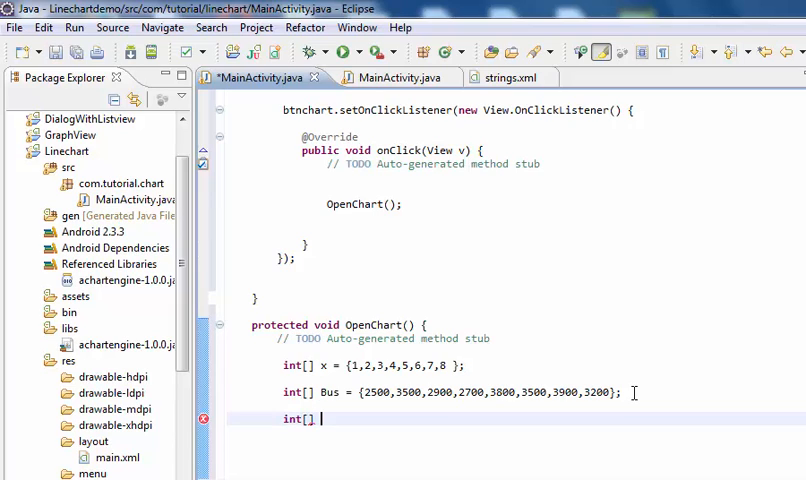
pyautogui.write('Ta')
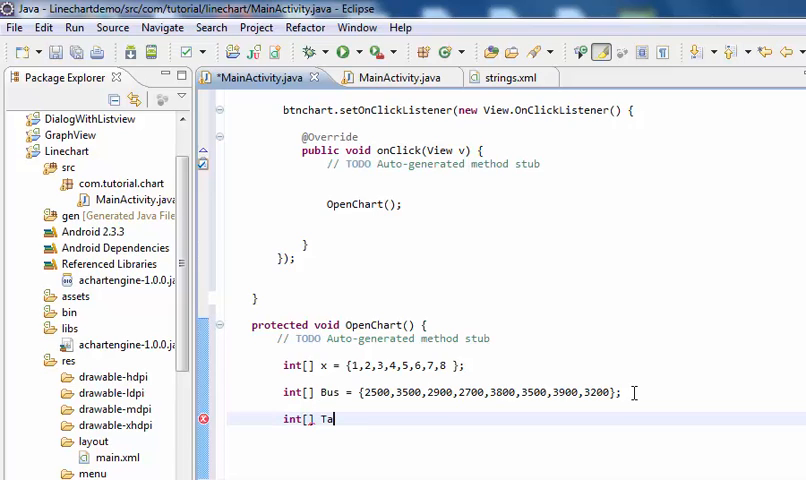
pyautogui.write('xi')
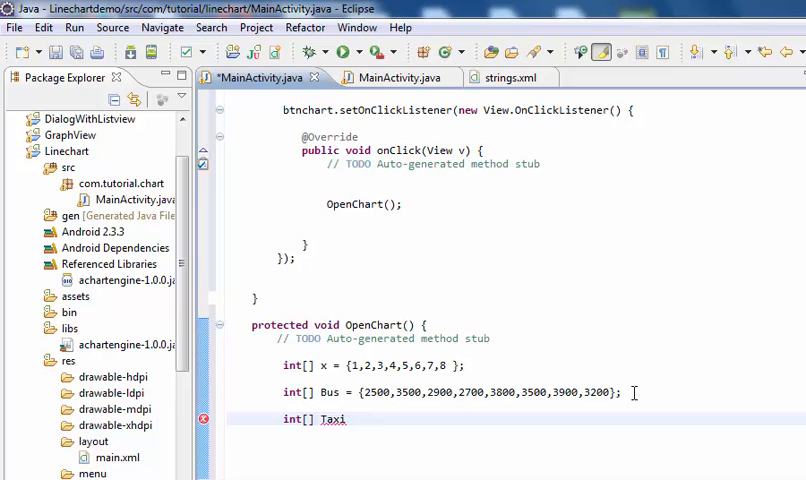
pyautogui.write('={}')
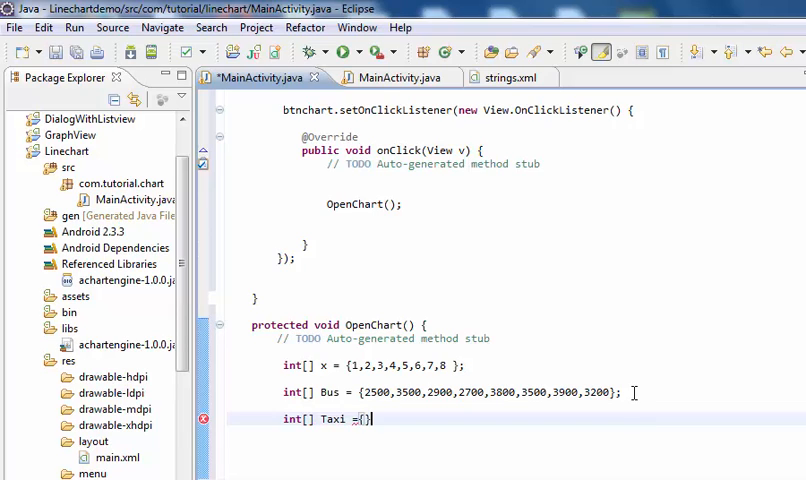
pyautogui.write(';')
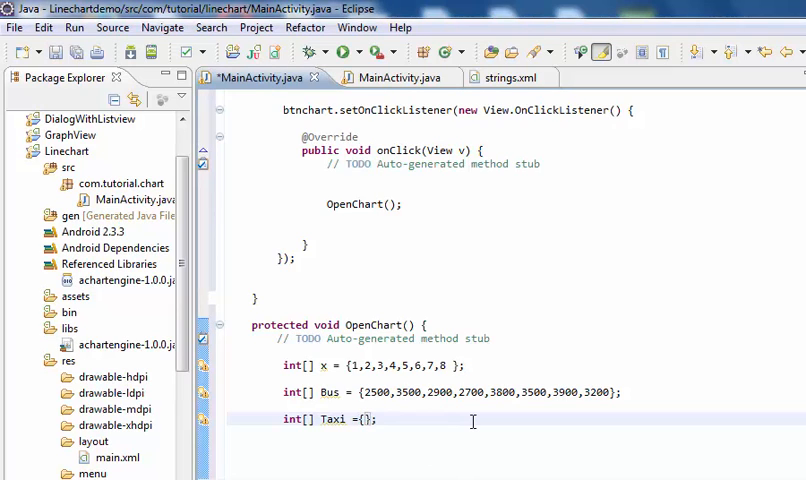
pyautogui.write('2200, 2900, 2800, 3100, 2500, 3300, 3400, 3100')
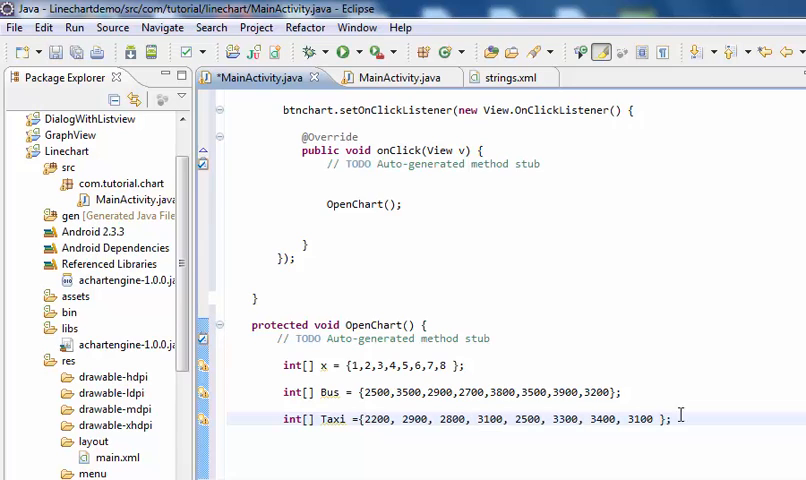
pyautogui.scroll(-3)
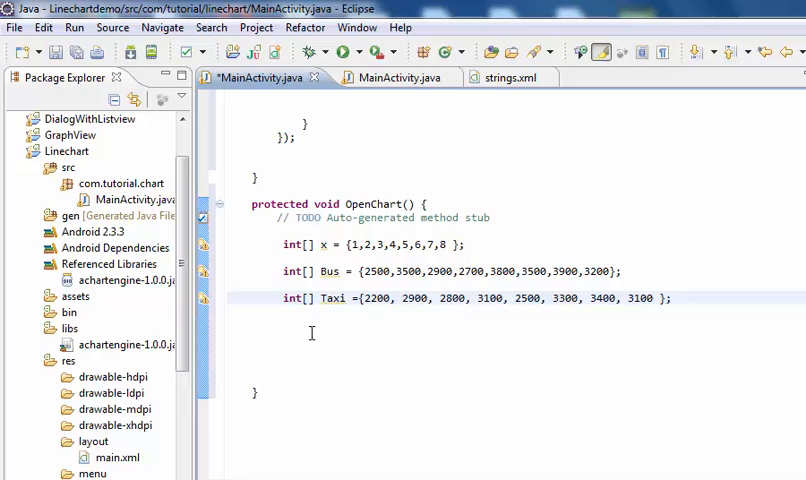
# - Write XYSeries series = new XYSeries("Number of Bus"); below the Taxi array
pyautogui.click(372, 336)
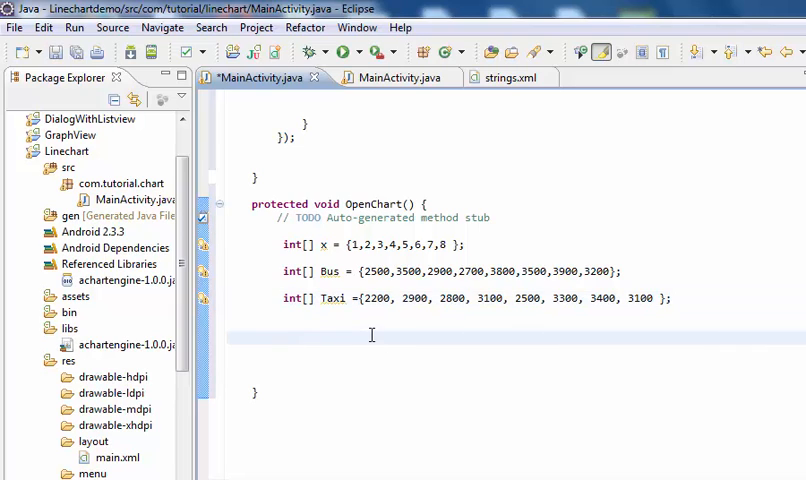
pyautogui.moveTo(488, 378)
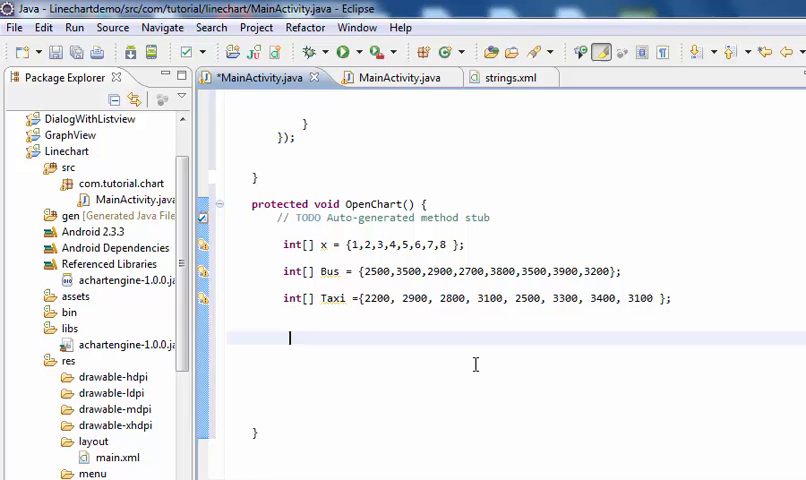
pyautogui.write('x')
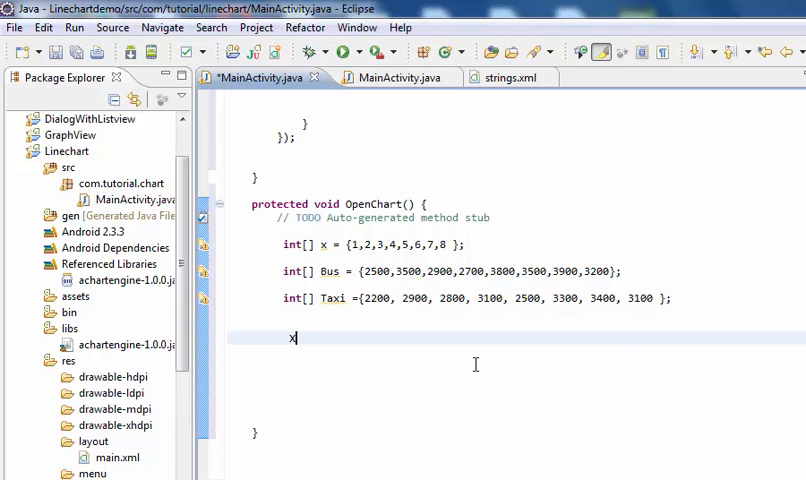
pyautogui.write('y')
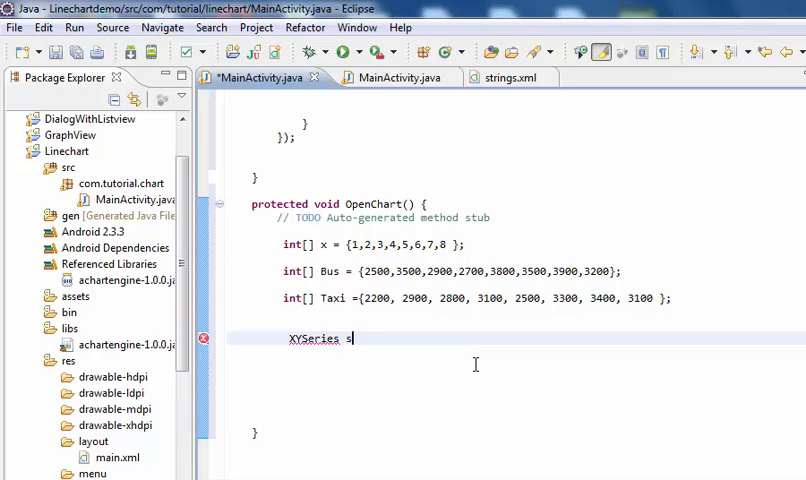
pyautogui.write('eries')
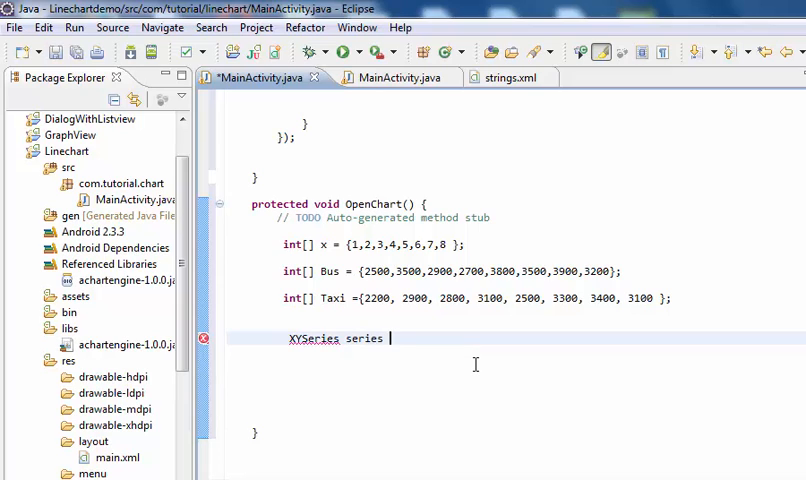
pyautogui.write('= new')
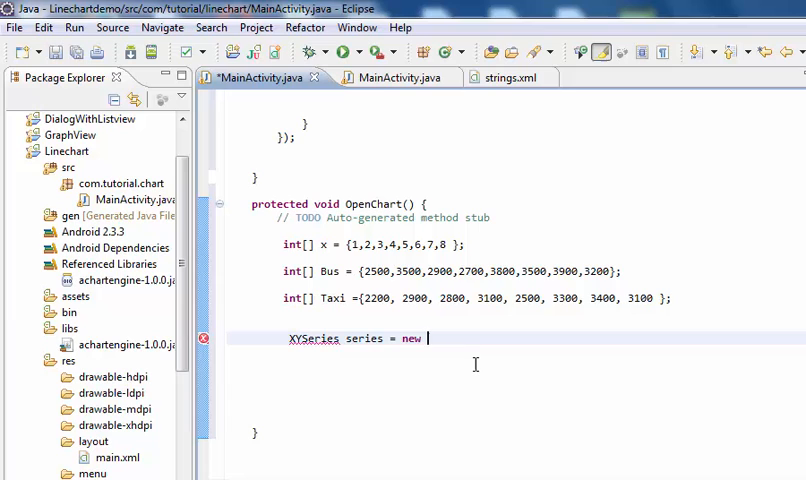
pyautogui.write('XYSeries("Number of')
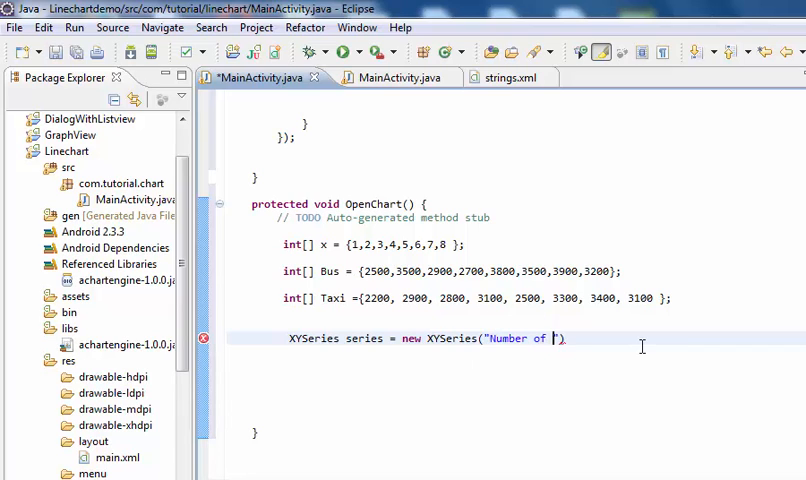
pyautogui.write('Bus')
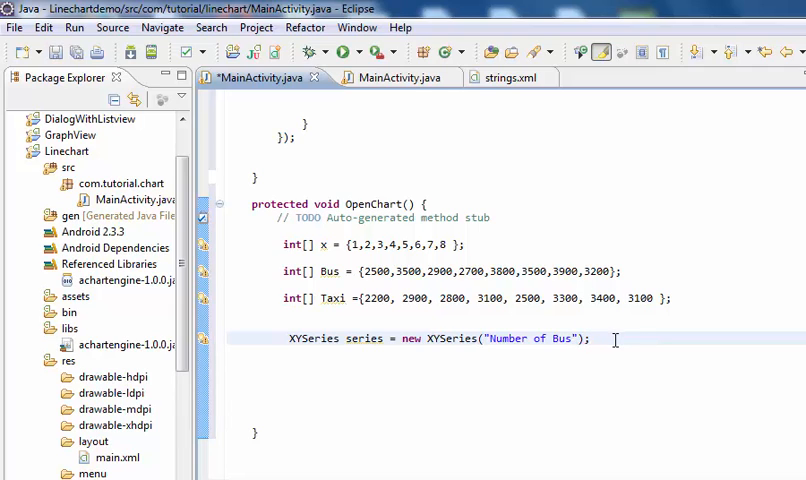
# - Duplicate the series line as series1 with the title "Number of Taxi"
pyautogui.tripleClick(440, 338)
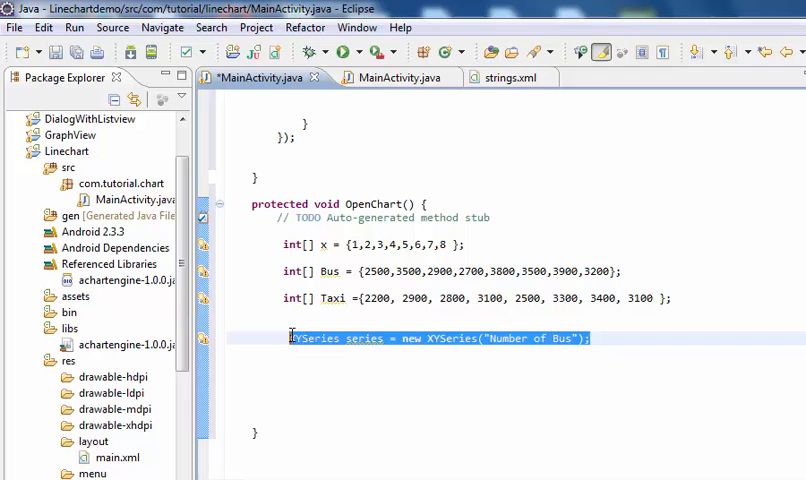
pyautogui.rightClick(440, 338)
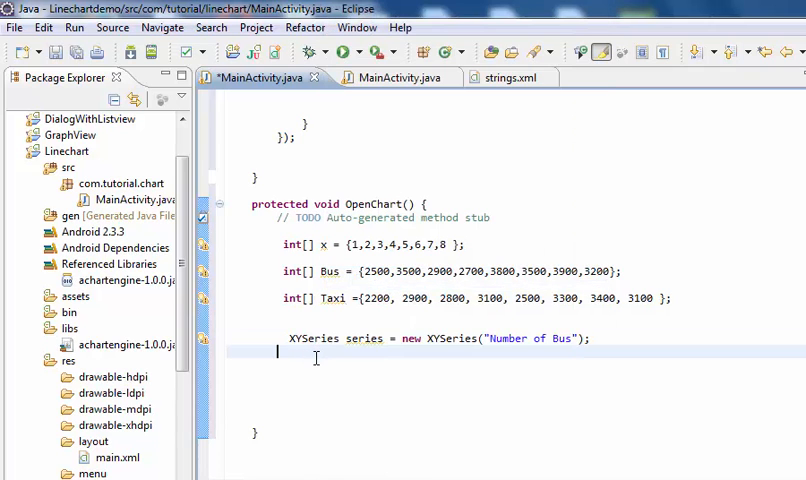
pyautogui.write('XYSeries series = new XYSeries("Number of Bus");')
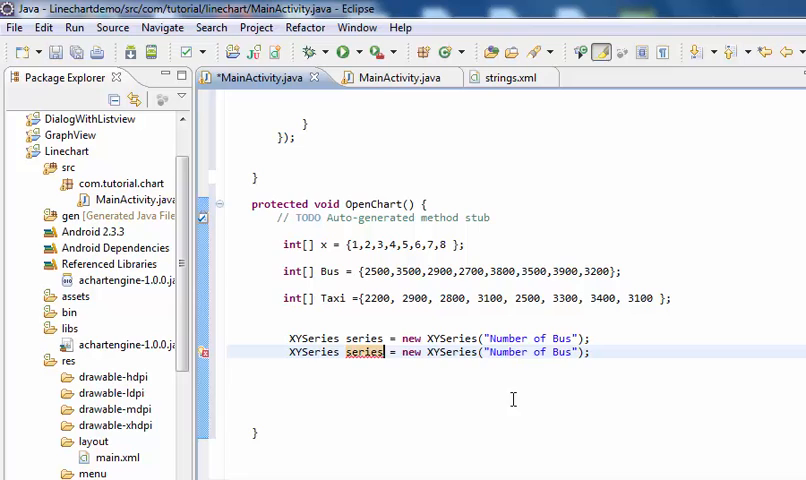
pyautogui.write('1')
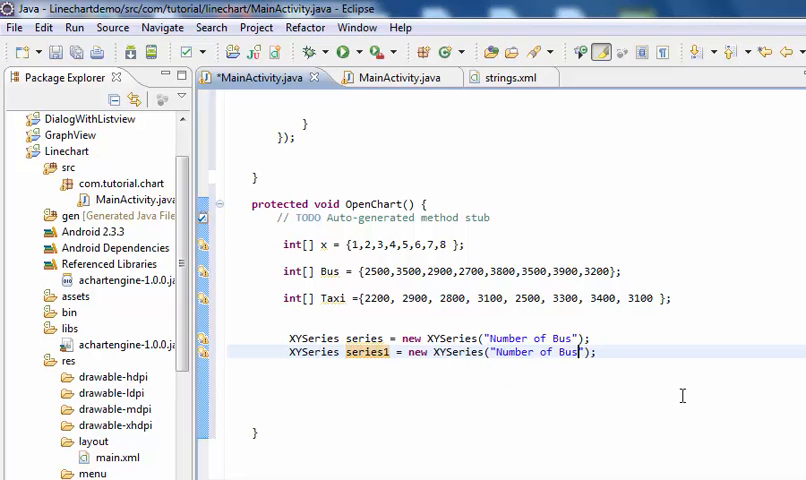
pyautogui.press('BackSpace')
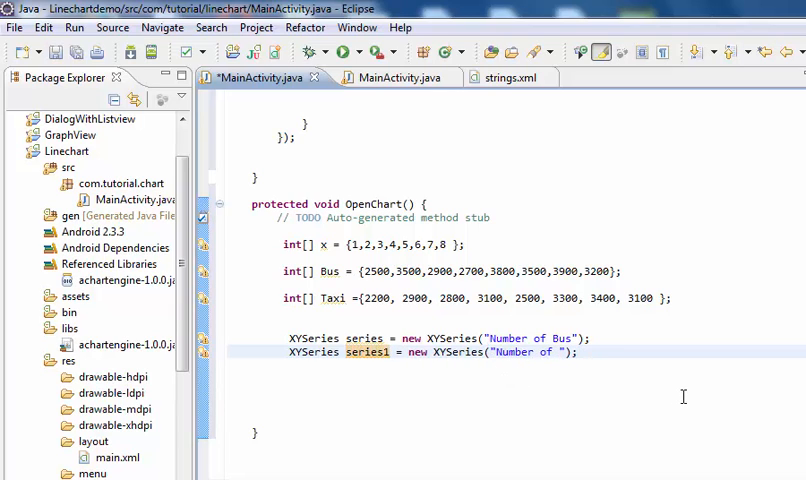
pyautogui.write('Taxi')
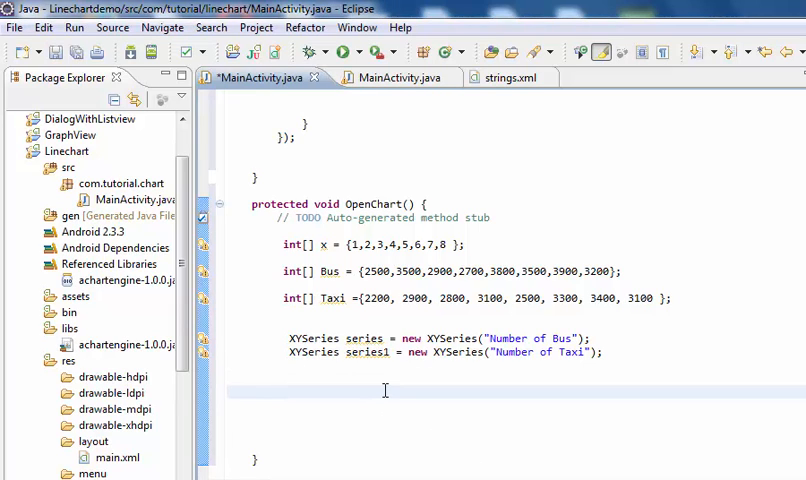
# - Write the loop header for(int i=0; i<x.length; i++){ below the series
pyautogui.write('for')
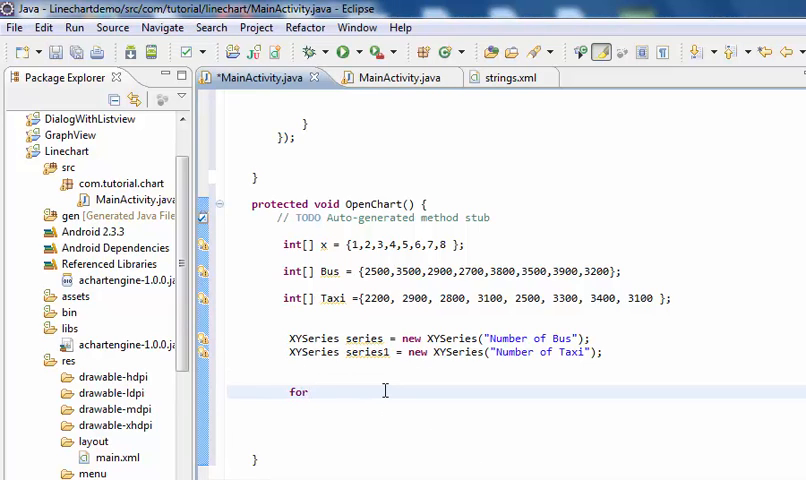
pyautogui.write('()')
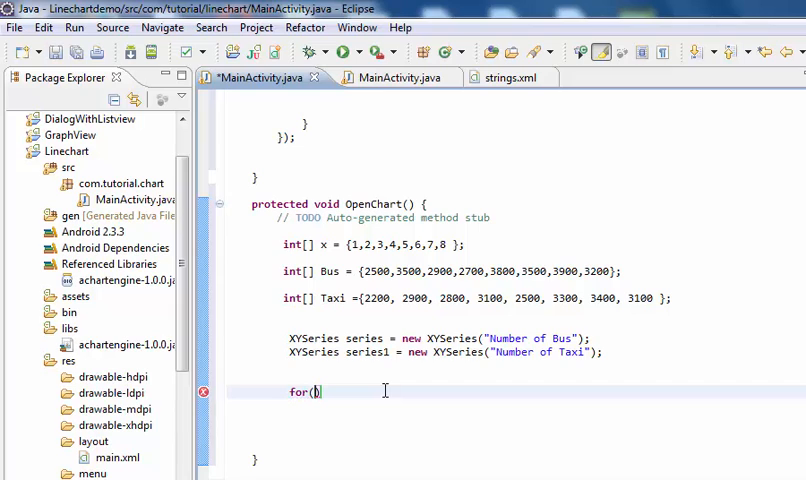
pyautogui.write('int i=')
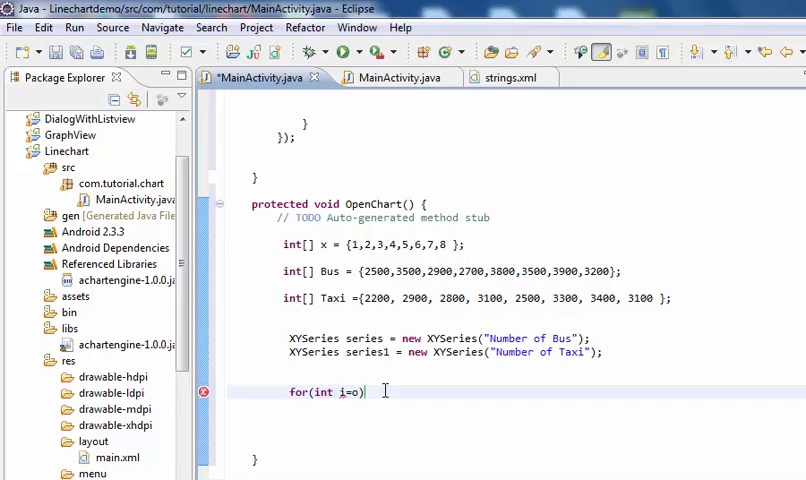
pyautogui.write('0')
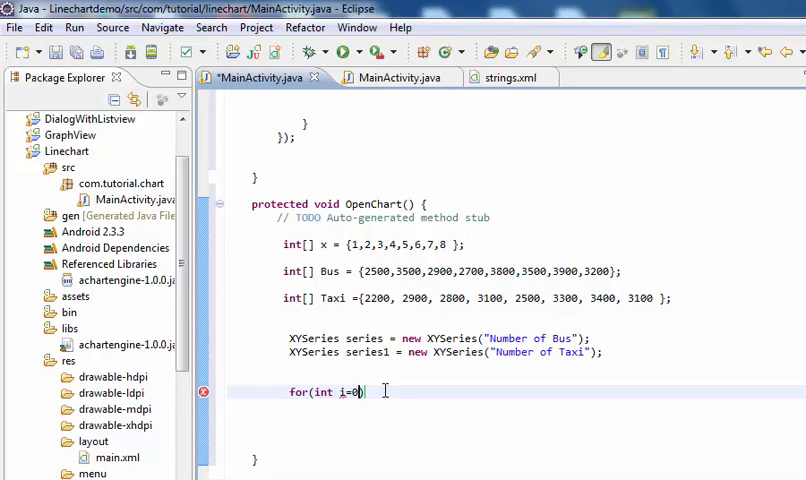
pyautogui.write('; i)')
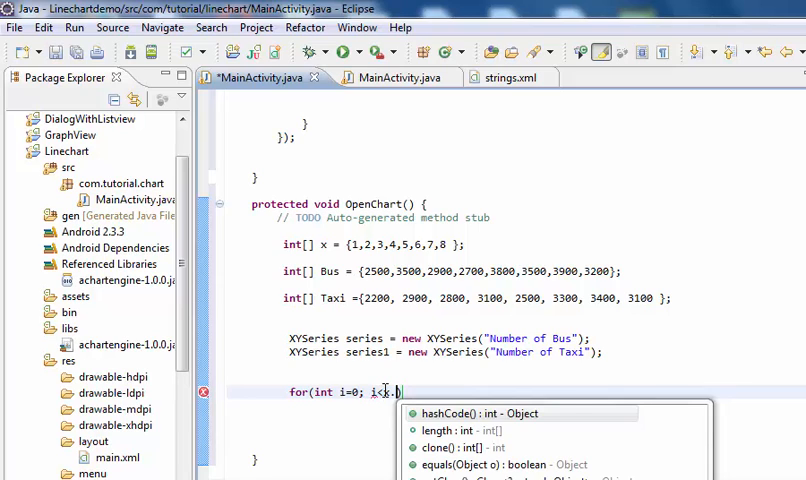
pyautogui.write('length')
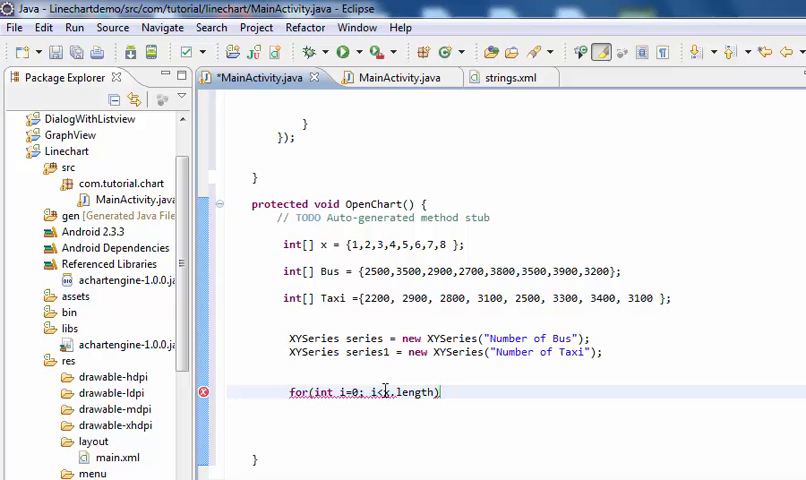
pyautogui.write('; i')
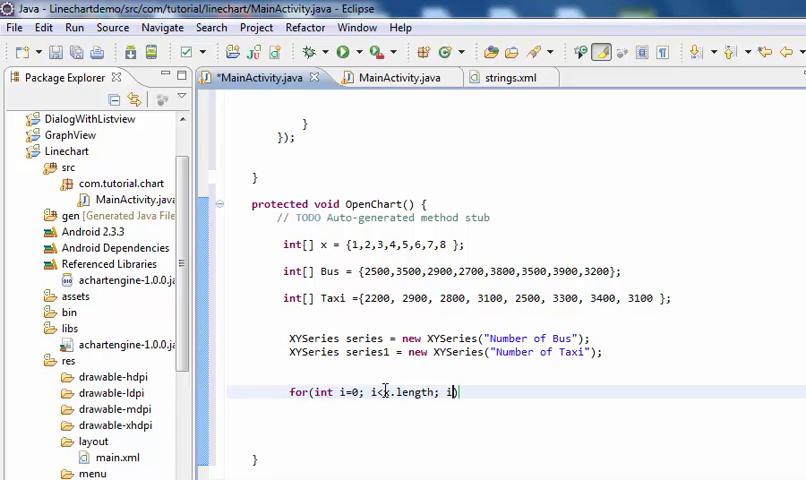
pyautogui.write('++')
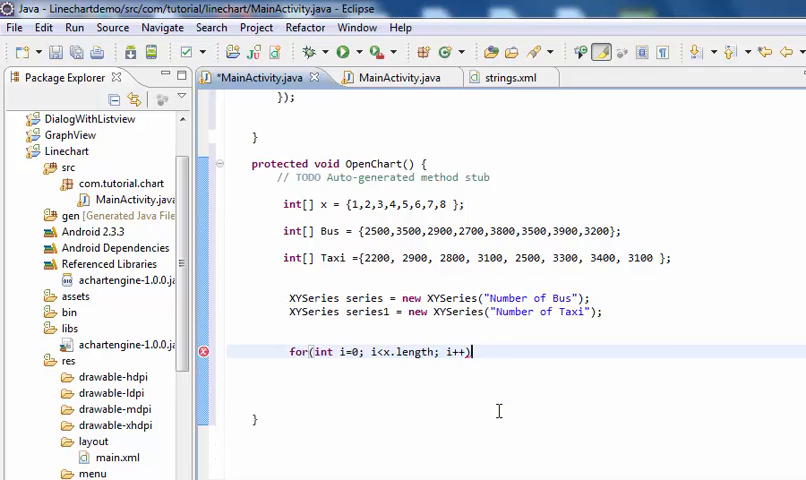
pyautogui.write('{')
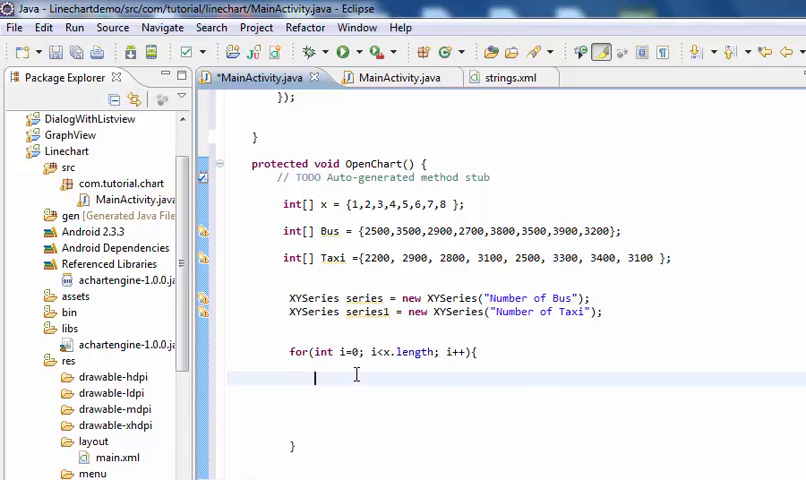
pyautogui.moveTo(556, 402)
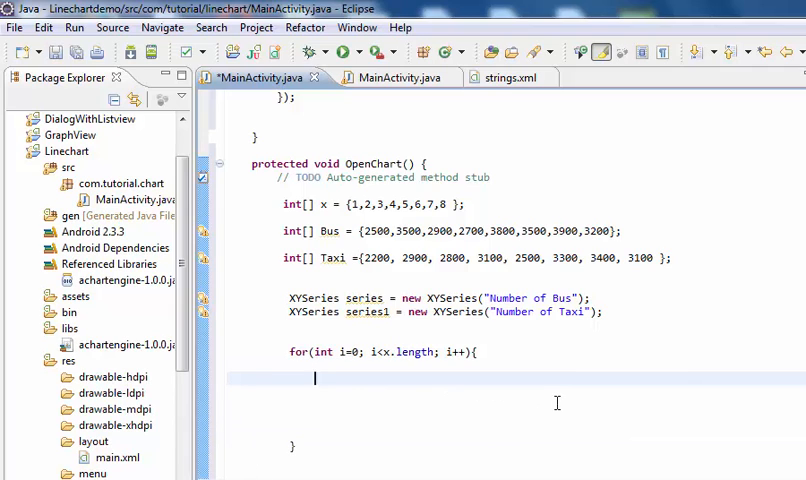
# - Add series.add(x[i],Bus[i]); inside the loop
pyautogui.write('seri')
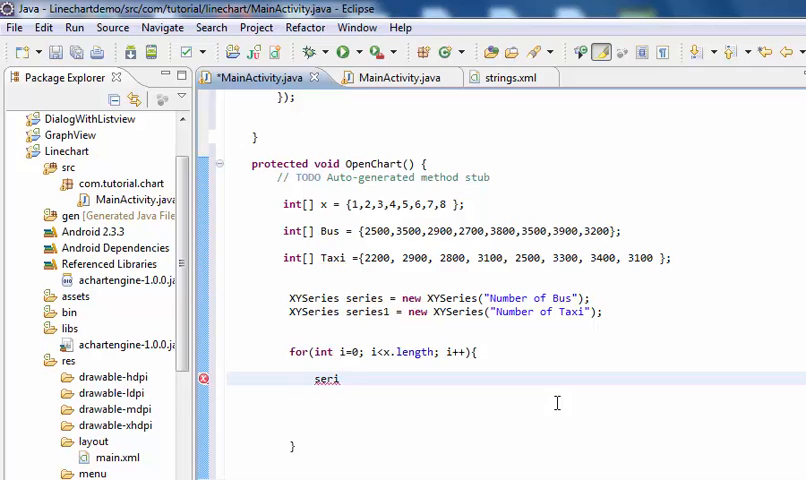
pyautogui.write('e')
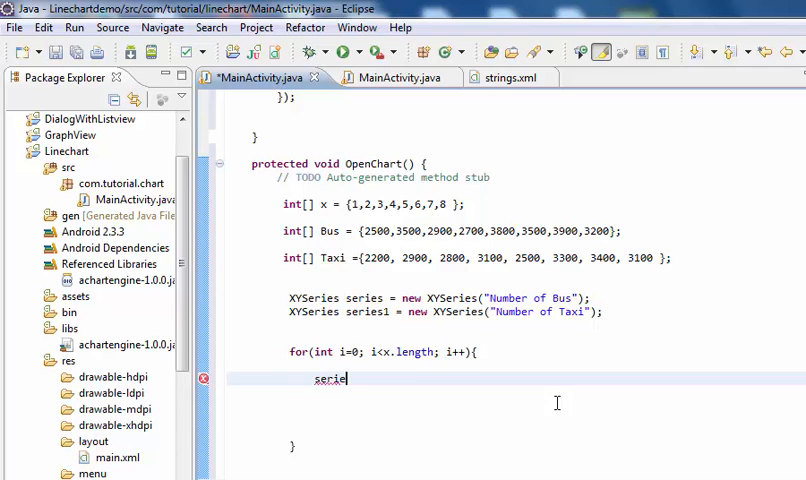
pyautogui.write('s.add(x, y')
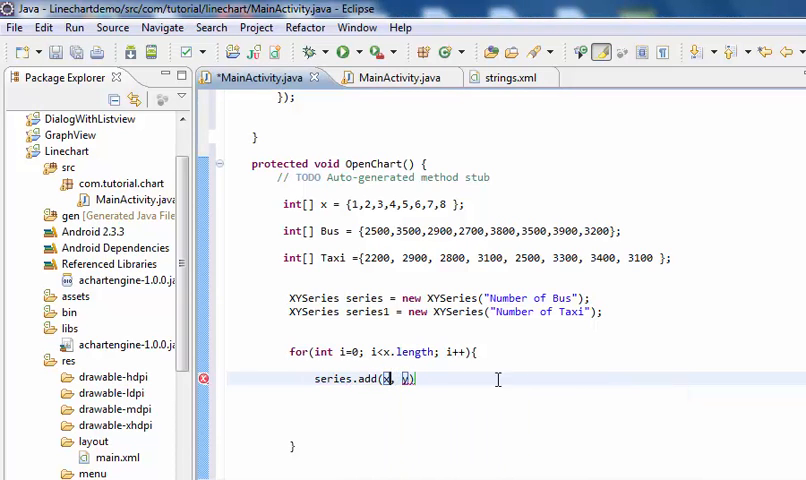
pyautogui.write('[]')
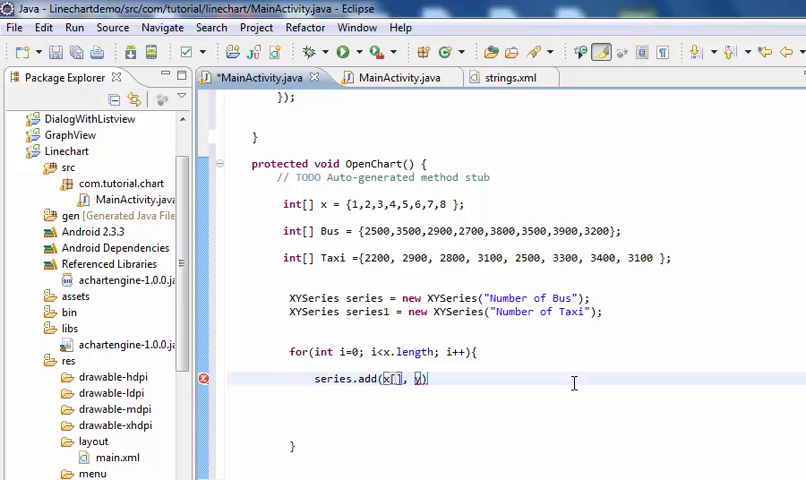
pyautogui.moveTo(456, 380)
pyautogui.write('i')
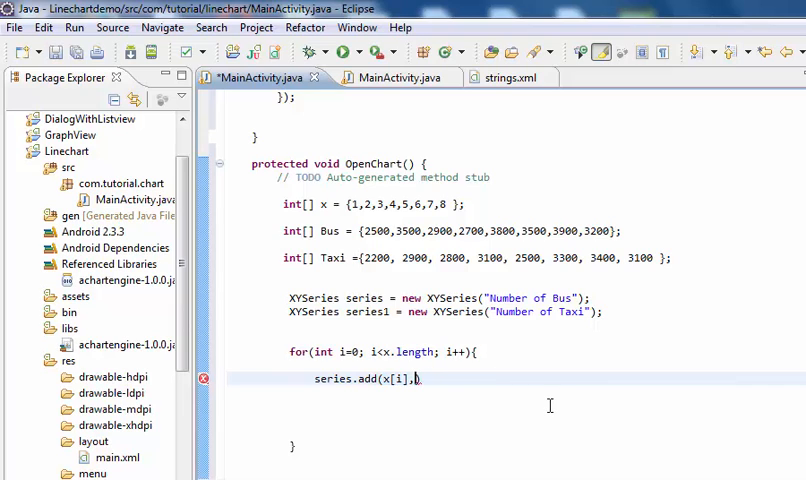
pyautogui.write('Bus')
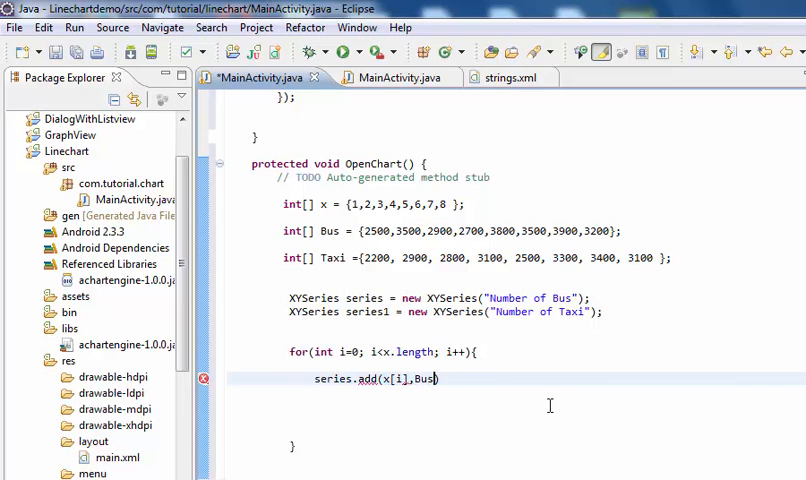
pyautogui.write('[i')
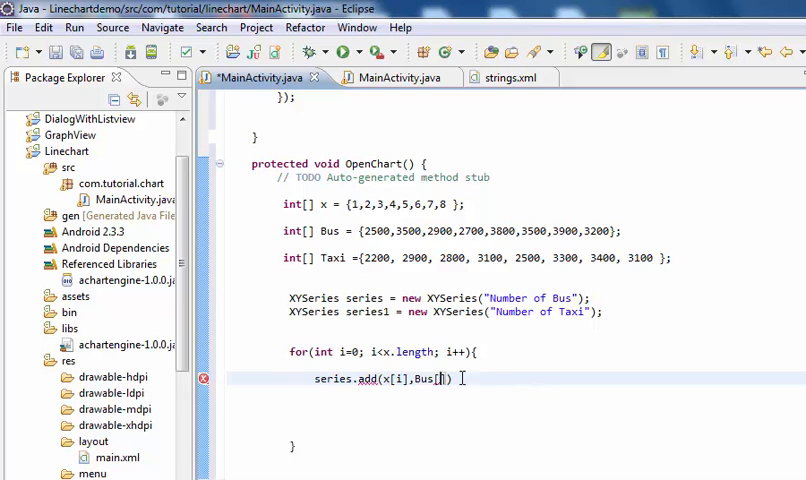
pyautogui.write('i])')
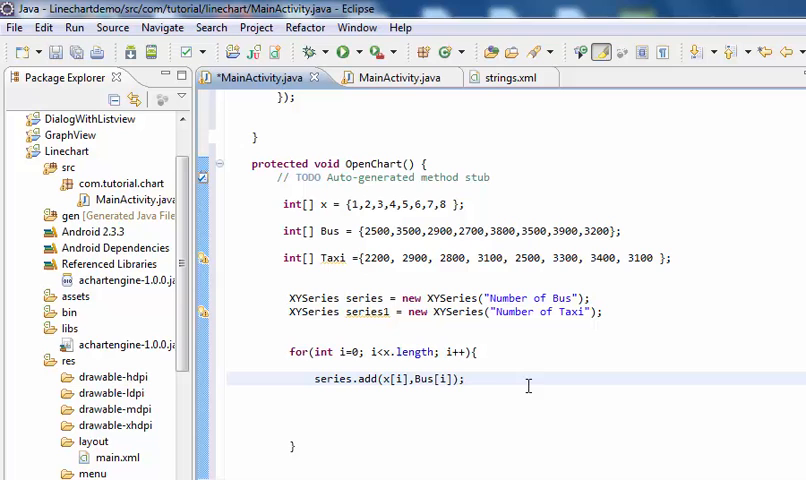
# - Copy that line into series1.add(x[i],Taxi[i]); and close the loop
pyautogui.tripleClick(388, 378)
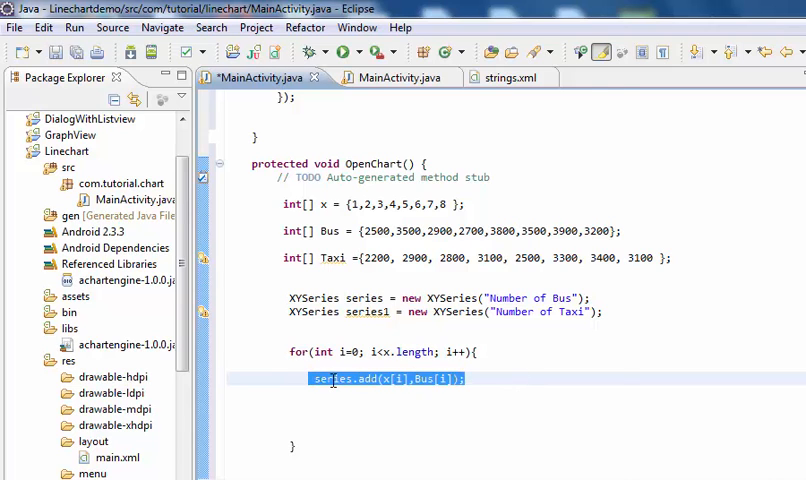
pyautogui.rightClick(388, 378)
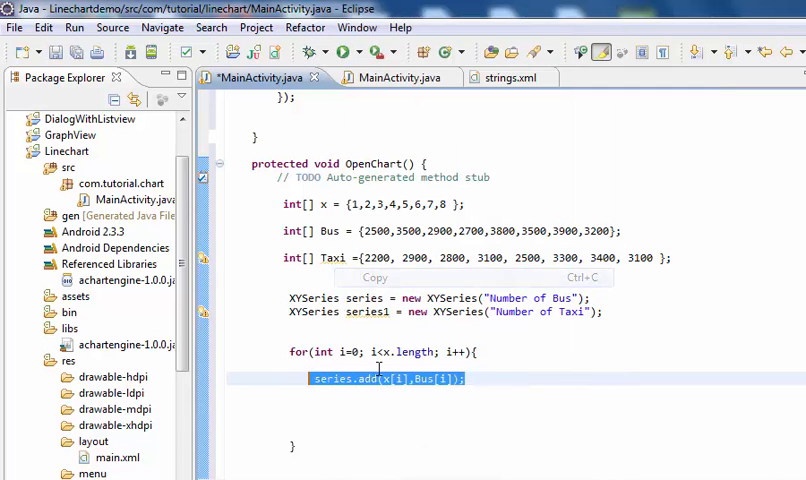
pyautogui.click(316, 402)
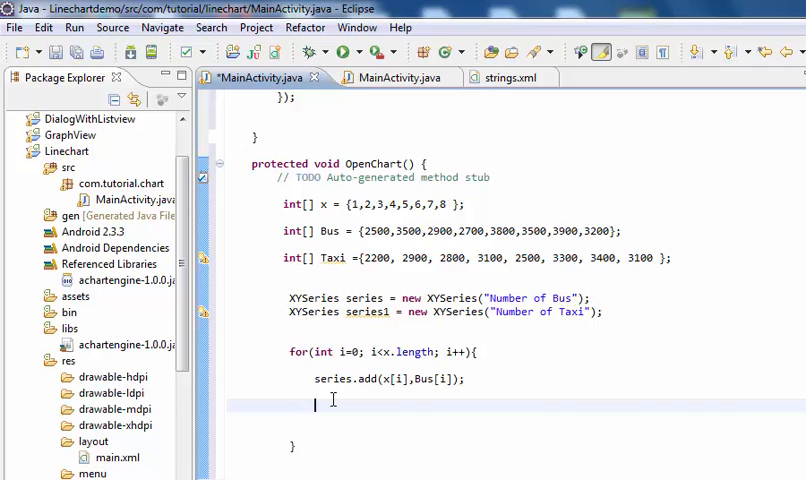
pyautogui.write('series.add(x[i],Bus[i]);')
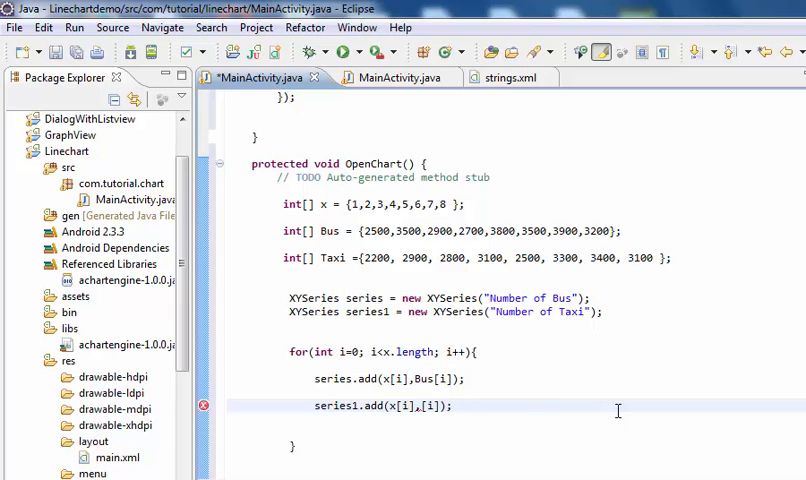
pyautogui.write('Taxi')
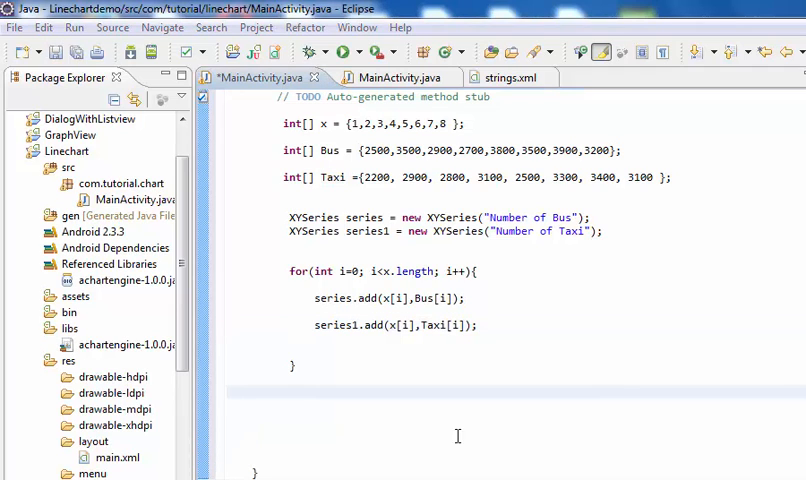
pyautogui.moveTo(508, 392)
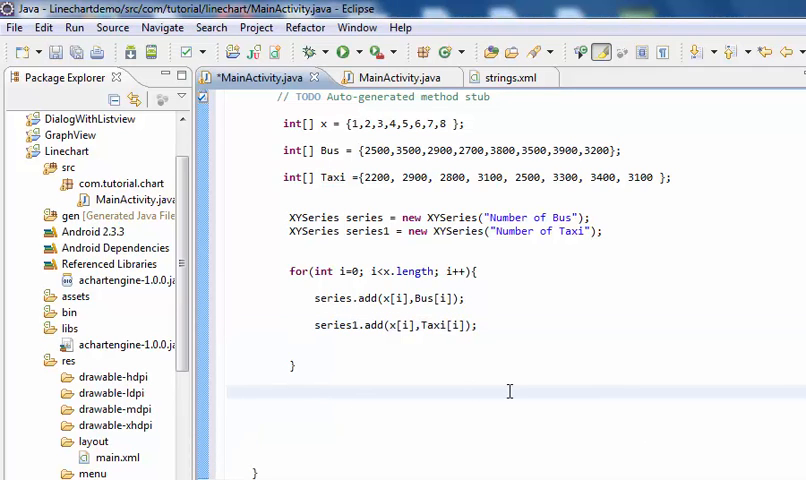
pyautogui.moveTo(400, 396)
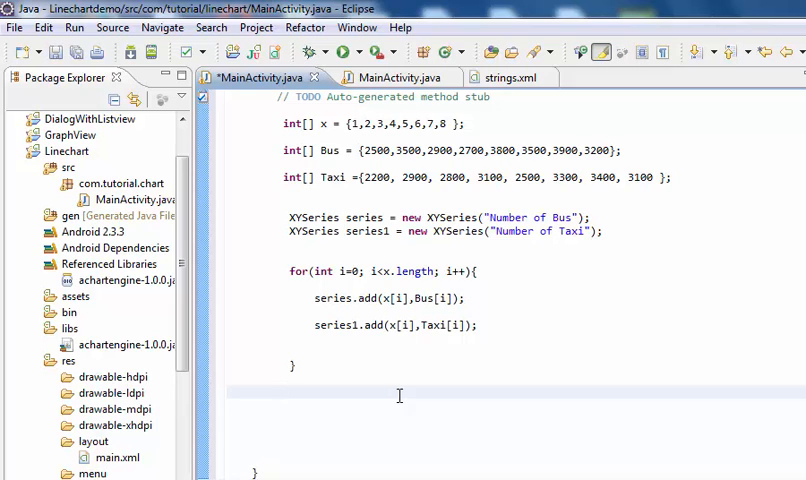
# - Declare XYMultipleSeriesDataset dataset = new XYMultipleSeriesDataset(); after the loop
pyautogui.write('XYMultipleSeriesDataset')
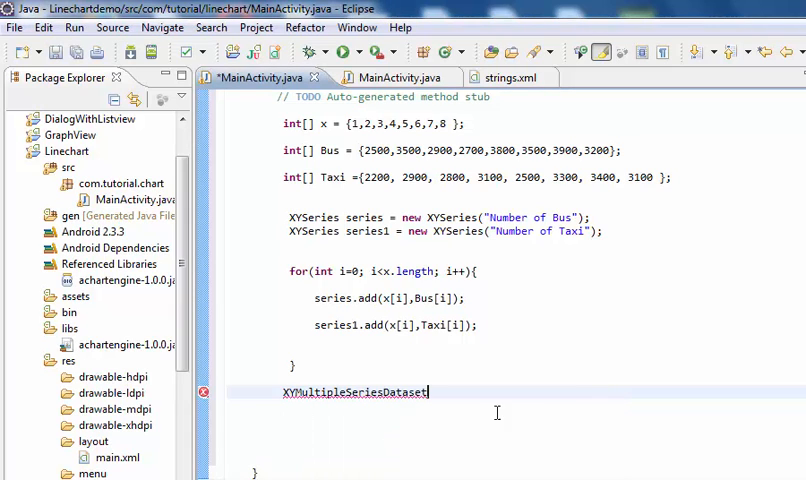
pyautogui.write('data')
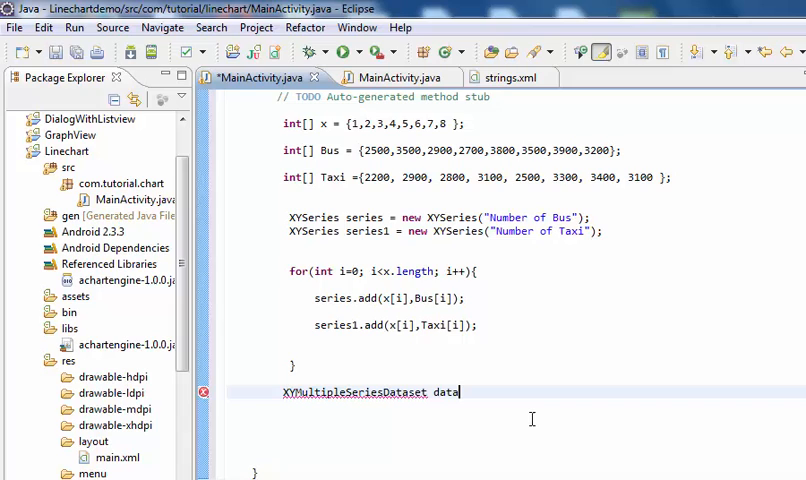
pyautogui.write('set = new')
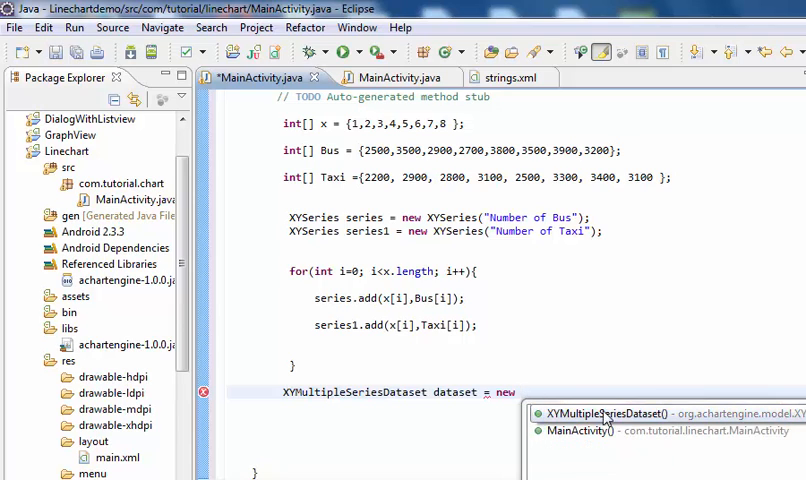
pyautogui.click(620, 414)
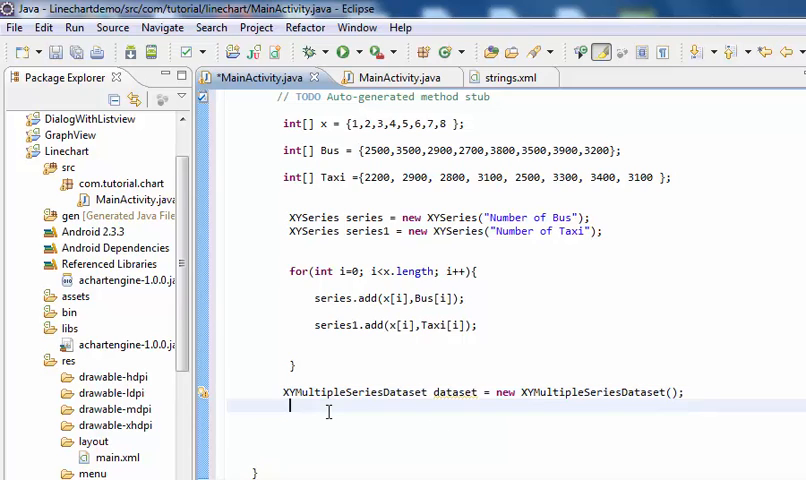
# - Add series and series1 to dataset with addSeries calls
pyautogui.write('dataset.')
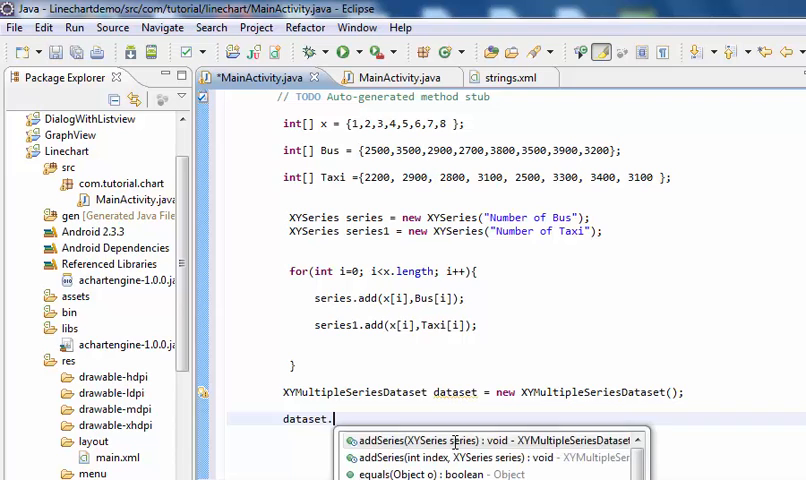
pyautogui.click(474, 440)
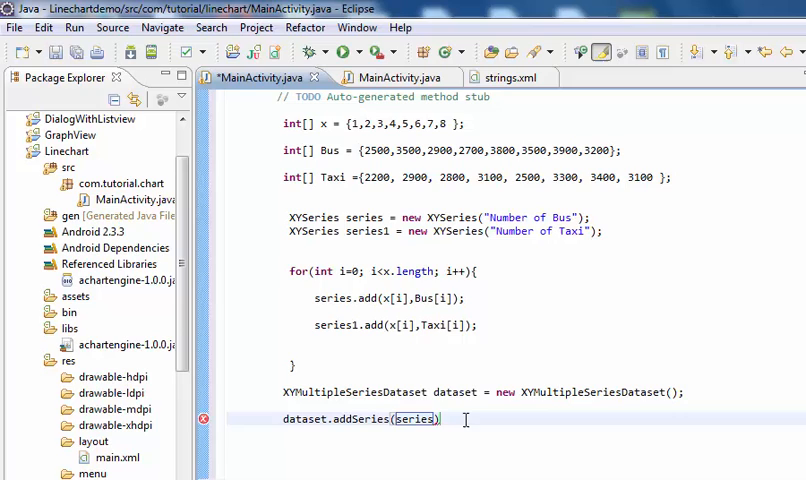
pyautogui.write(';')
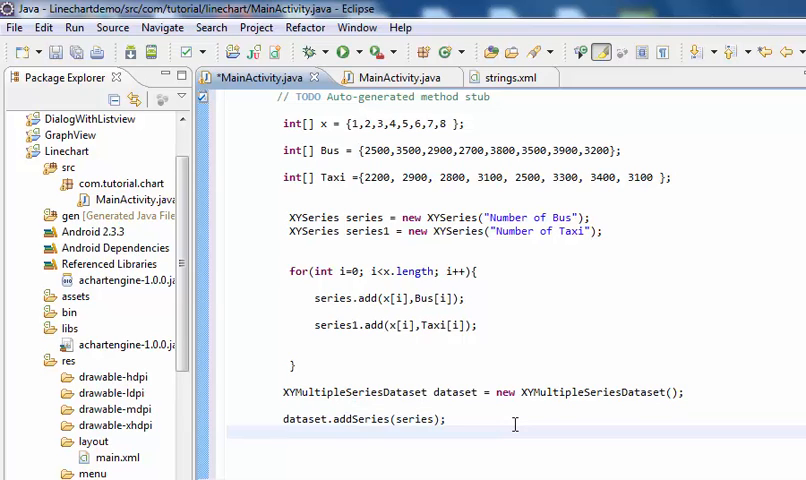
pyautogui.write('dataset')
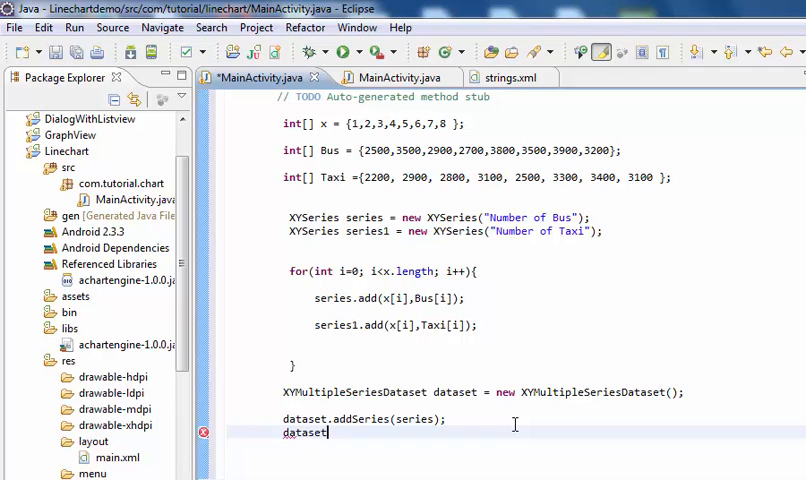
pyautogui.write('.addSeries(series1);')
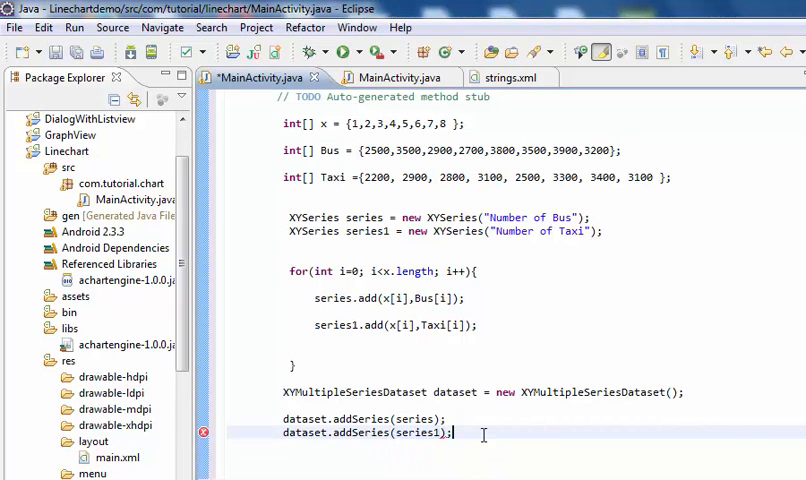
pyautogui.scroll(-3)
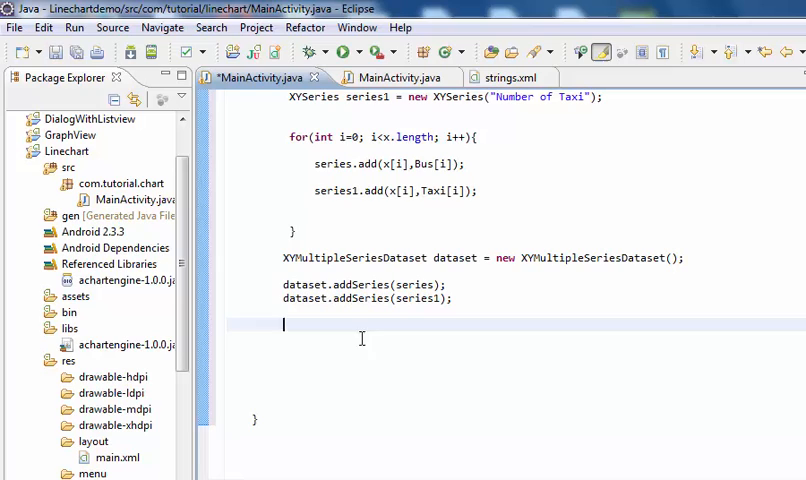
pyautogui.moveTo(438, 358)
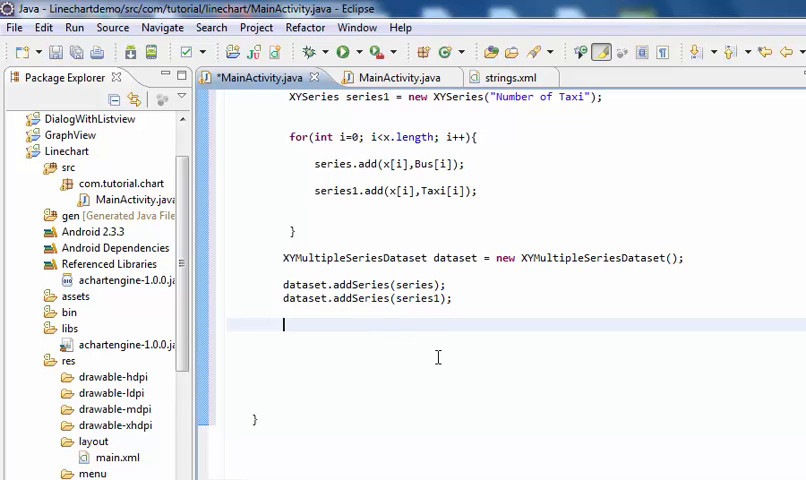
# - Declare 'XYSeriesRenderer renderer1 = new XYSeriesRenderer();' below the dataset setup lines
pyautogui.write('Xy')
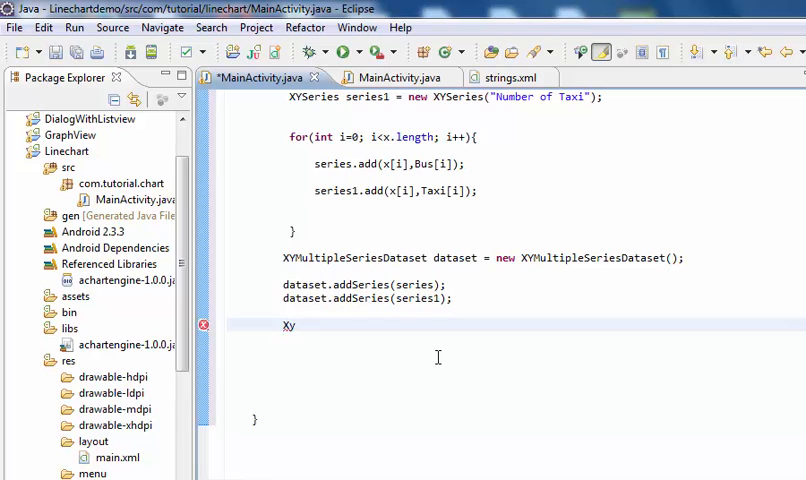
pyautogui.write('Xy')
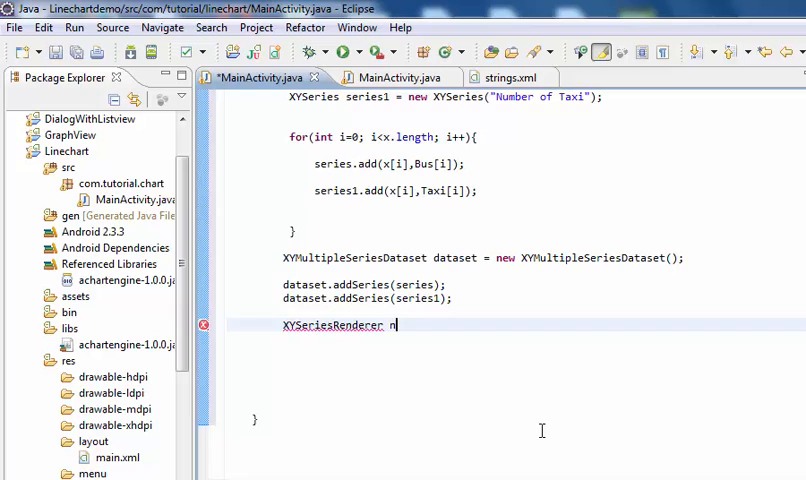
pyautogui.press('Backspace')
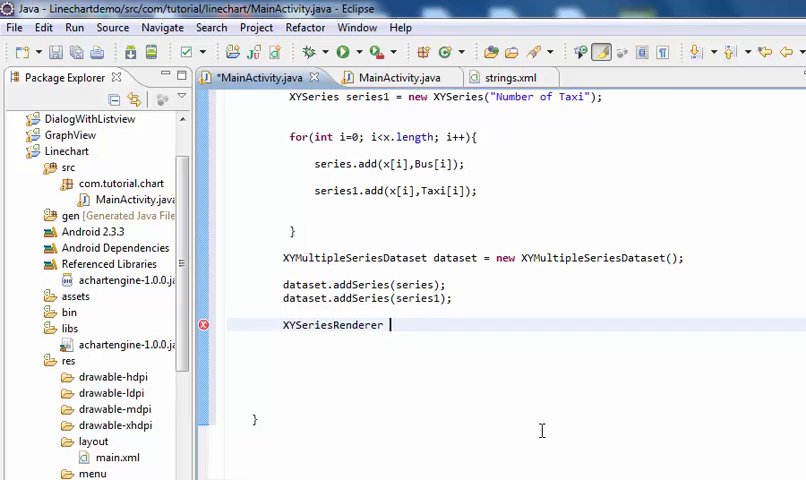
pyautogui.write('render')
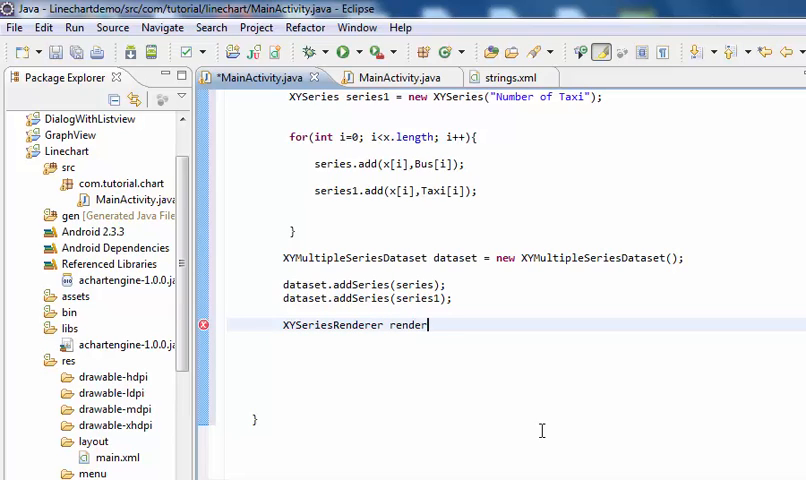
pyautogui.write('e1')
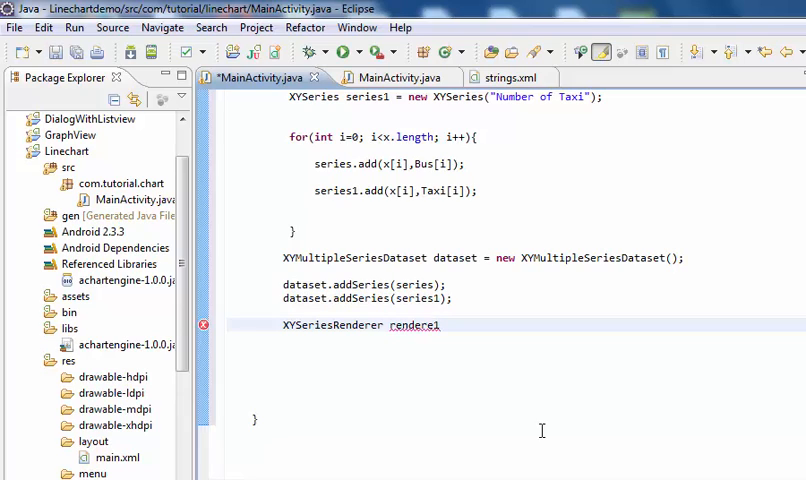
pyautogui.press('BackSpace')
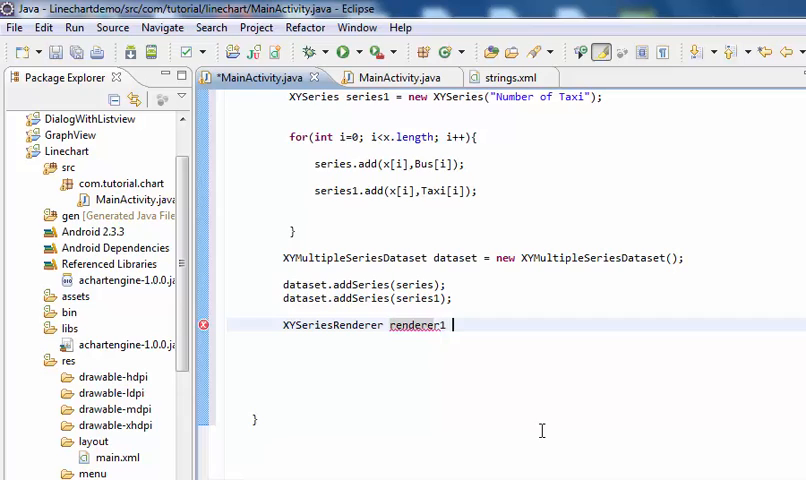
pyautogui.write('= n')
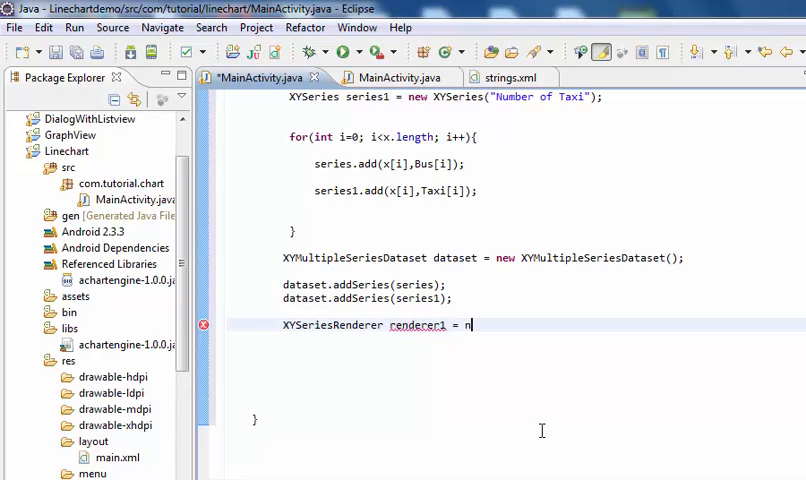
pyautogui.write('ew X')
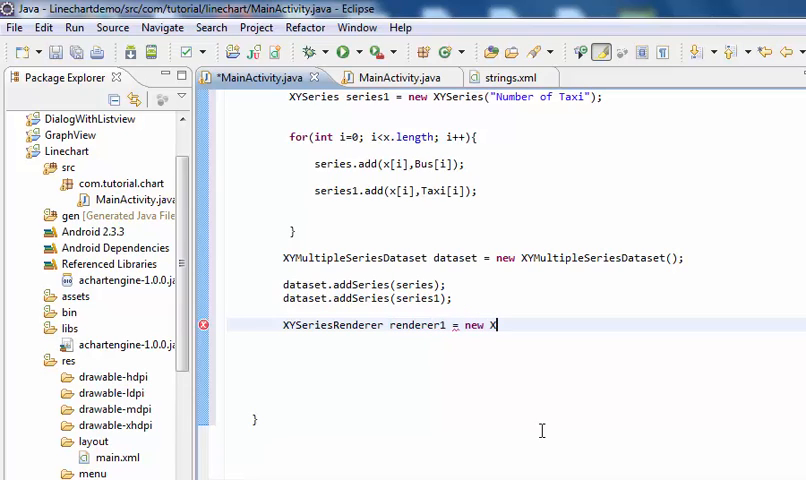
pyautogui.write('X')
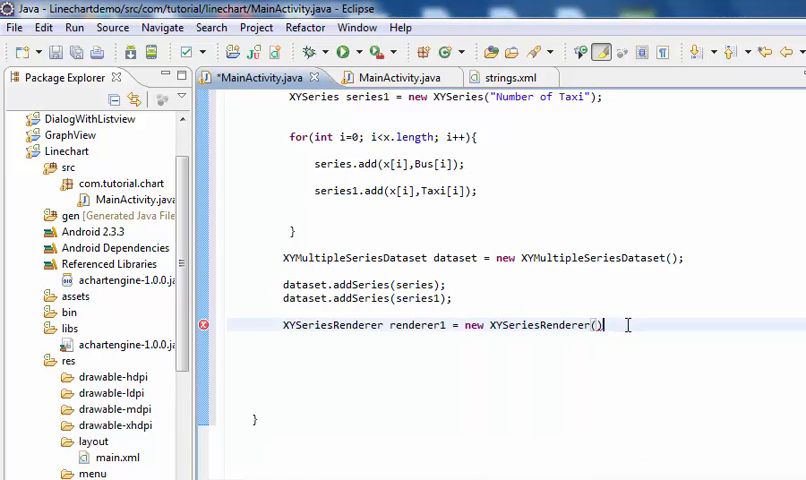
pyautogui.write(';')
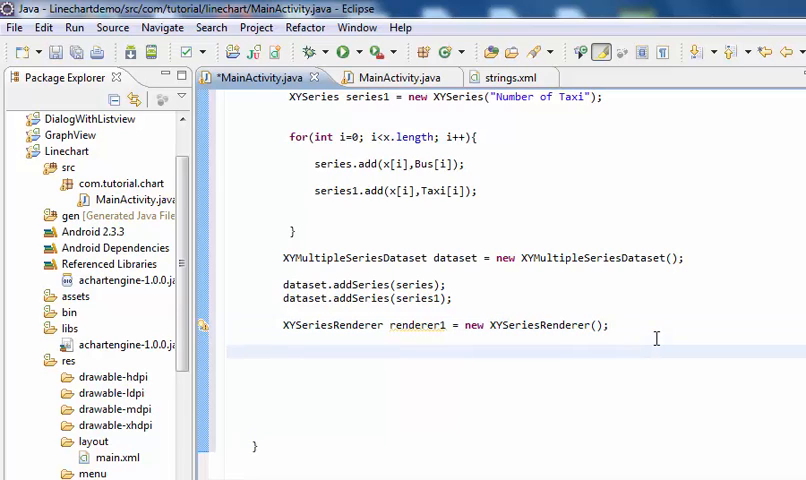
pyautogui.moveTo(552, 304)
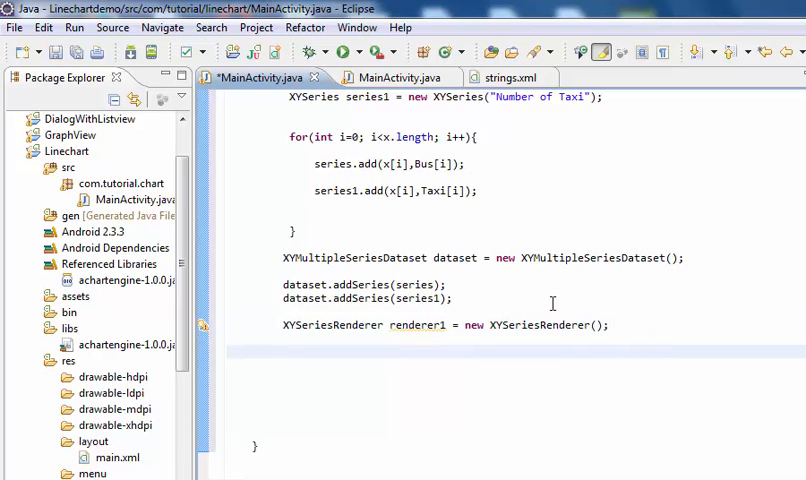
# - Copy the variable name renderer1 for reuse, discarding a half-written 'renderer1.' line
pyautogui.doubleClick(412, 324)
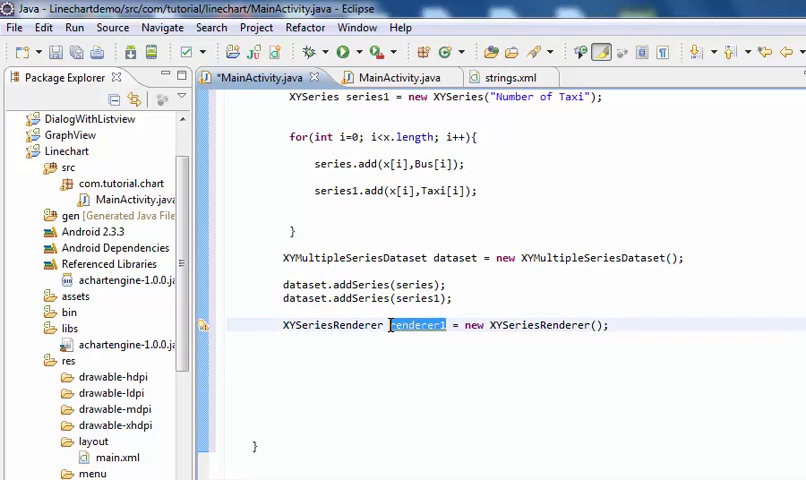
pyautogui.rightClick(412, 324)
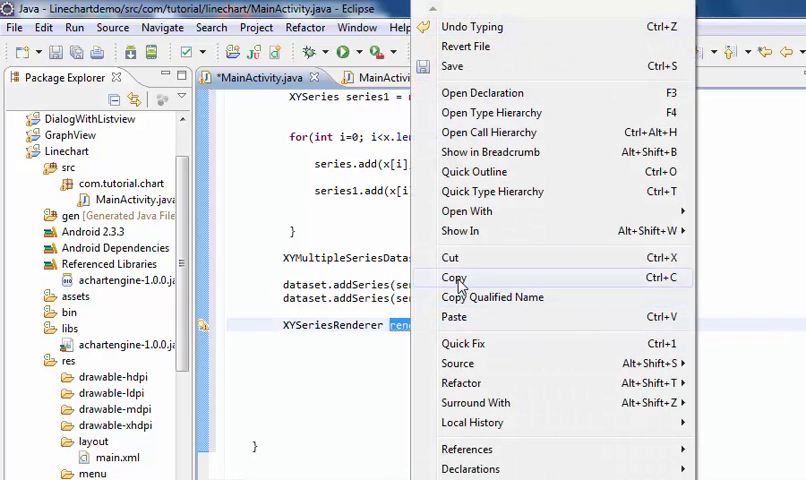
pyautogui.click(452, 276)
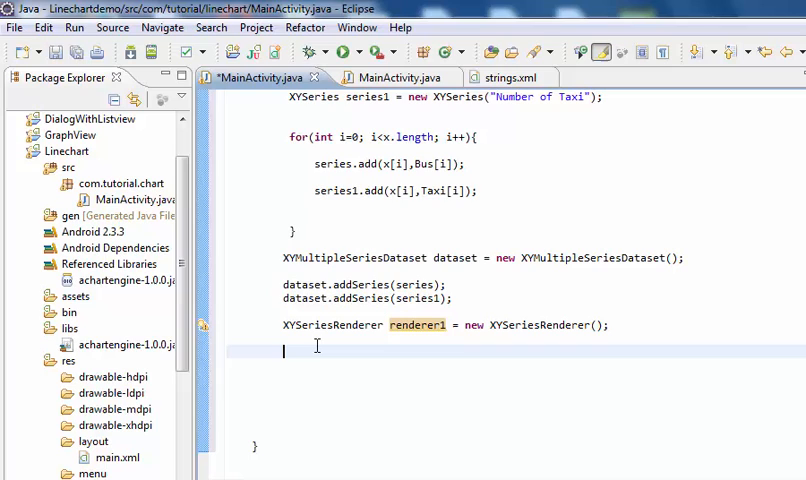
pyautogui.write('renderer1')
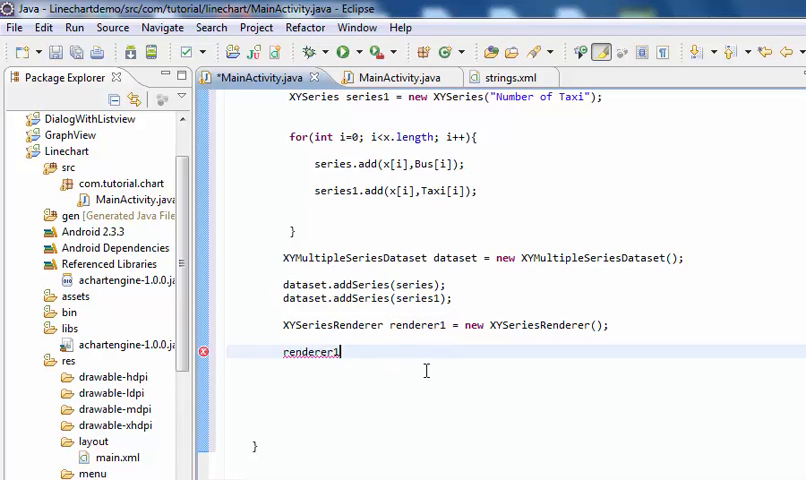
pyautogui.write('.')
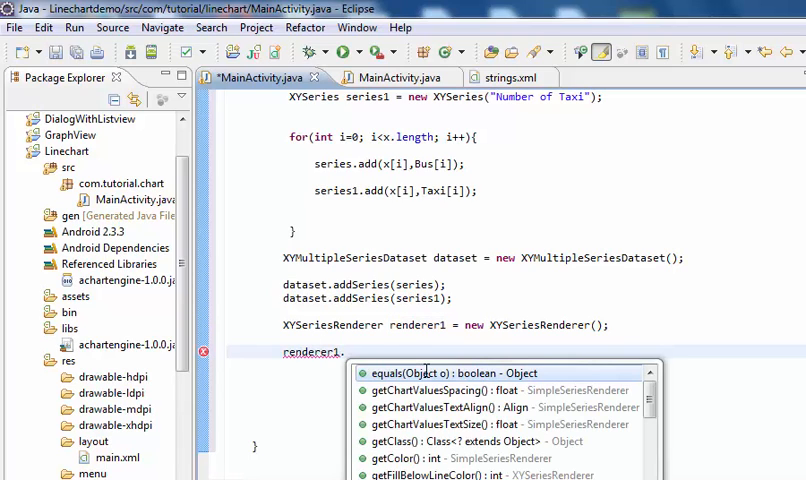
pyautogui.moveTo(450, 372)
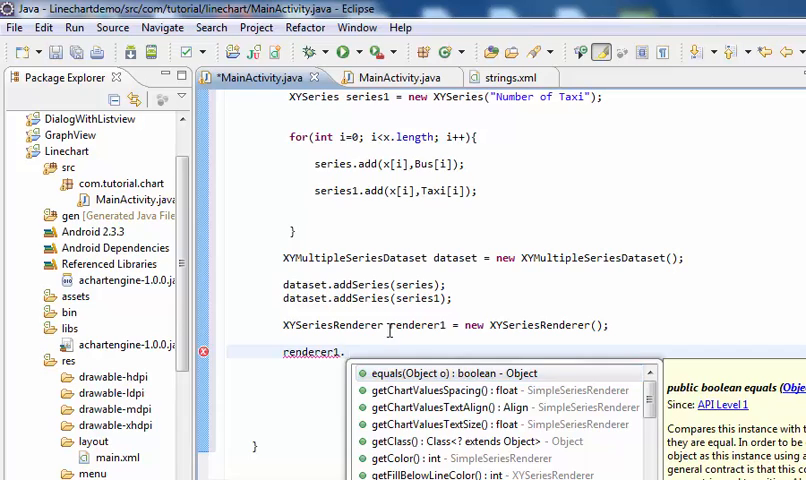
pyautogui.press('Escape')
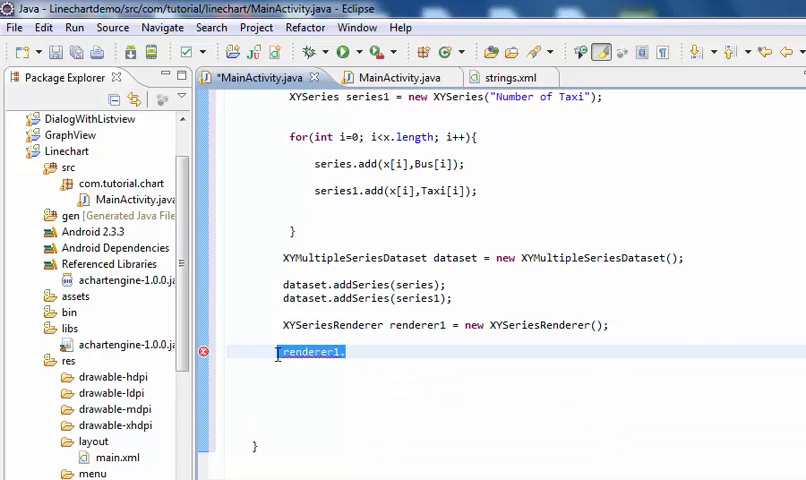
pyautogui.press('Delete')
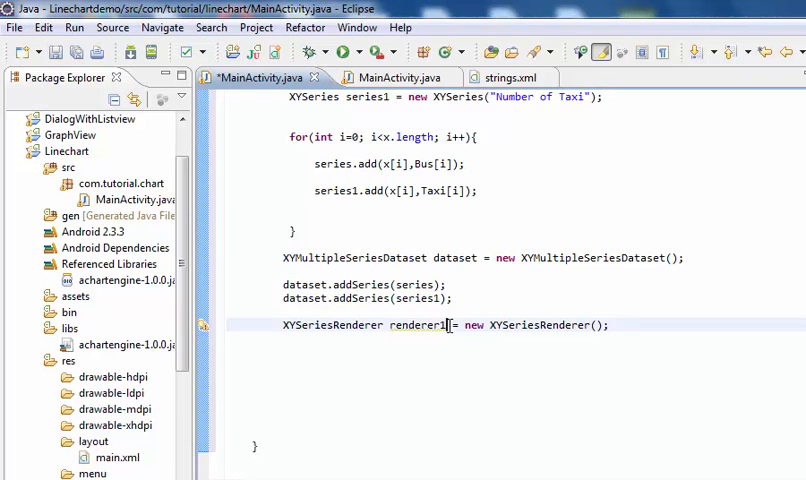
pyautogui.rightClick(430, 324)
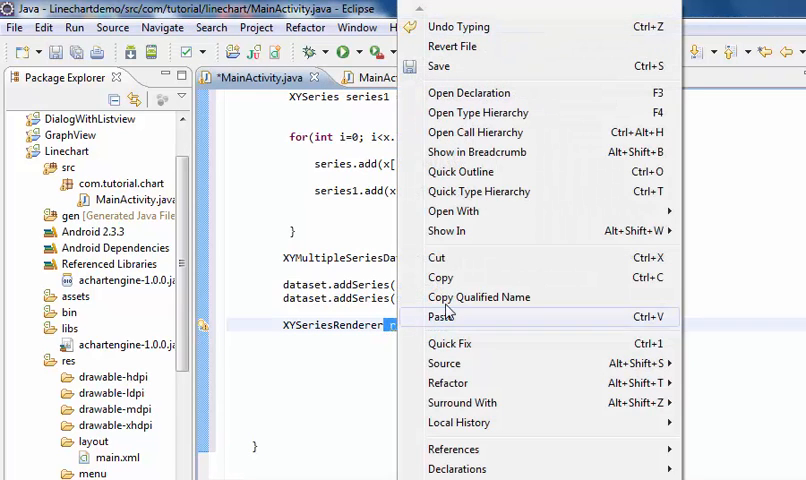
pyautogui.click(442, 316)
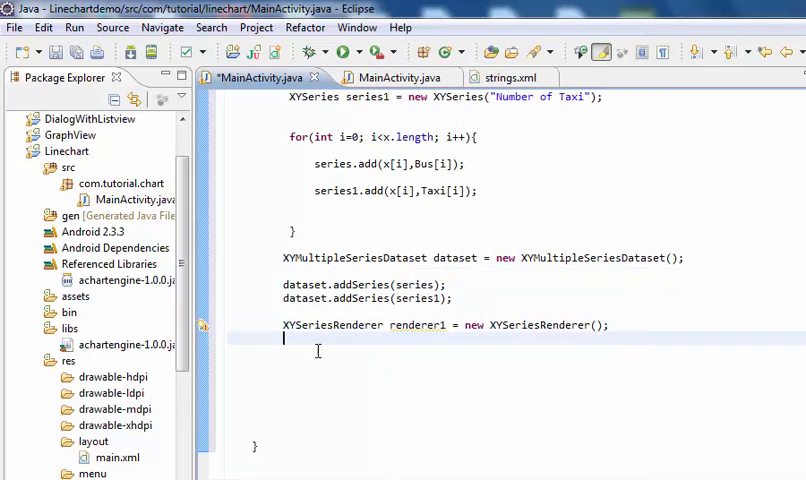
pyautogui.moveTo(336, 356)
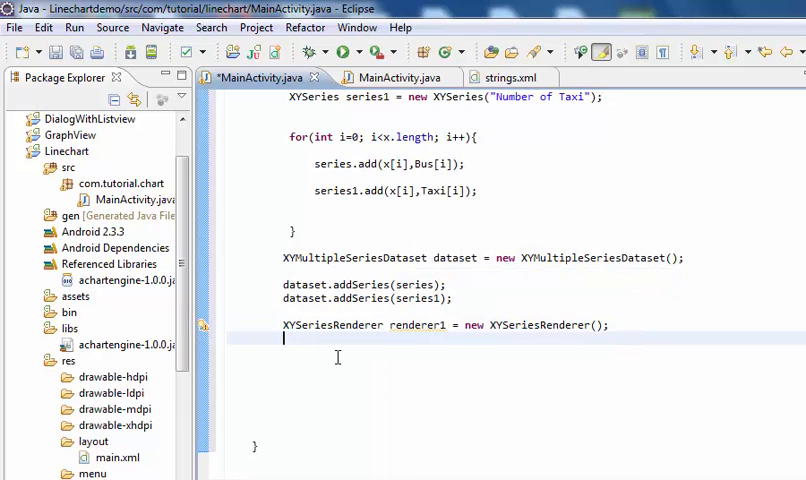
# - Set renderer1 colour to Color.BLUE and point style to PointStyle.CIRCLE via content assist
pyautogui.write('renderer1.')
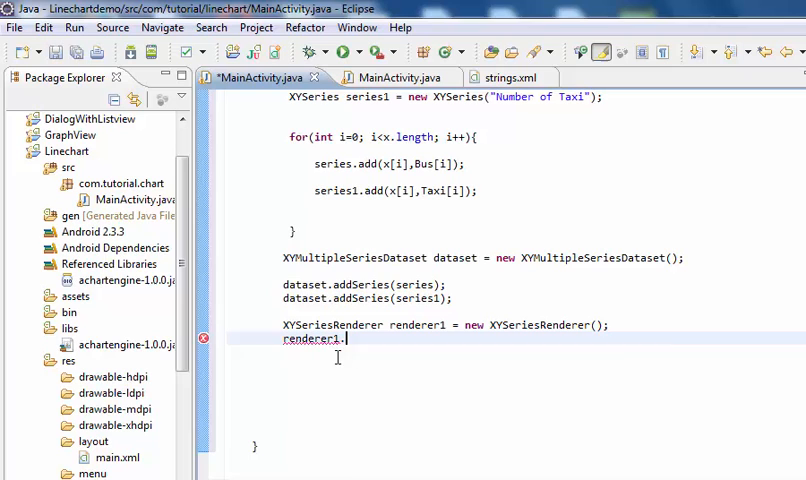
pyautogui.write('set')
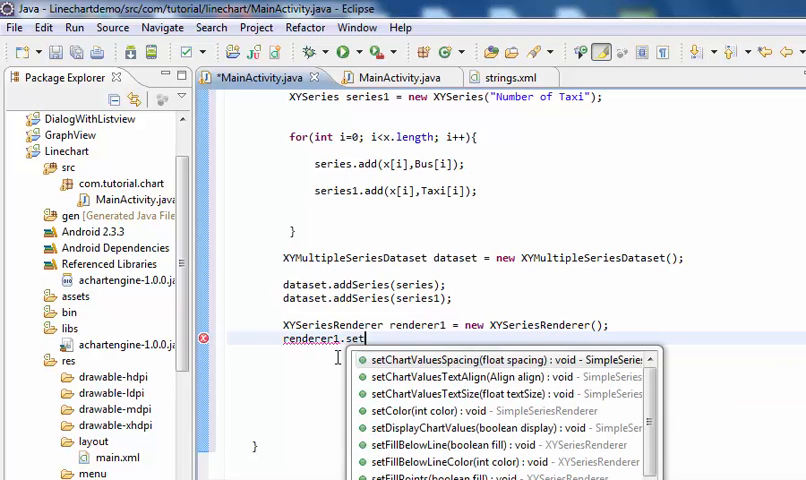
pyautogui.write('color)')
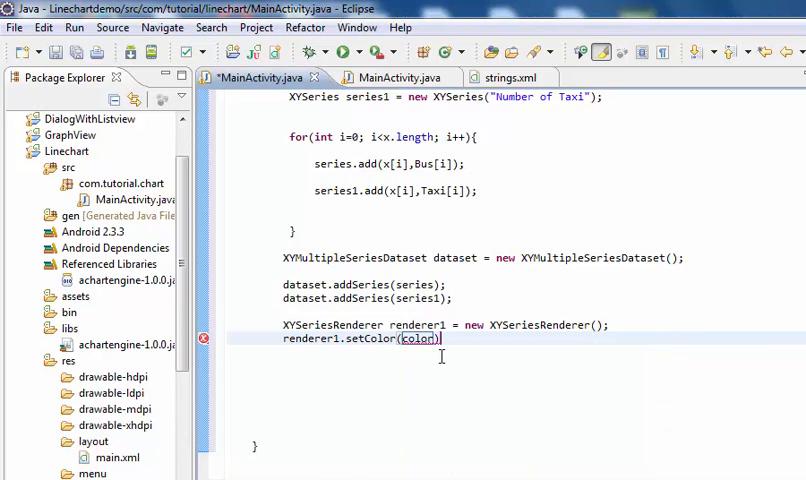
pyautogui.write('.')
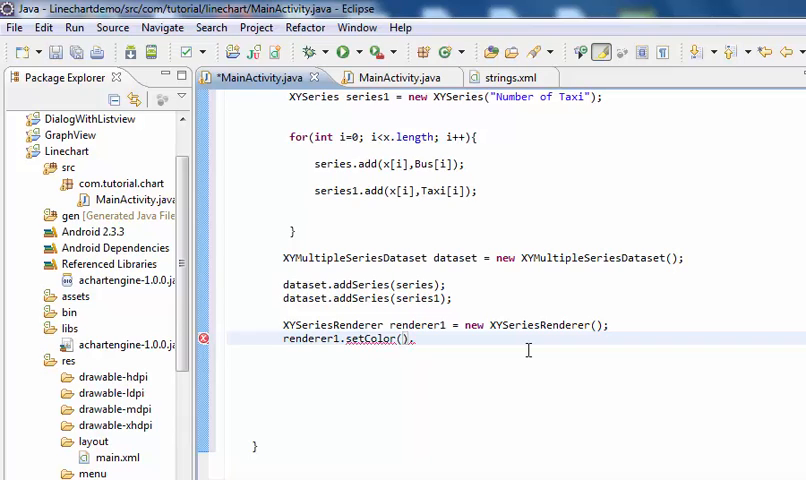
pyautogui.write('Color.BLUE')
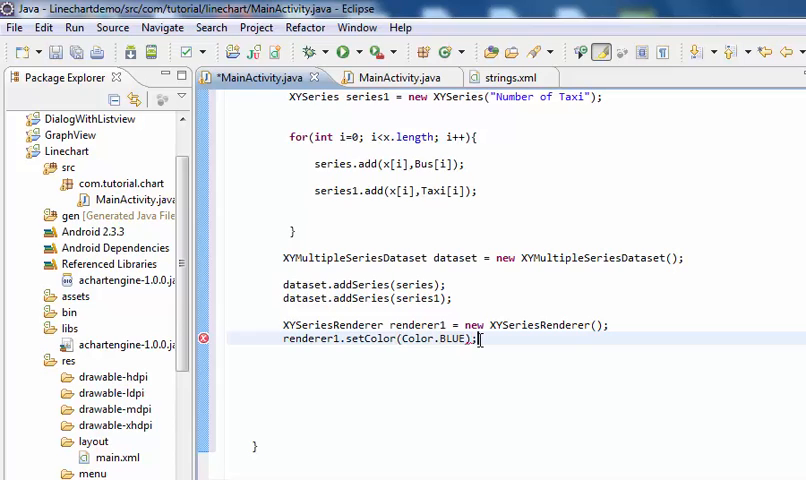
pyautogui.write('renderer')
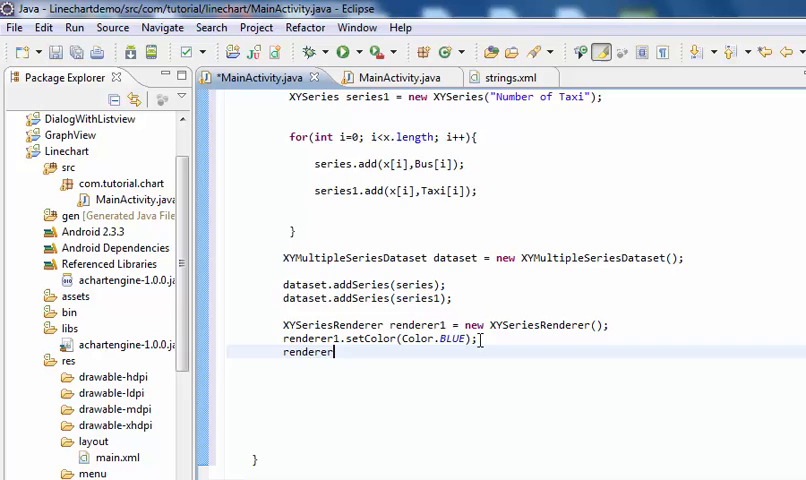
pyautogui.write('.')
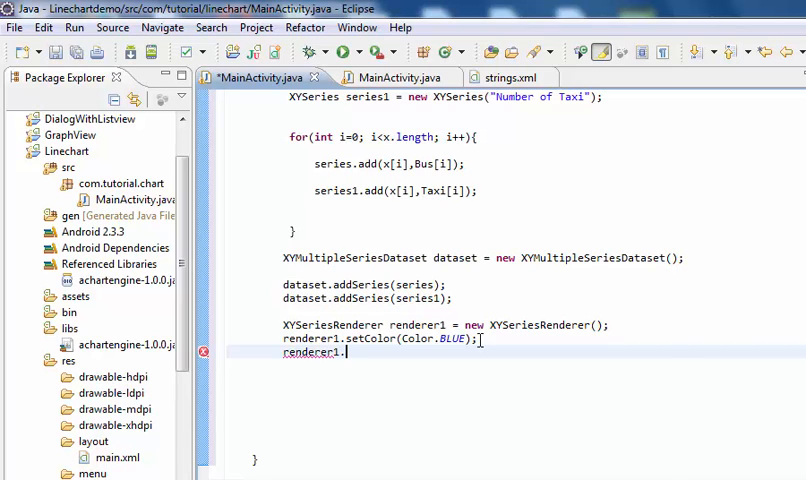
pyautogui.write('.')
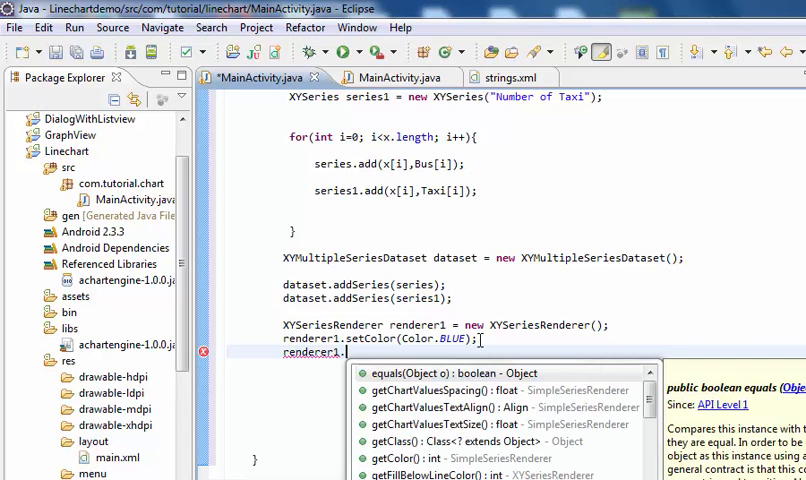
pyautogui.write('set')
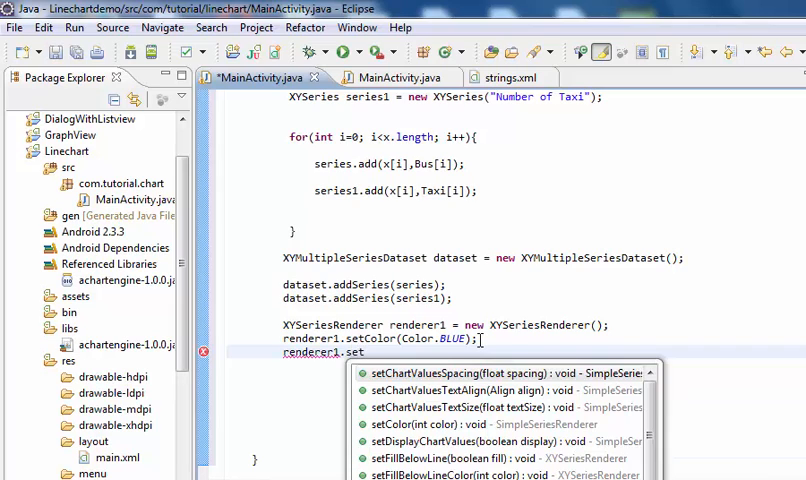
pyautogui.write('PointStyle(PointStyle.CIRCLE);')
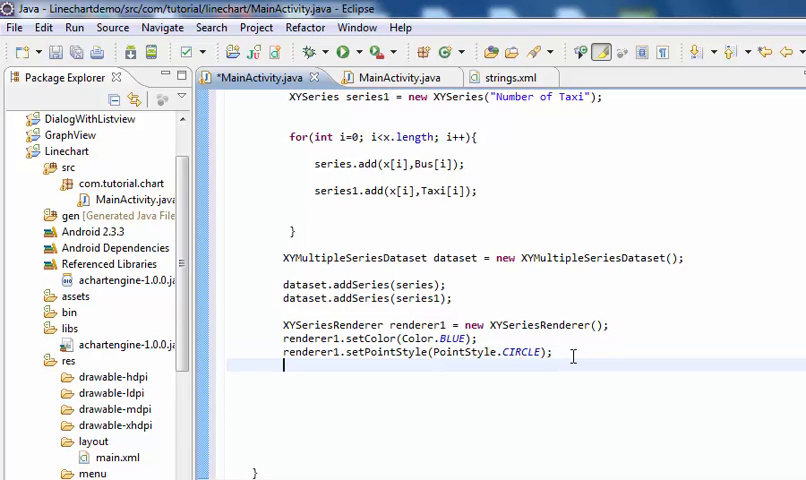
# - Add renderer1.setFillPoints(true) and renderer1.setLineWidth(2)
pyautogui.write('rendere')
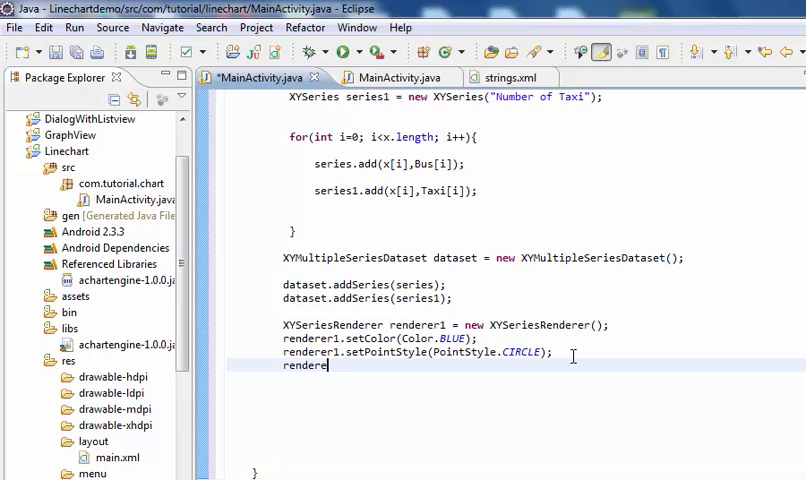
pyautogui.write('1.')
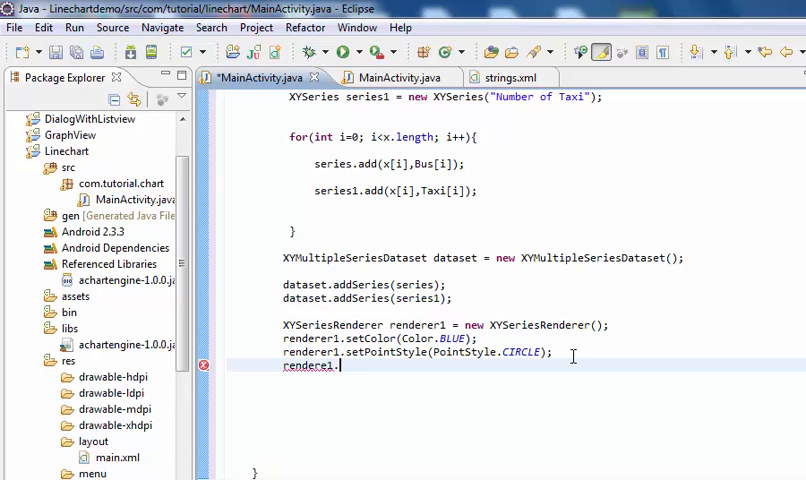
pyautogui.write('s')
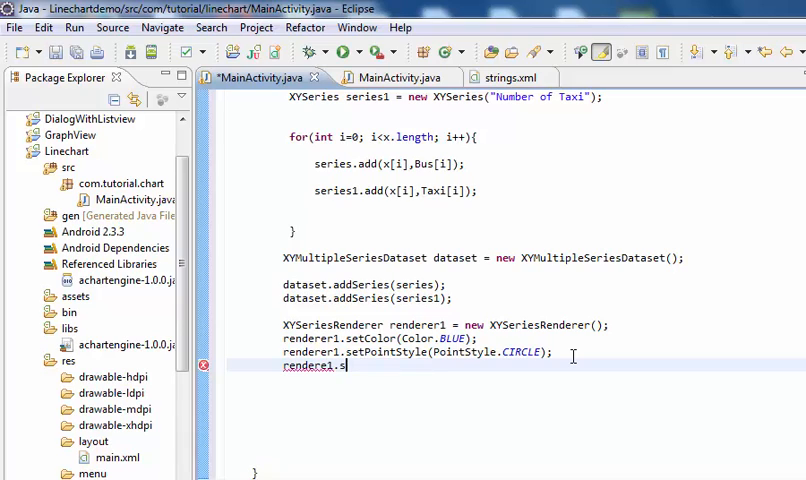
pyautogui.write('et')
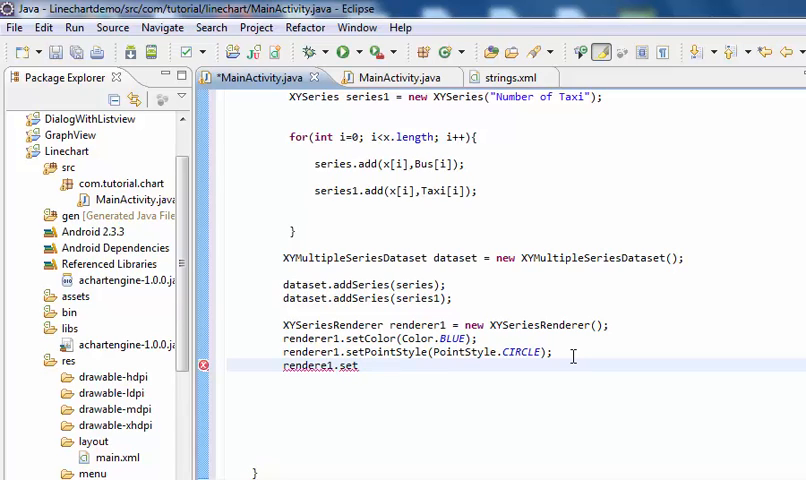
pyautogui.press('BackSpace')
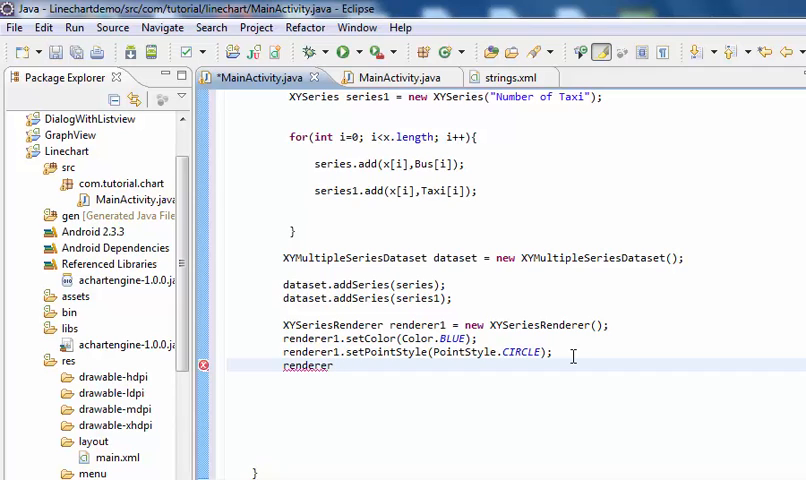
pyautogui.write('1.')
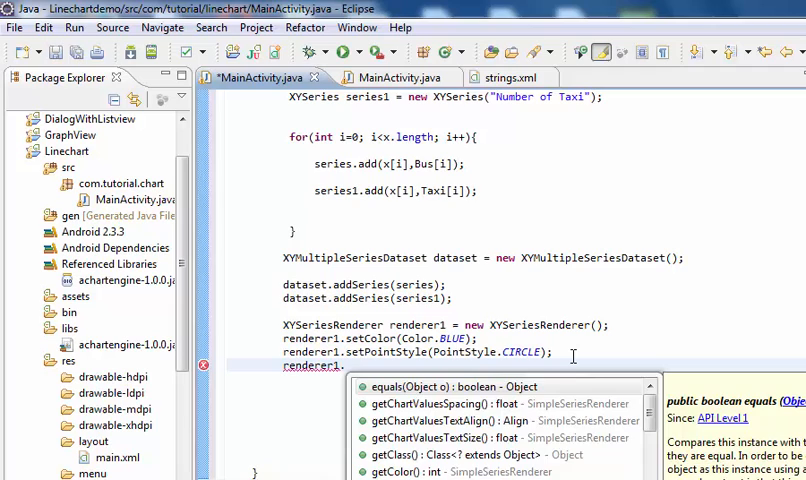
pyautogui.write('setFillPoints(true);')
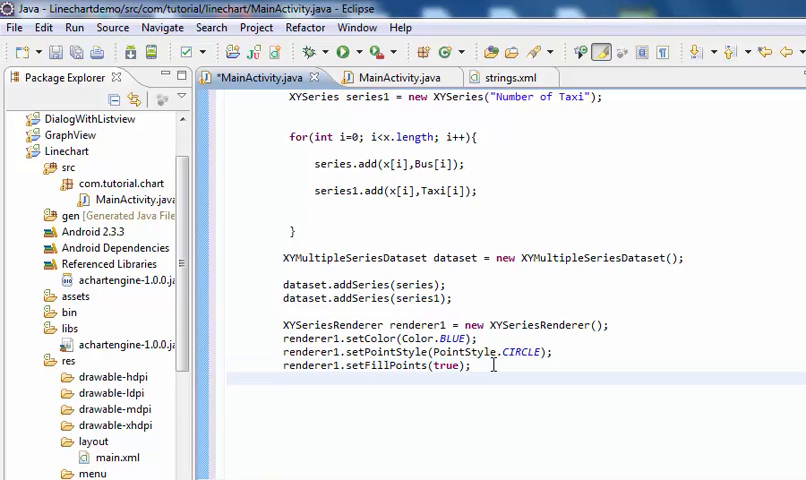
pyautogui.write('renderer')
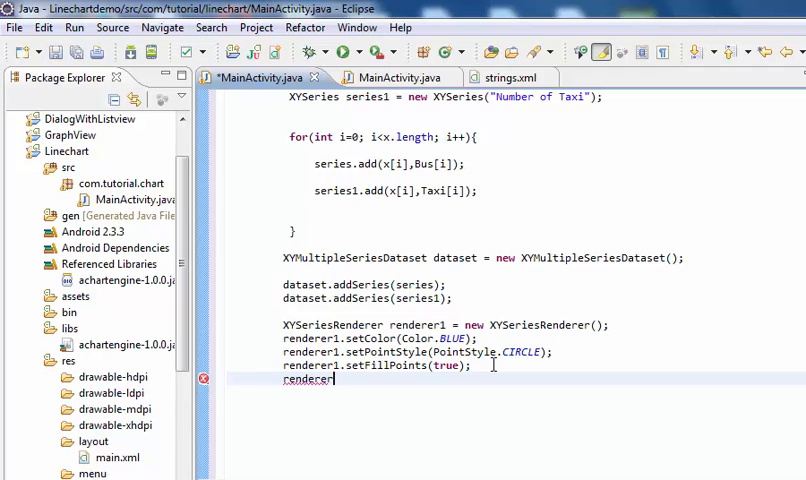
pyautogui.write('1.')
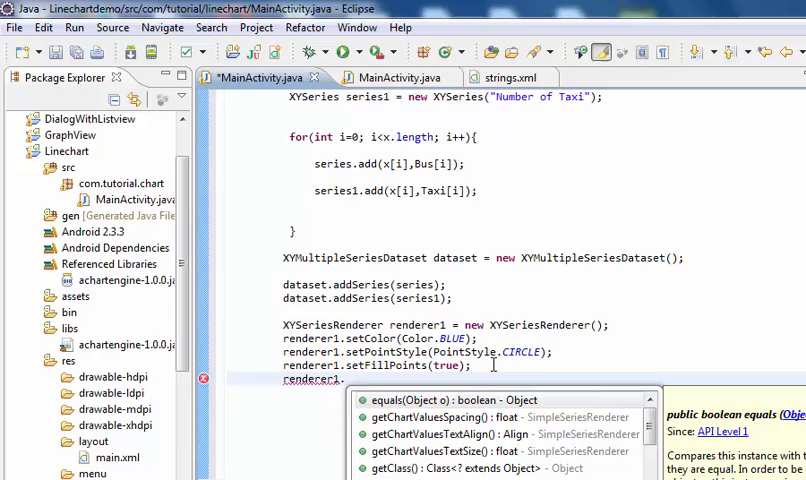
pyautogui.write('setLineWidth(')
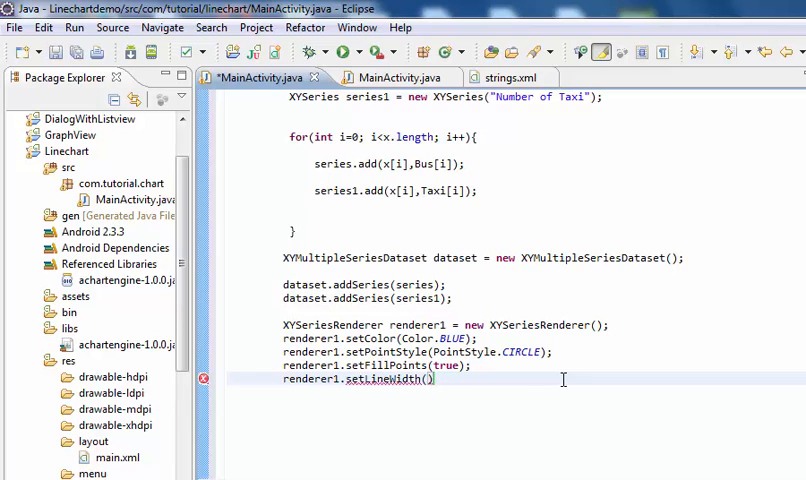
pyautogui.write('2')
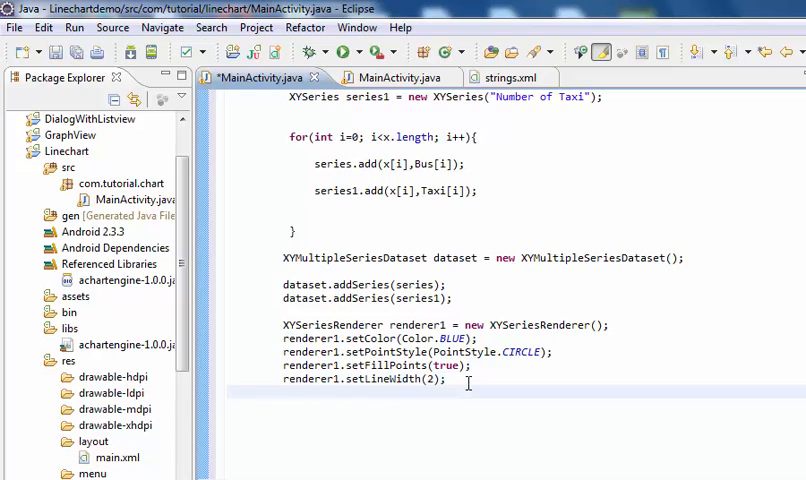
# - Add renderer1.setDisplayChartValues(true) and select the renderer1 block for copying
pyautogui.write('renderer1')
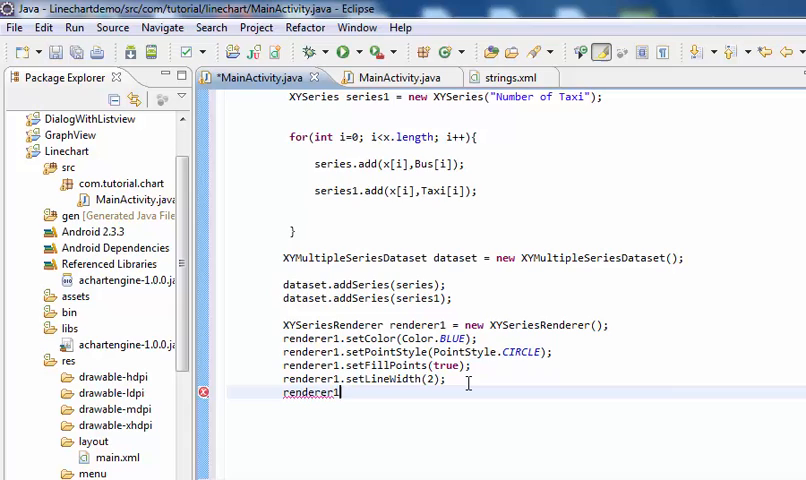
pyautogui.write('.setDisplayChartValues(true);')
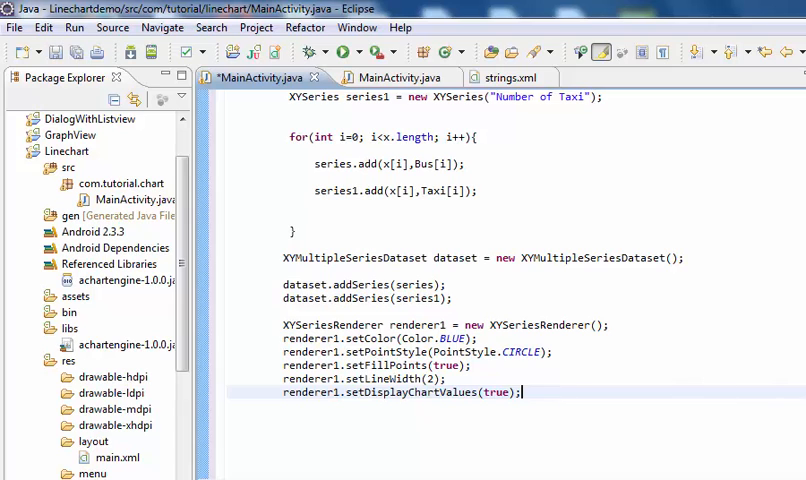
pyautogui.scroll(-3)
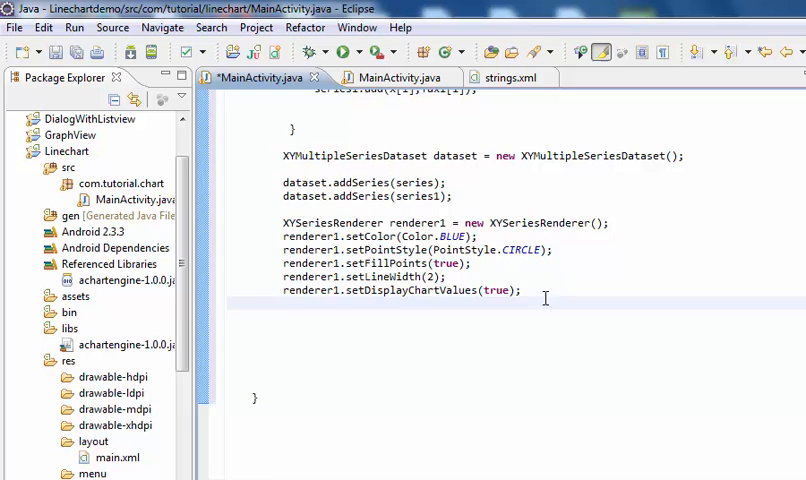
pyautogui.scroll(3)
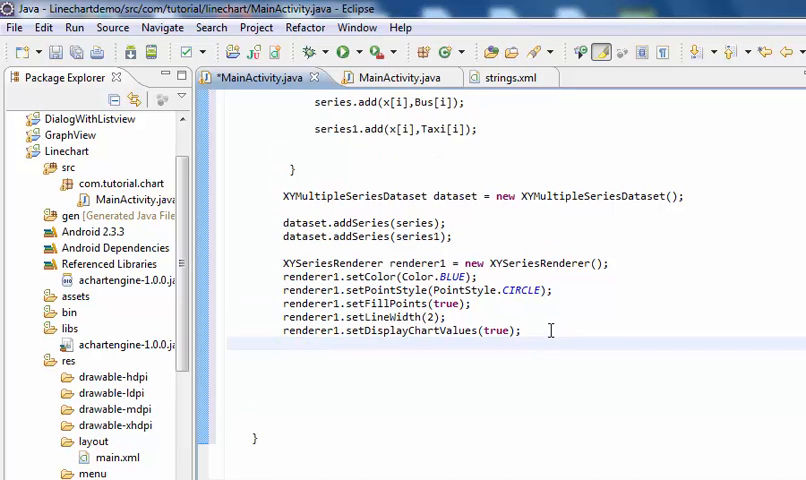
pyautogui.moveTo(284, 264); pyautogui.dragTo(520, 332)
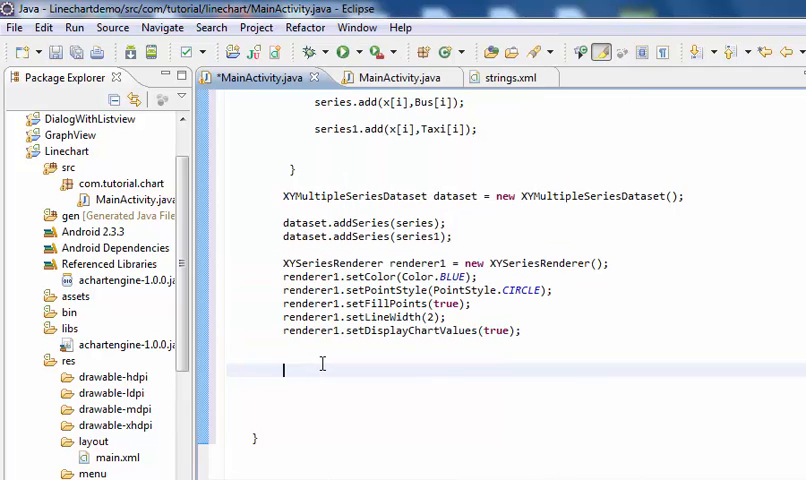
# - Paste the renderer1 block as renderer2 and change its colour to Color.RED
pyautogui.write('XYSeriesRenderer renderer1 = new XYSeriesRenderer();')
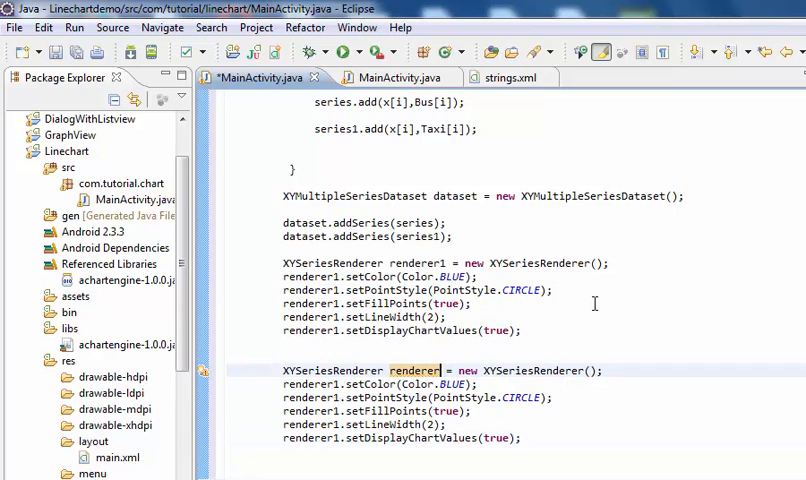
pyautogui.write('2')
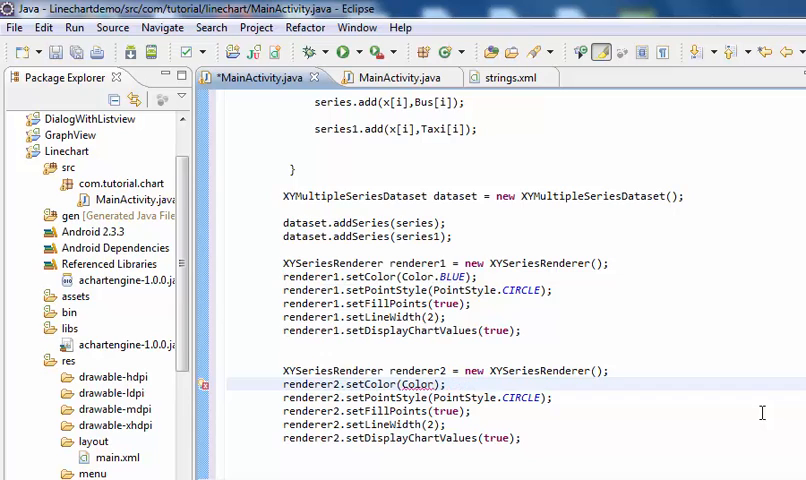
pyautogui.write('.')
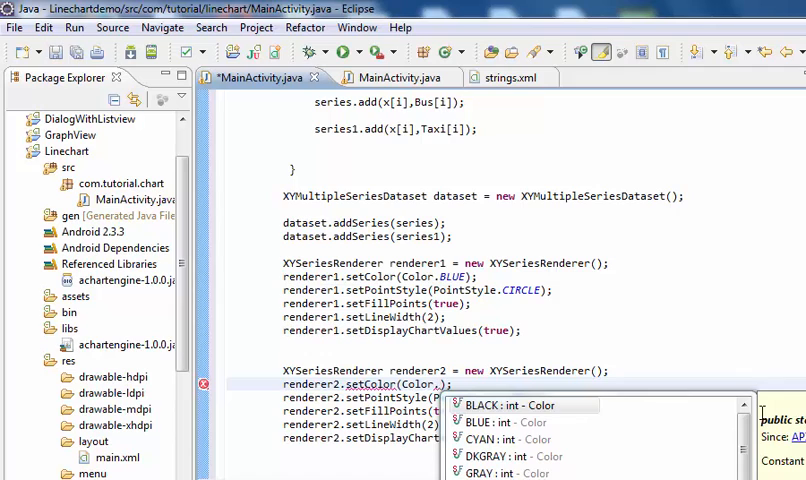
pyautogui.scroll(-3)
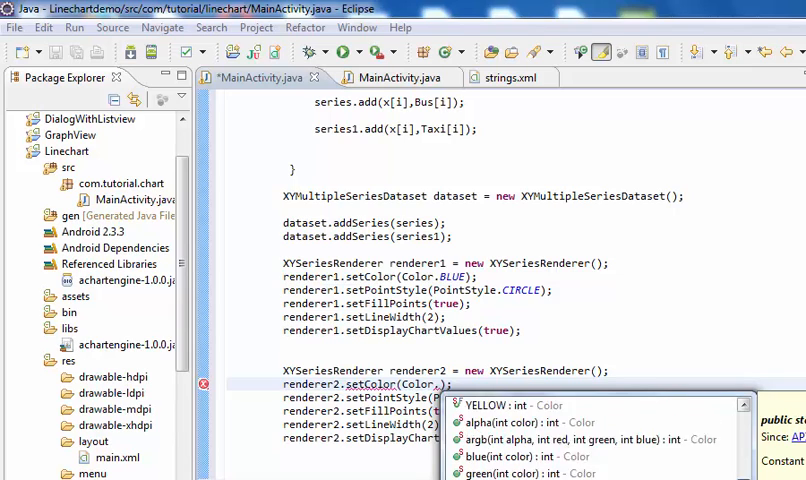
pyautogui.scroll(-3)
pyautogui.write('RED')
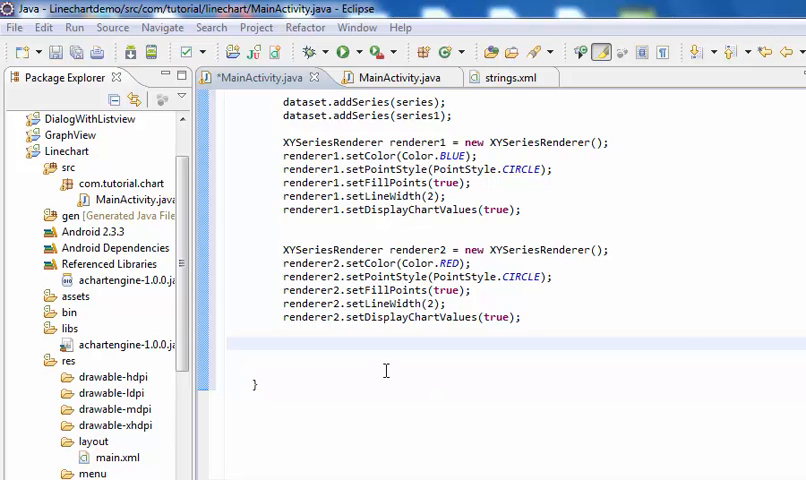
pyautogui.moveTo(320, 366)
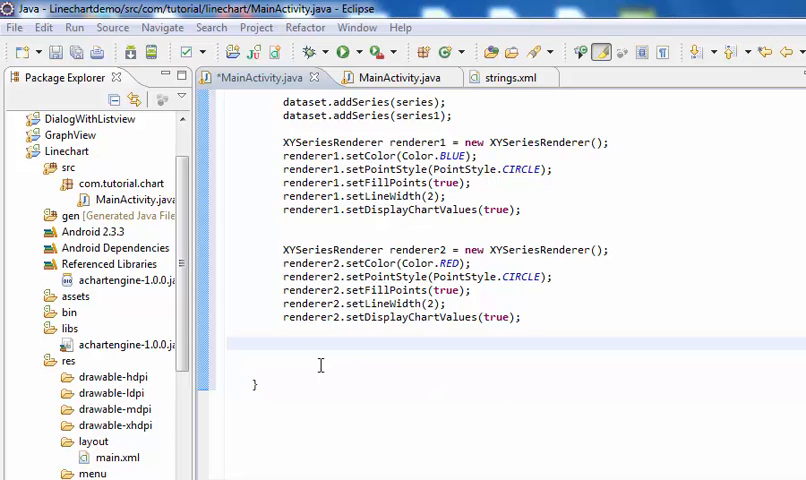
# - Declare 'XYMultipleSeriesRenderer multirenderer = new XYMultipleSeriesRenderer();' below renderer2
pyautogui.click(296, 348)
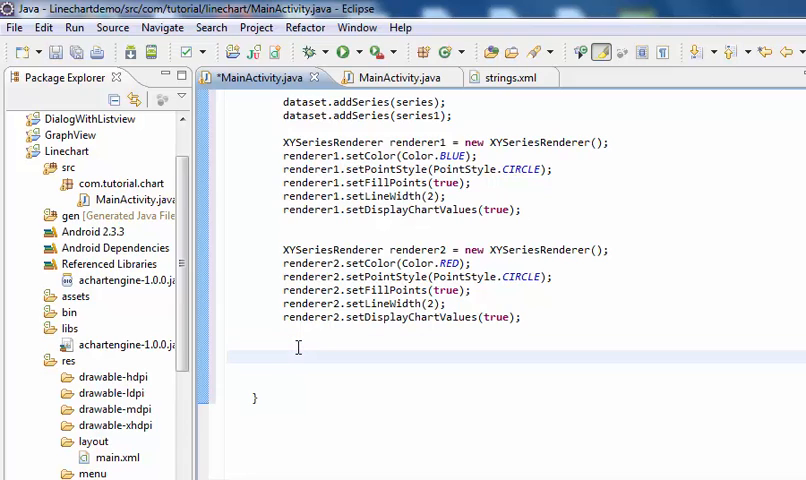
pyautogui.write('XYMultipleSeriesRenderer')
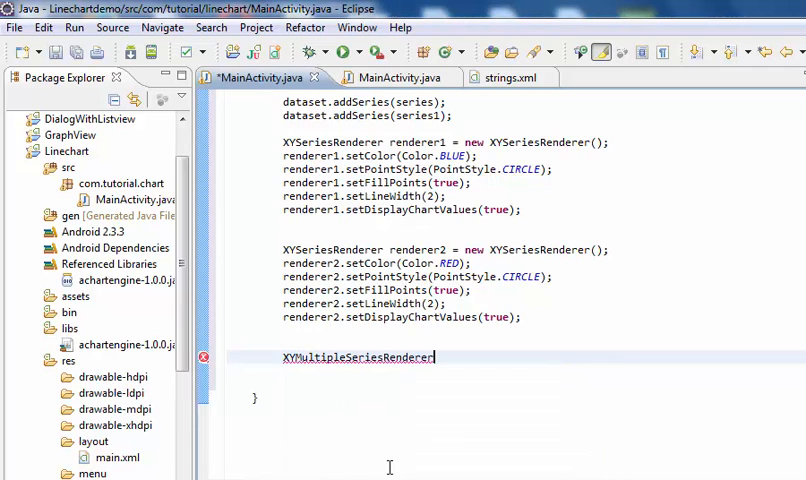
pyautogui.moveTo(508, 436)
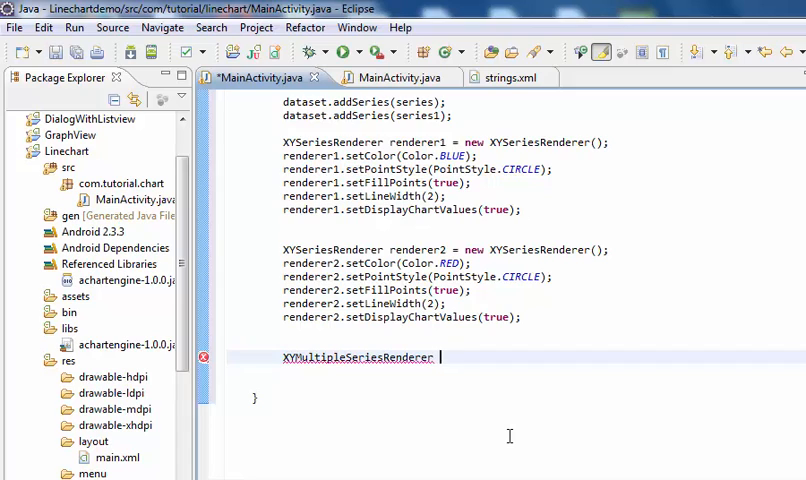
pyautogui.write('m')
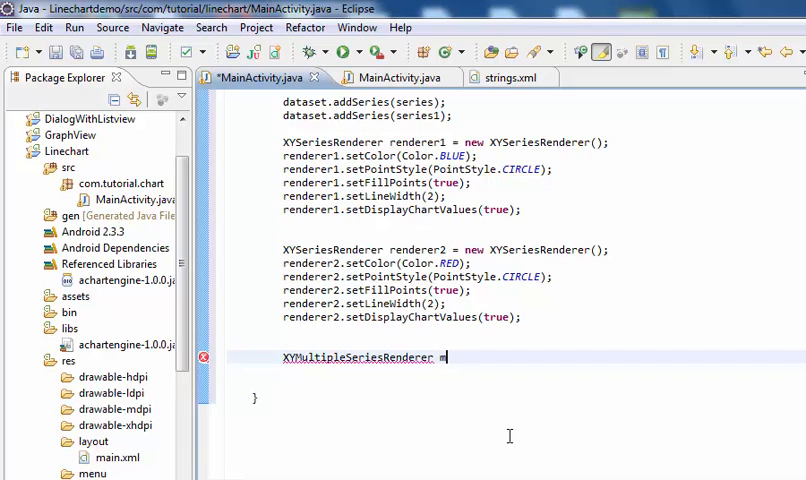
pyautogui.write('multiren')
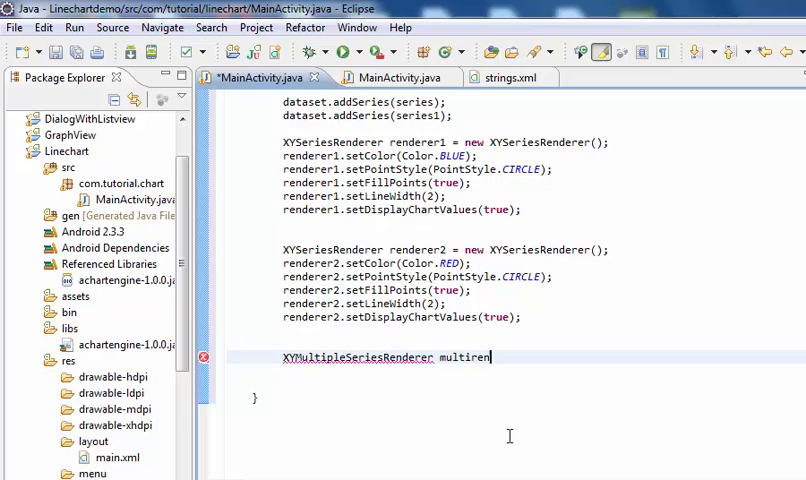
pyautogui.write('dere')
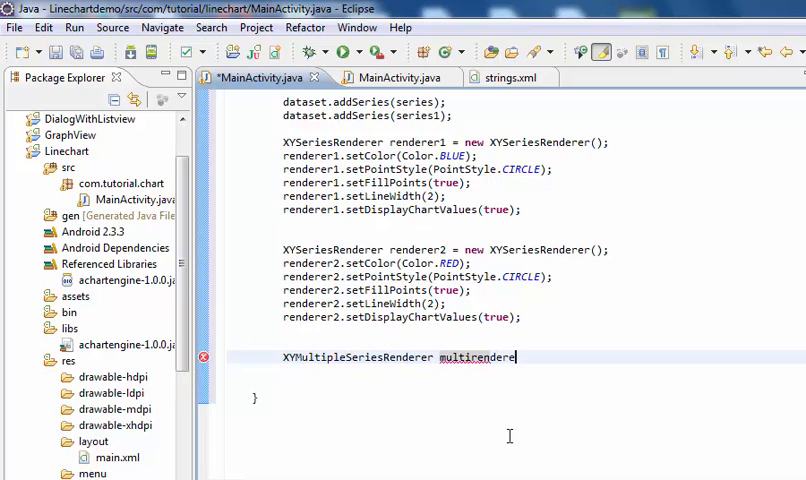
pyautogui.write('= new')
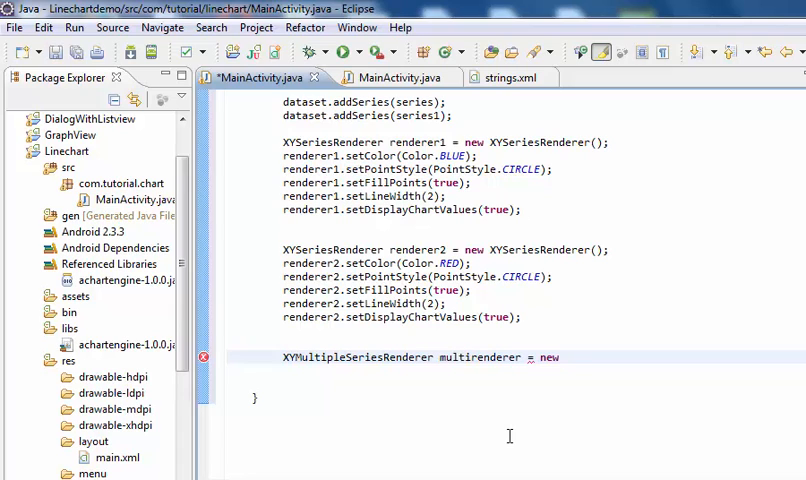
pyautogui.write('X')
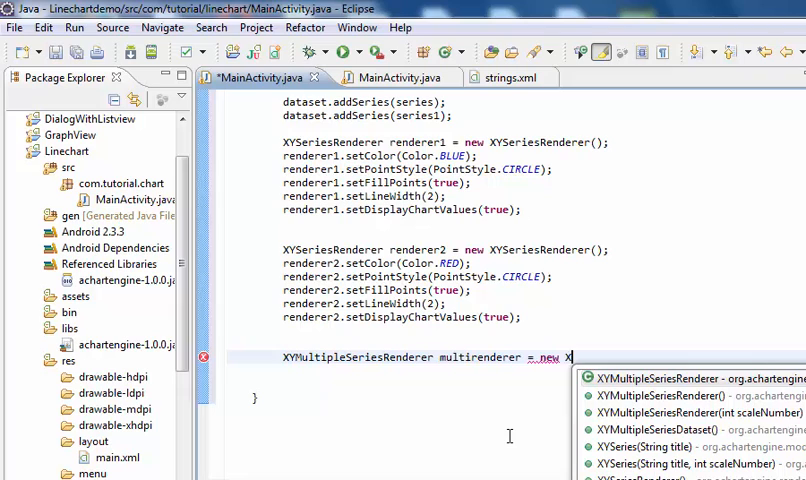
pyautogui.click(696, 378)
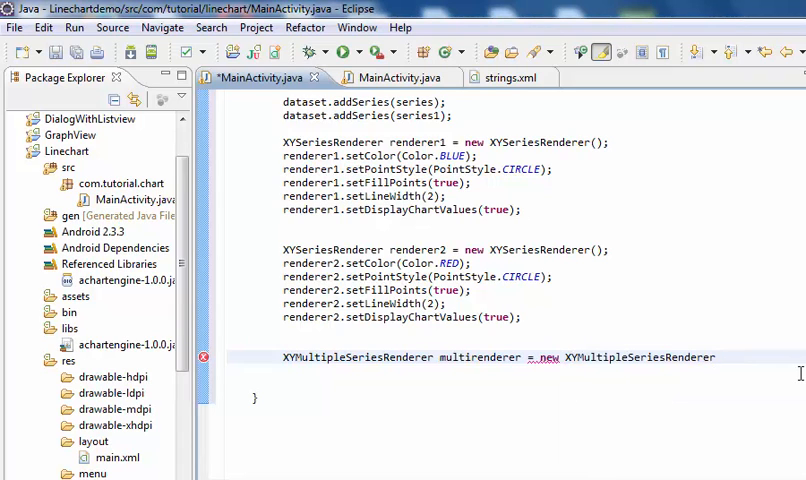
pyautogui.write('()')
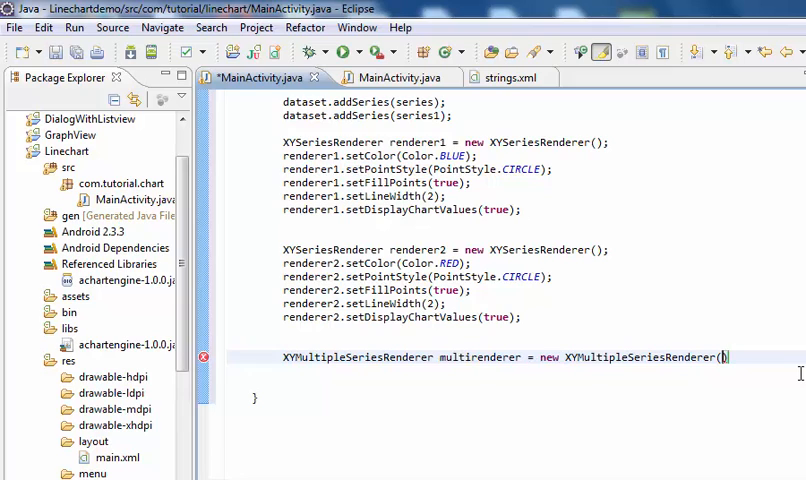
pyautogui.write(')')
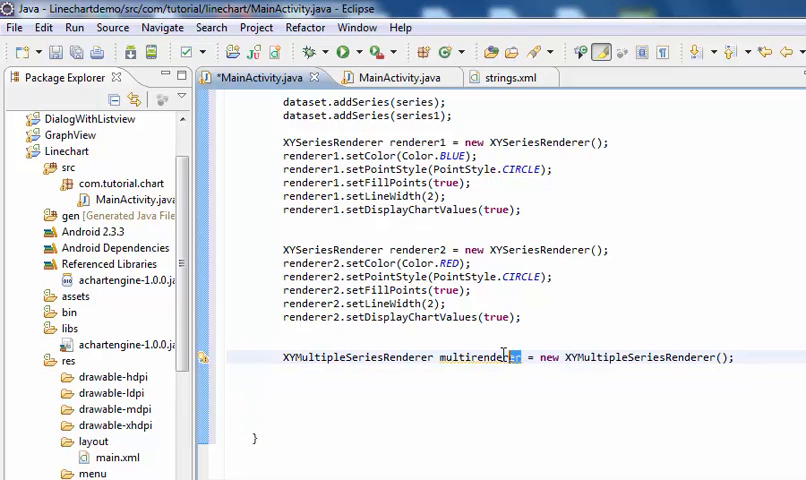
pyautogui.rightClick(480, 356)
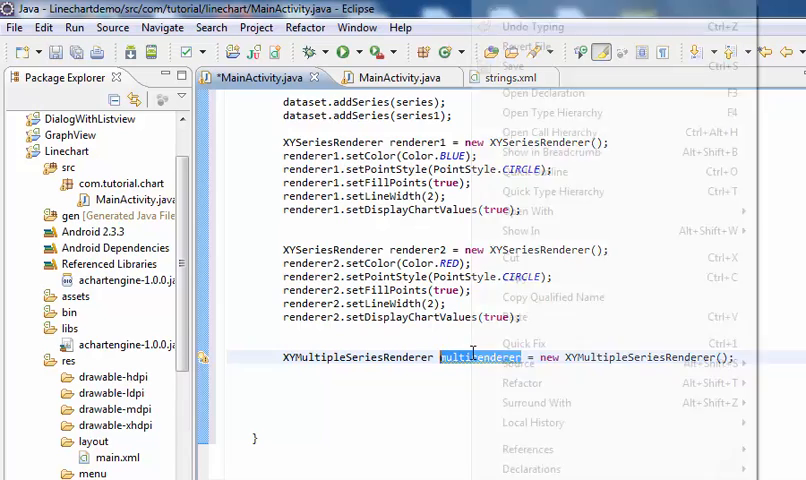
pyautogui.click(314, 382)
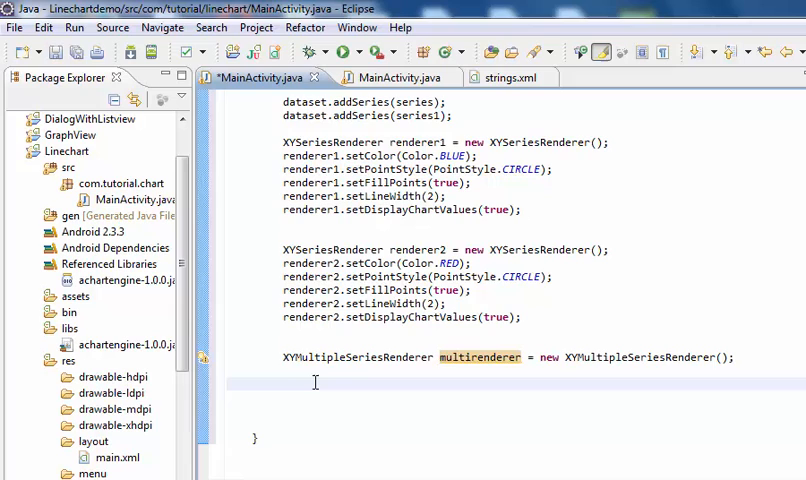
# - Add multirenderer.setXLabels(0); choosing setXLabels from content assist
pyautogui.write('multirenderer')
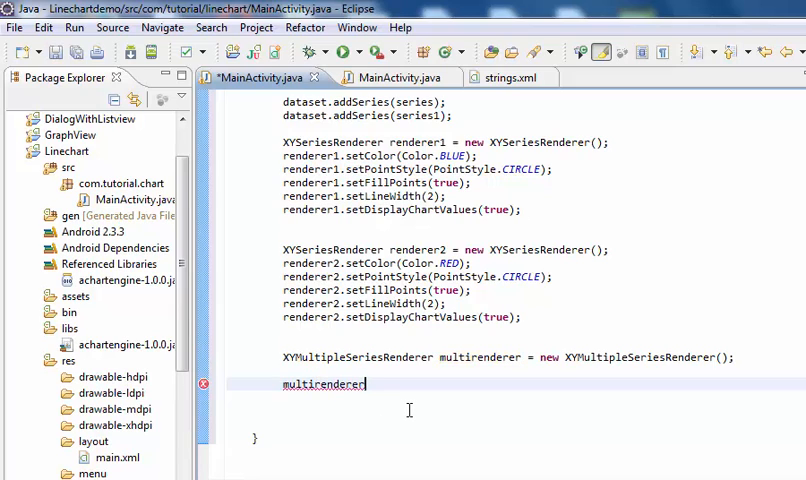
pyautogui.write('.')
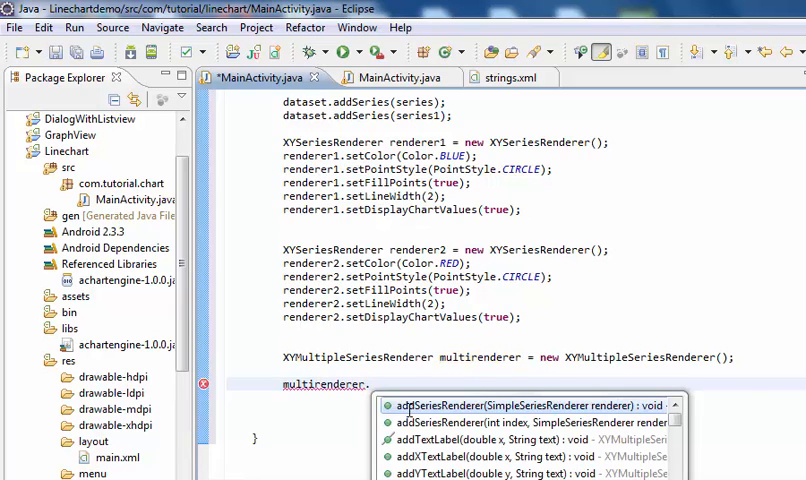
pyautogui.moveTo(520, 404)
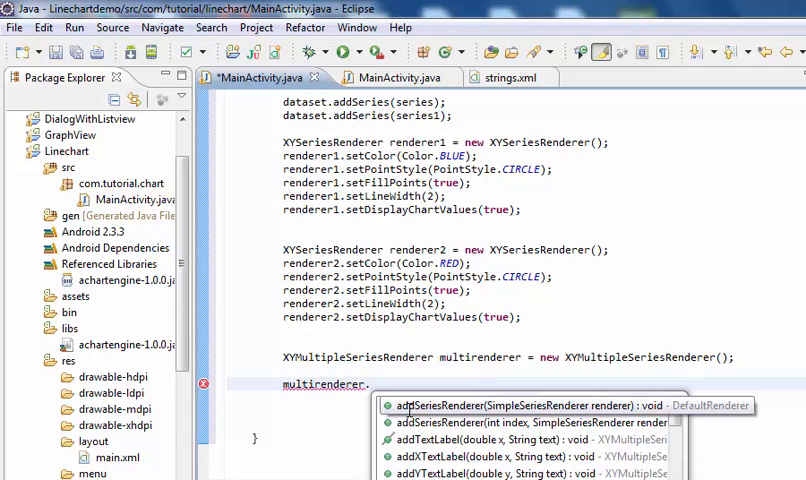
pyautogui.write('setx')
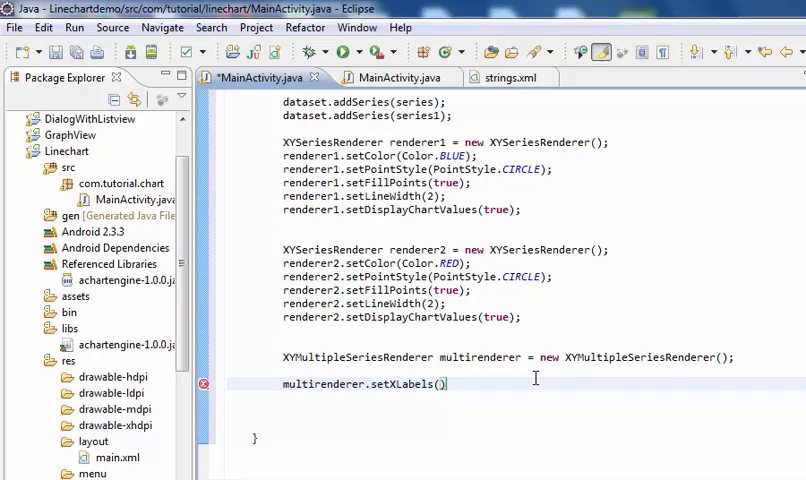
pyautogui.write('8')
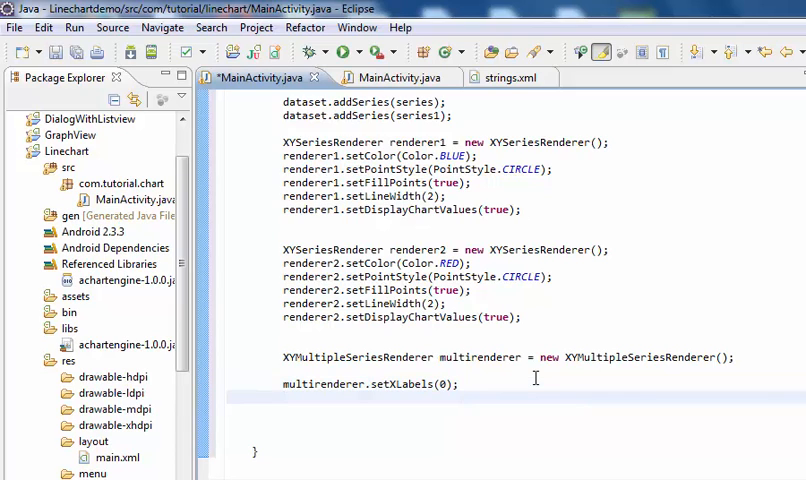
# - Add multirenderer.setChartTitle("Bus Vs Taxi Chart"); and start the next multirenderer line
pyautogui.write('multirenderer')
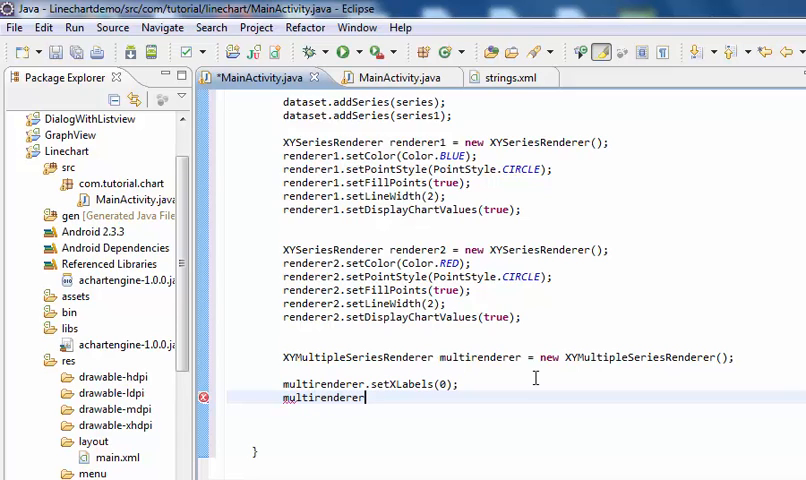
pyautogui.write('.')
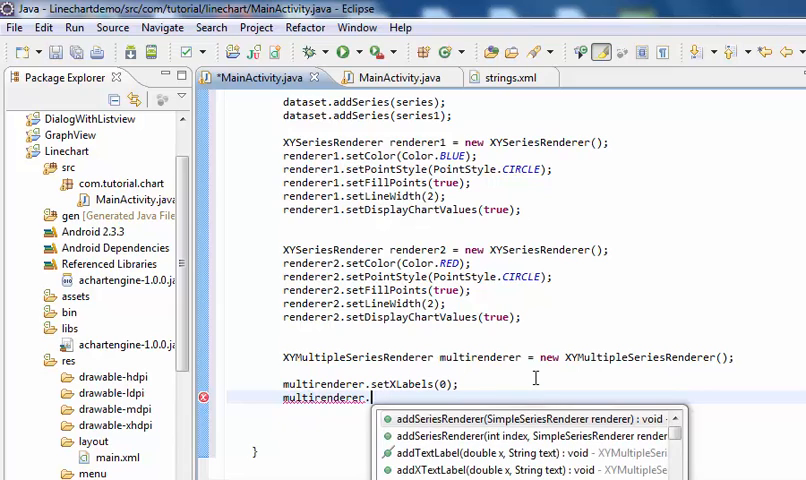
pyautogui.write('set')
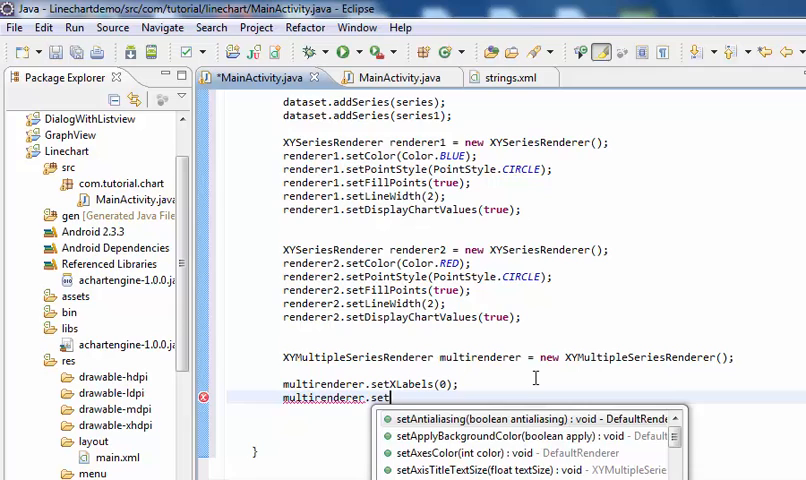
pyautogui.write('c')
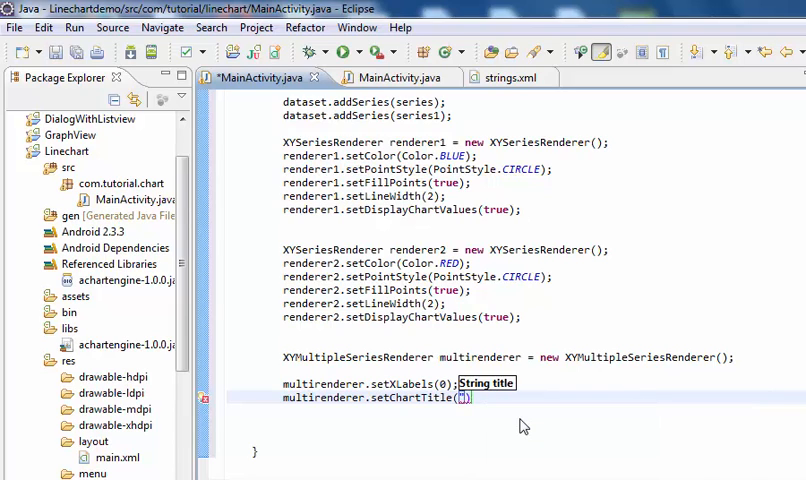
pyautogui.write('Bus Vs Taxi Chart"')
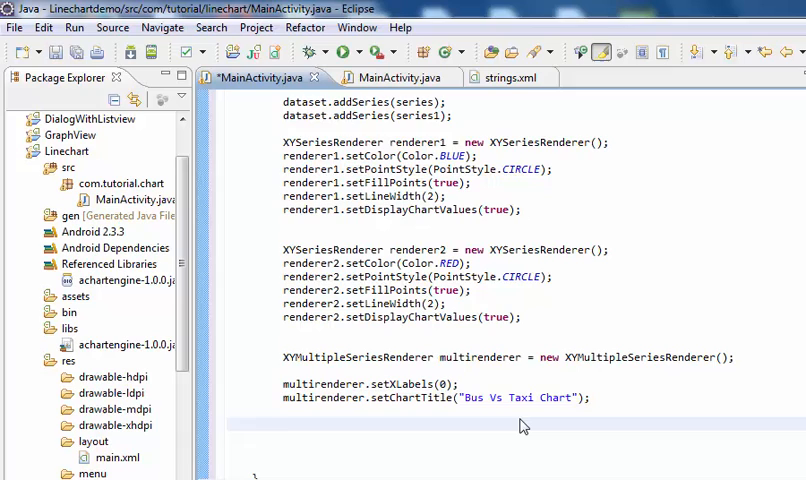
pyautogui.write('multirenderer')
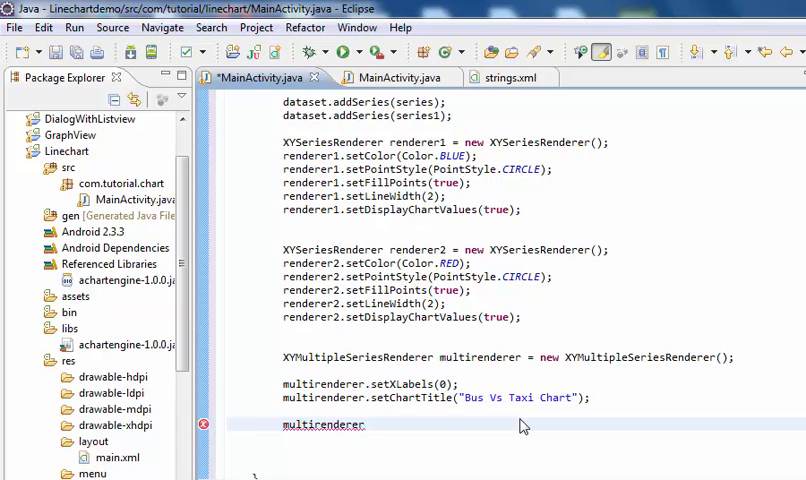
# - Add multirenderer.setXTitle("Year 2013 Statistics"); and start the next multirenderer line
pyautogui.write('.')
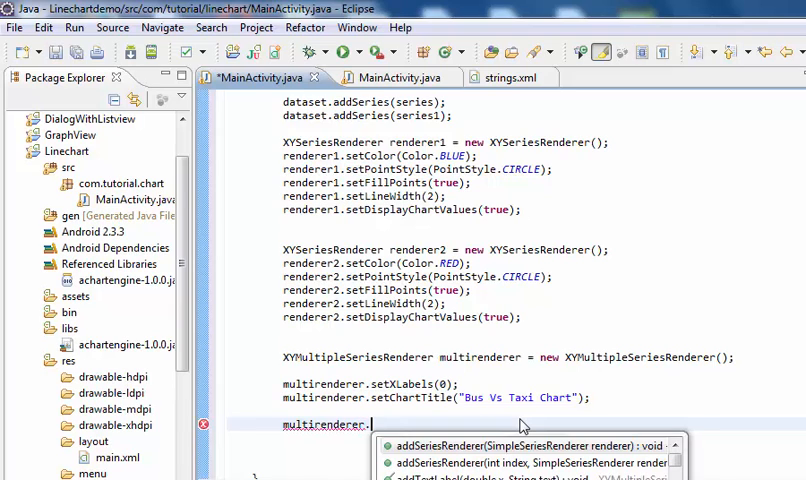
pyautogui.write('set')
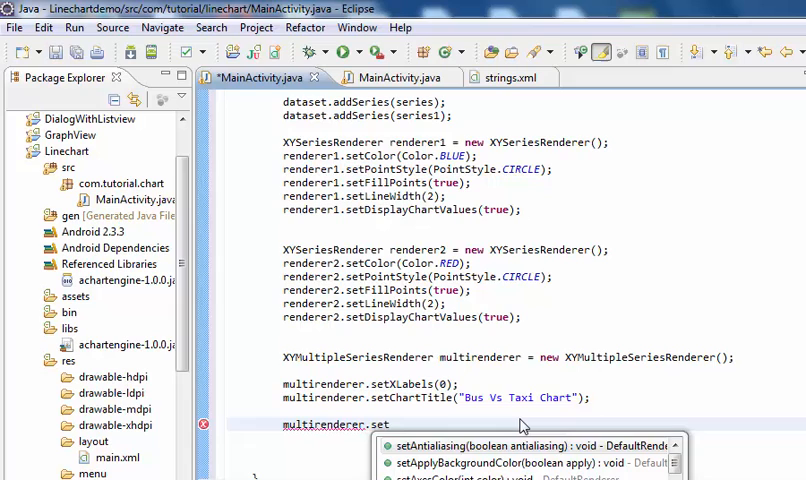
pyautogui.write('X')
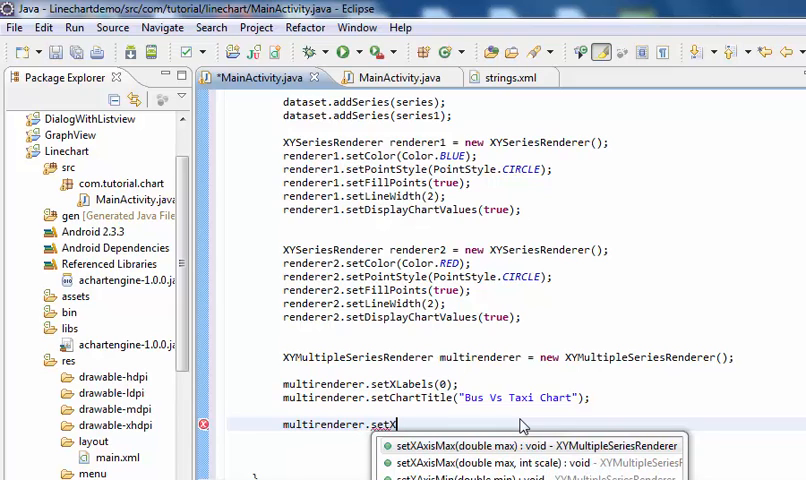
pyautogui.write('tle(ti')
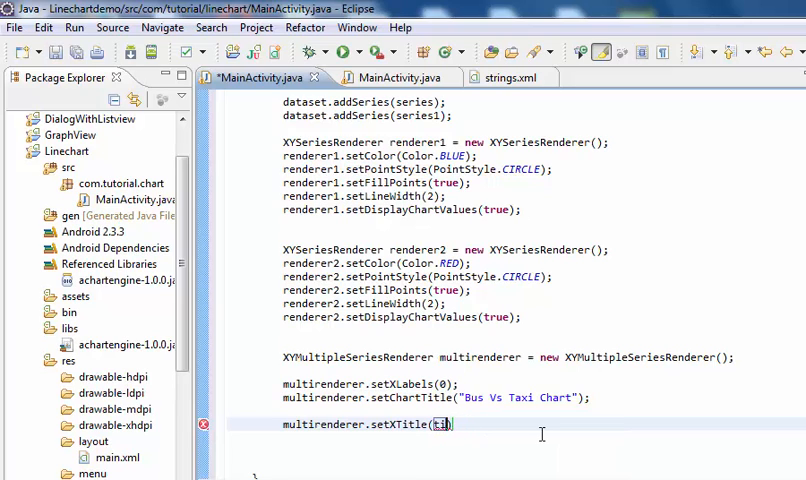
pyautogui.write('"')
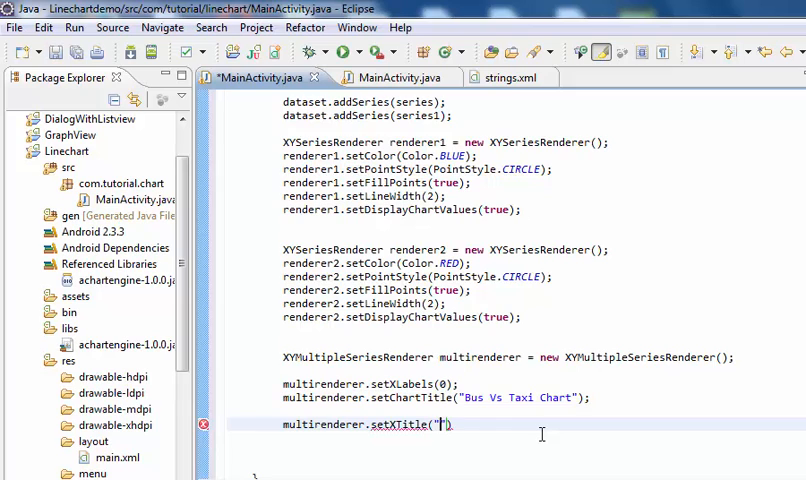
pyautogui.write('Ye')
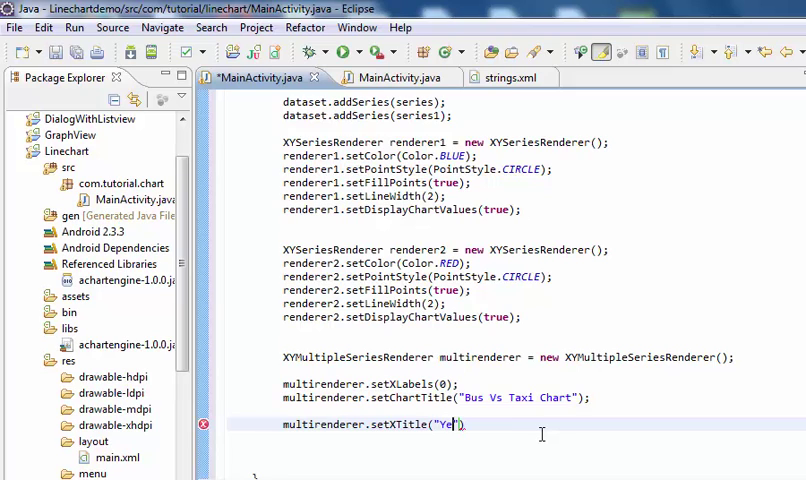
pyautogui.write('ar 201')
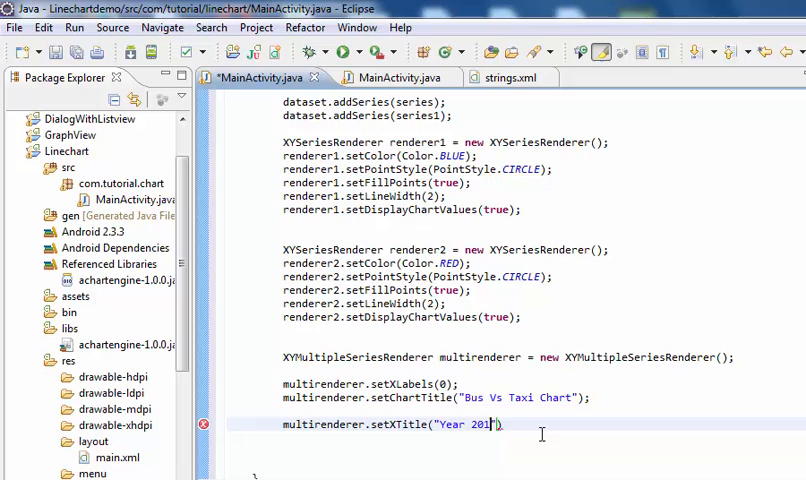
pyautogui.write('3')
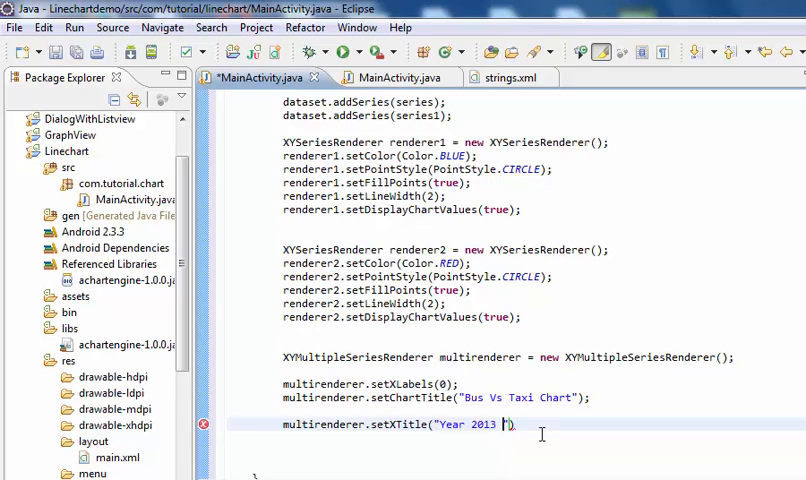
pyautogui.write('Stati')
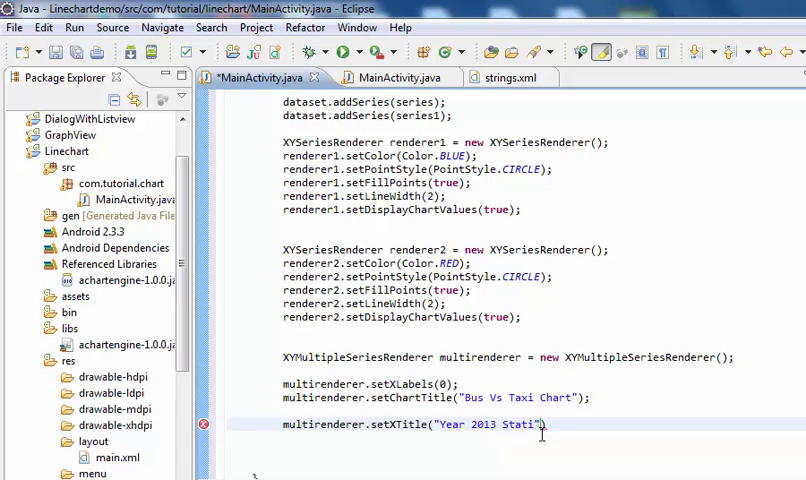
pyautogui.write('stic')
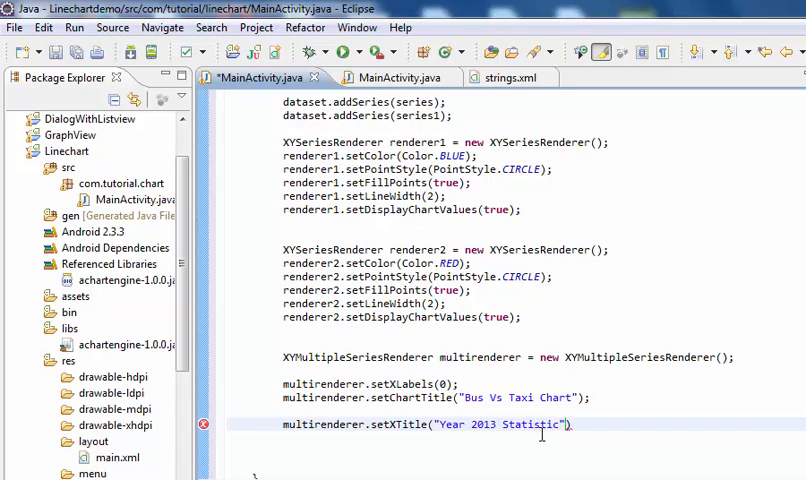
pyautogui.write('s')
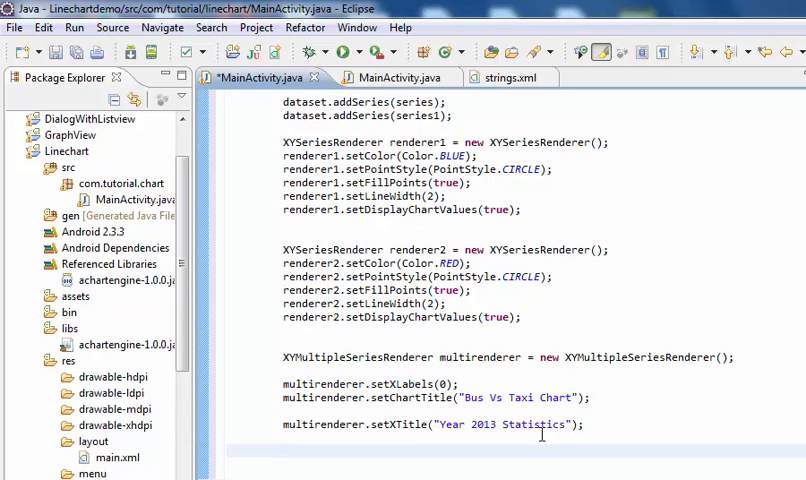
pyautogui.write('multirend')
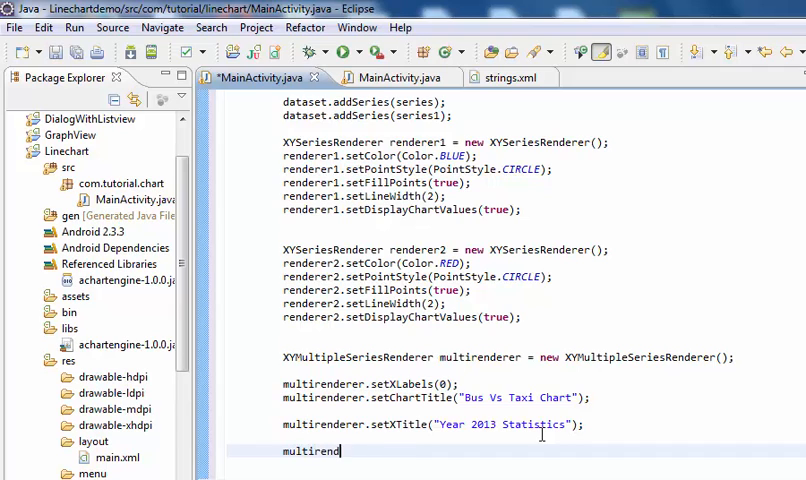
# - Add multirenderer.setYTitle("Number of Vihicle Sell"); after the setXTitle line
pyautogui.write('erer')
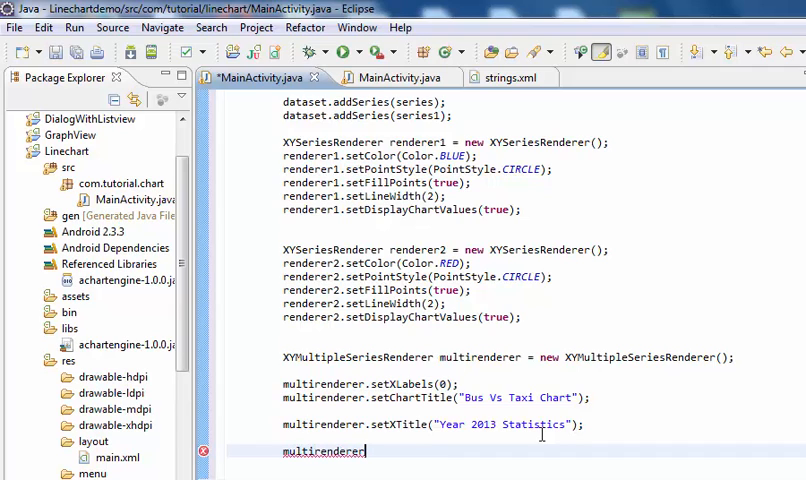
pyautogui.write('.set')
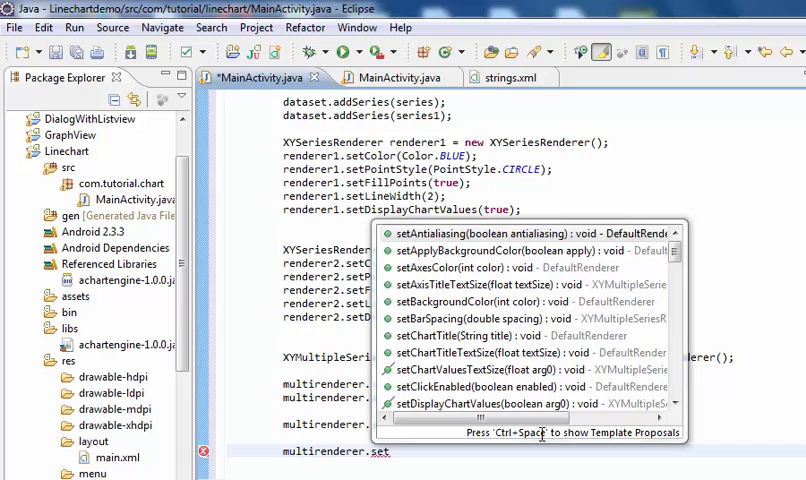
pyautogui.write('y')
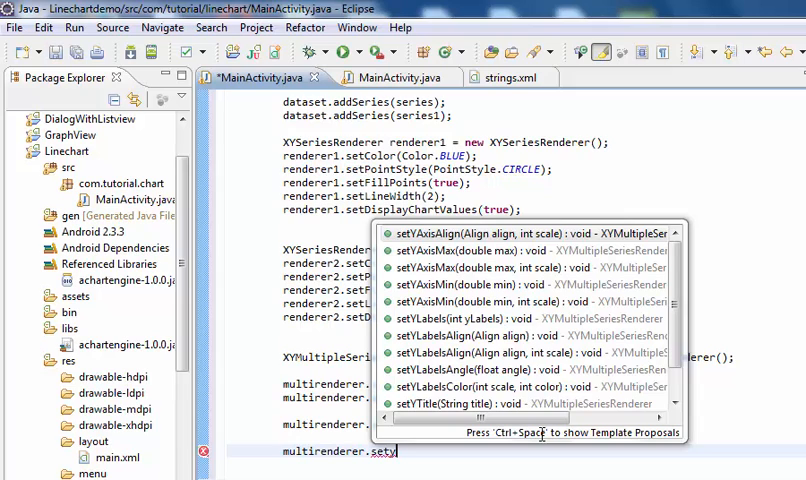
pyautogui.write('tle(""')
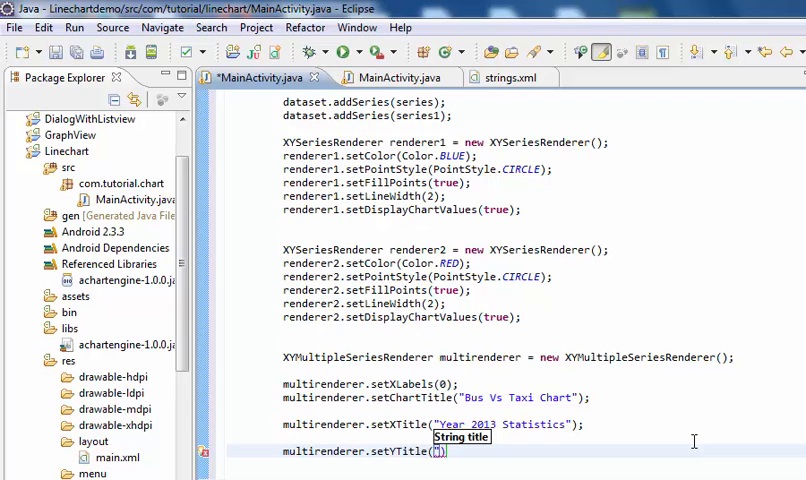
pyautogui.write('"N"')
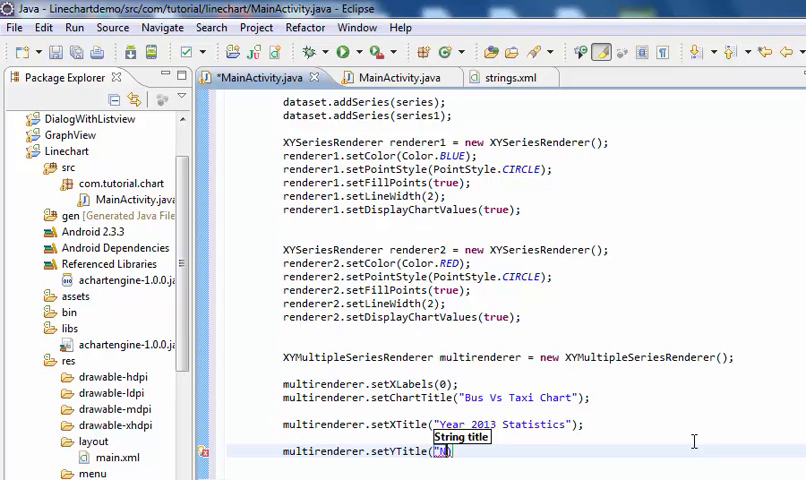
pyautogui.write('Num')
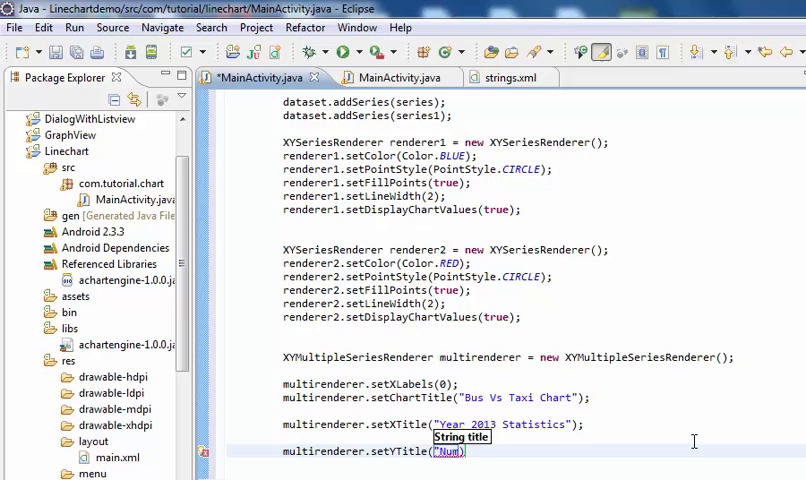
pyautogui.write('ber of Vi')
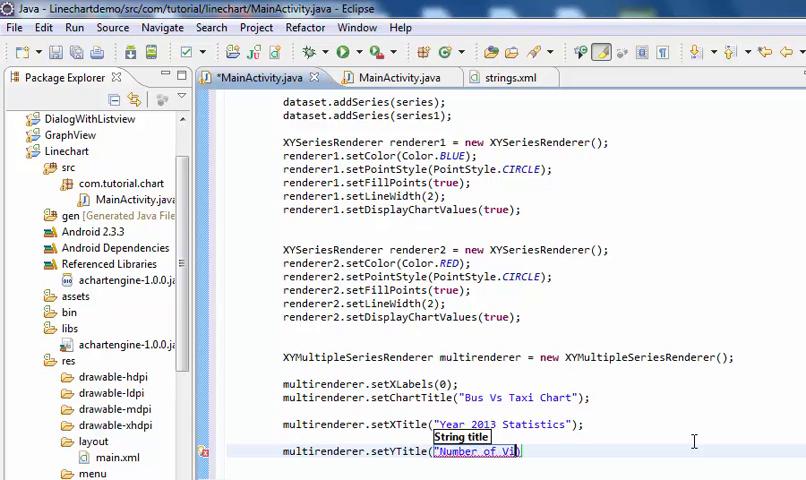
pyautogui.write('hicle')
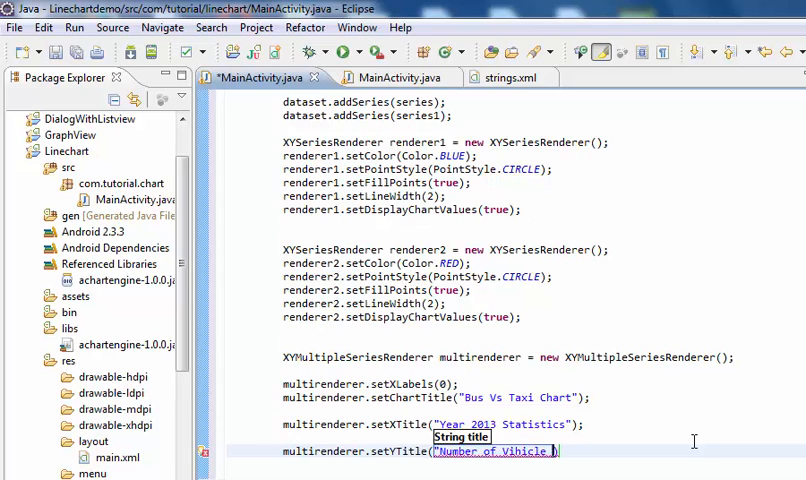
pyautogui.write('Sell')
pyautogui.write('multirenderer')
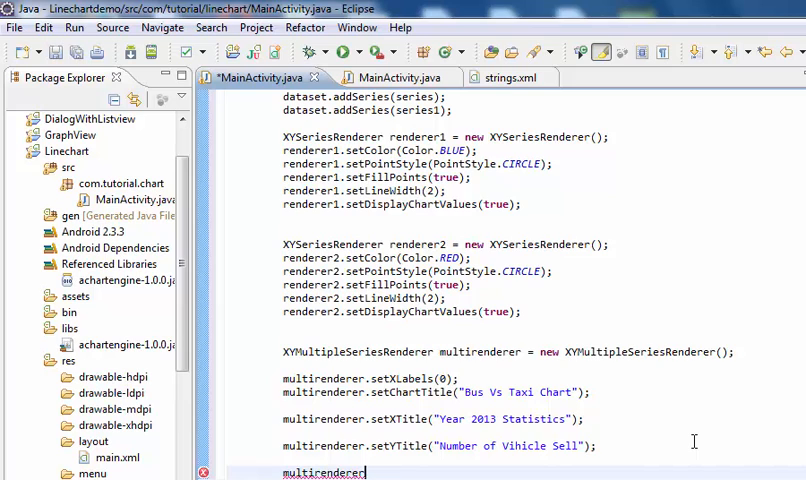
# - Add multirenderer.setZoomButtonsVisible(true); and begin a for statement below it
pyautogui.write('.setZoomButtonsVisible(true);')
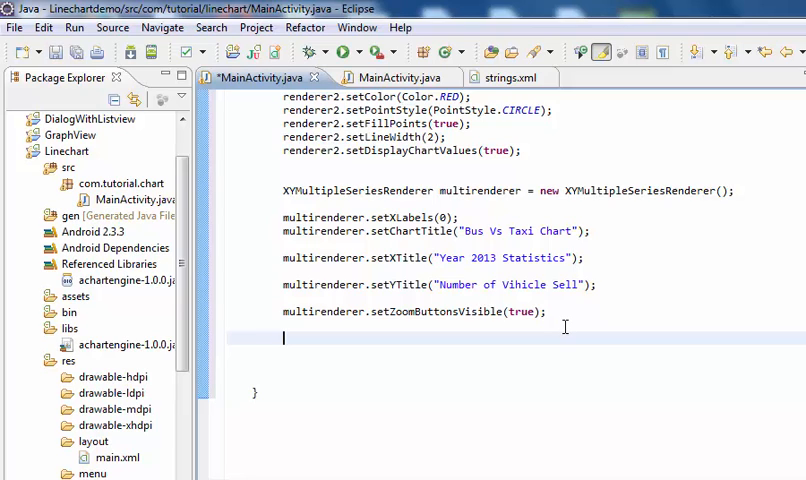
pyautogui.write('for')
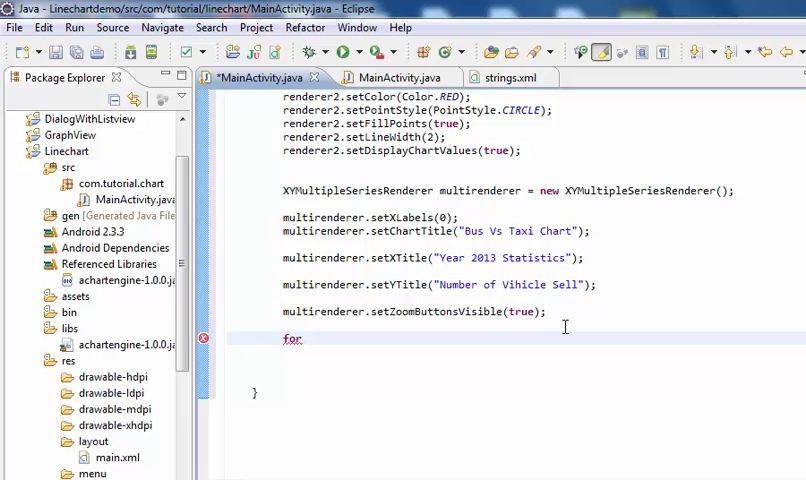
# - Write the loop header for(int i = 0; i<x.length;i++) with an opening brace
pyautogui.write('(int')
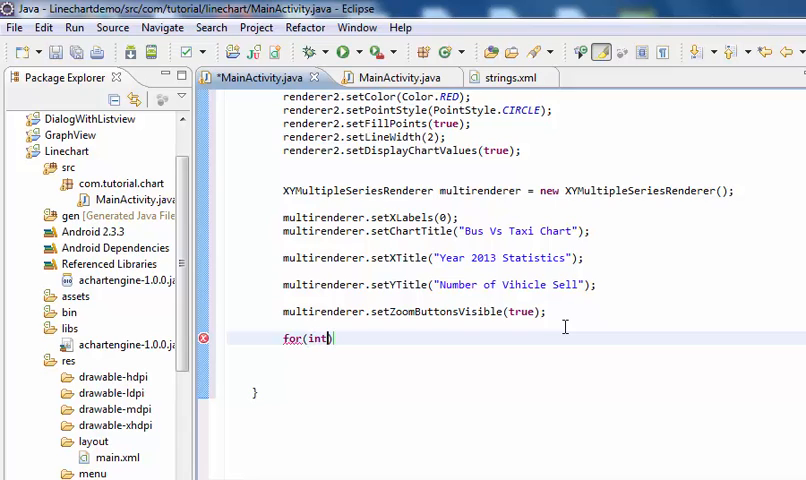
pyautogui.write('i')
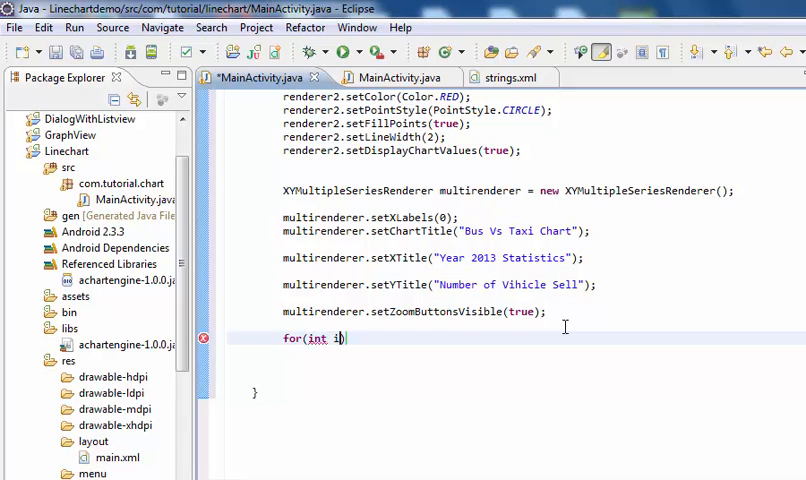
pyautogui.write('= e0')
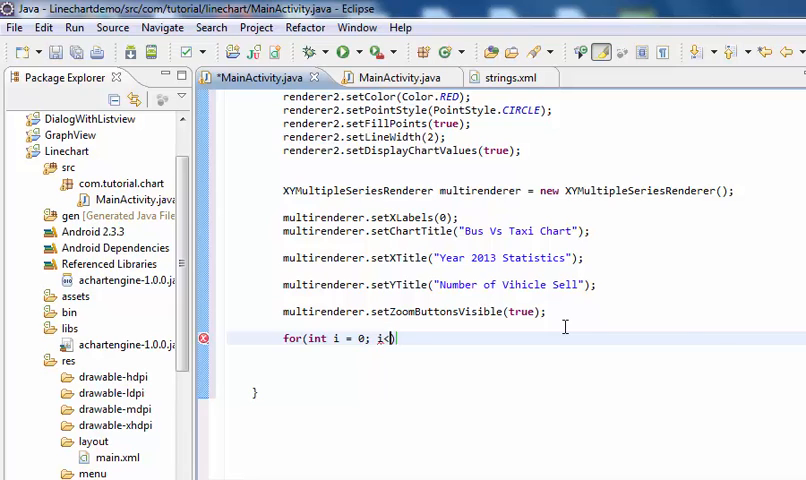
pyautogui.write('x.length')
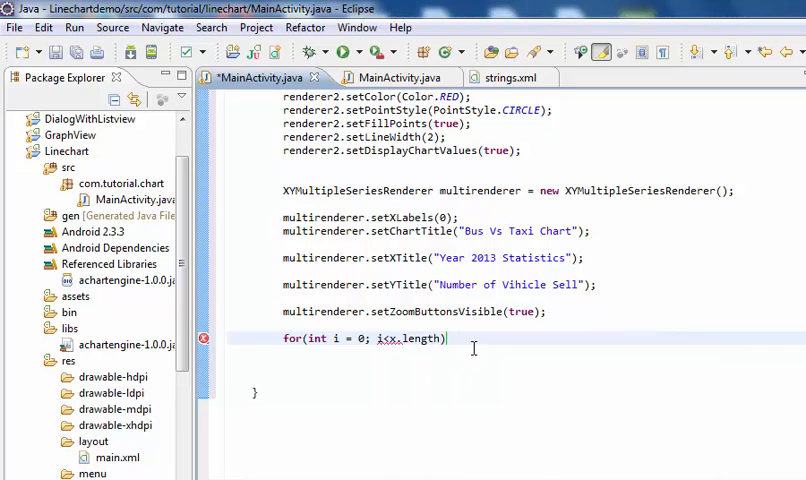
pyautogui.write(';i')
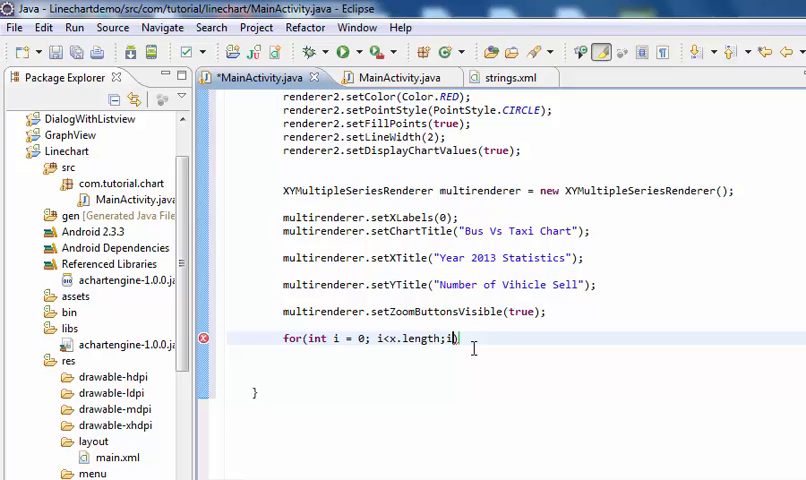
pyautogui.write('++)')
pyautogui.write('{')
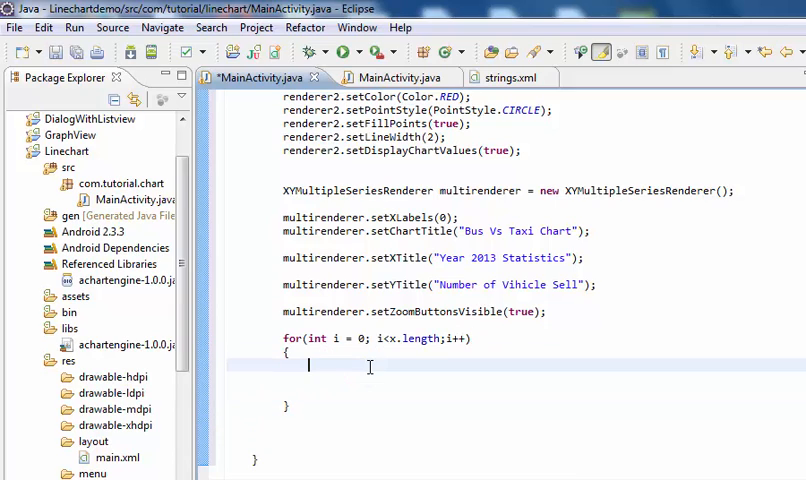
pyautogui.moveTo(406, 372)
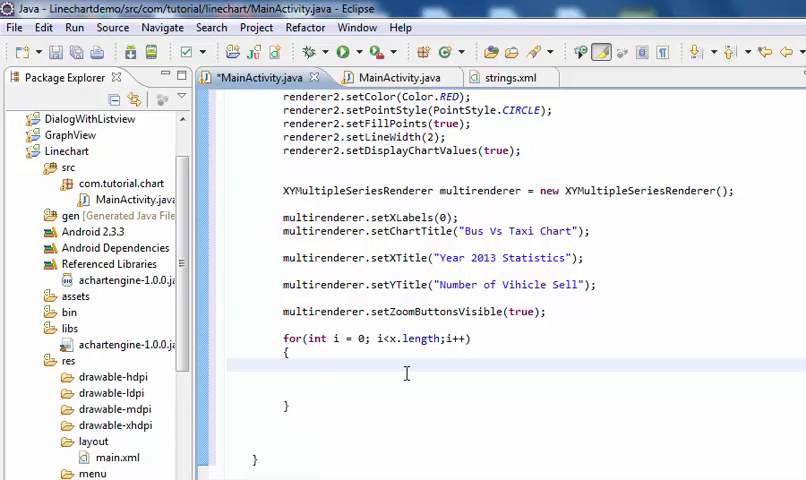
# - Inside the loop add multirenderer.addTextLabel(i+1, mMonth[i]) via content assist
pyautogui.write('multire')
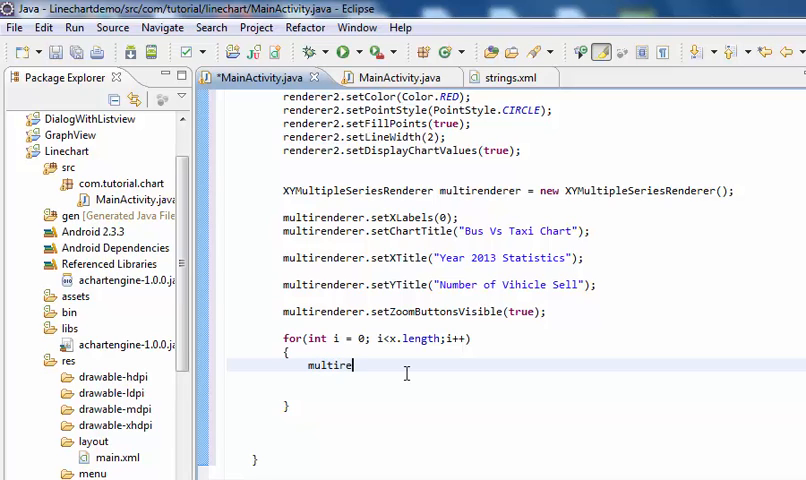
pyautogui.write('nderer')
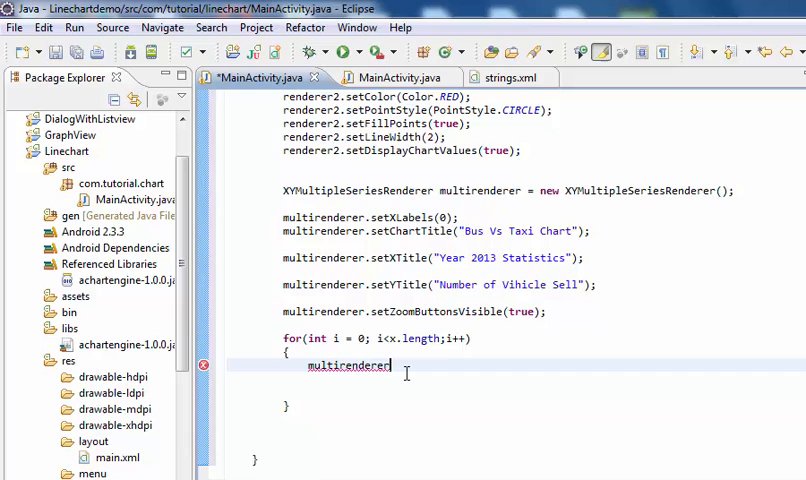
pyautogui.write('.')
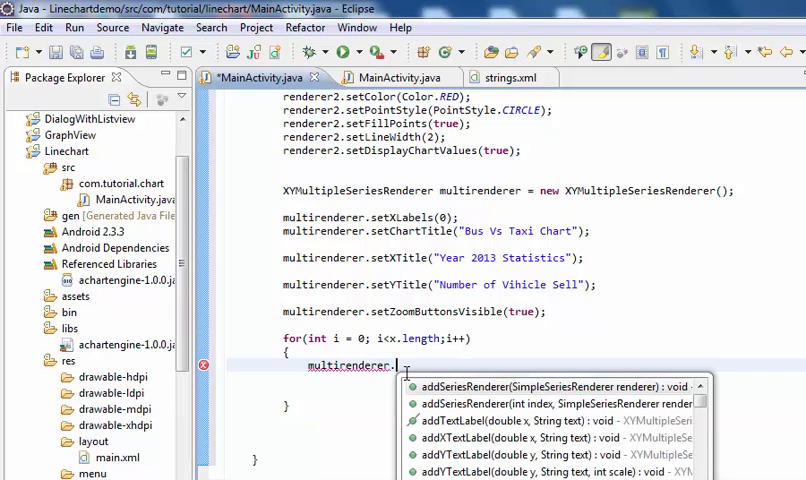
pyautogui.write('addt')
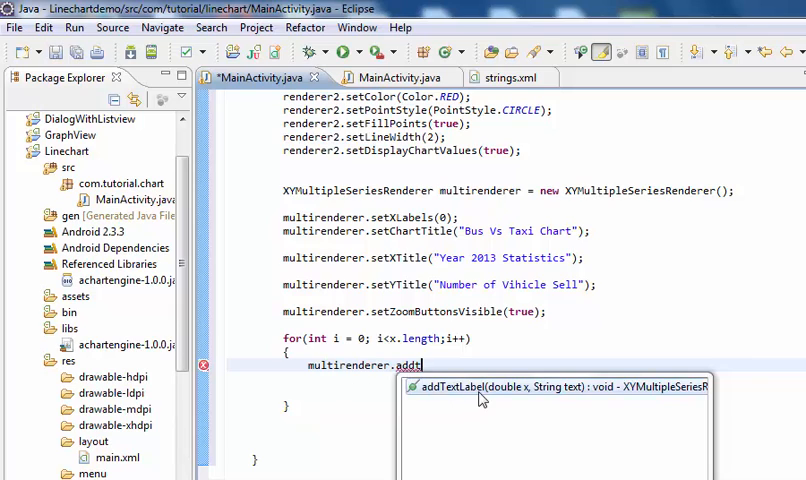
pyautogui.click(556, 386)
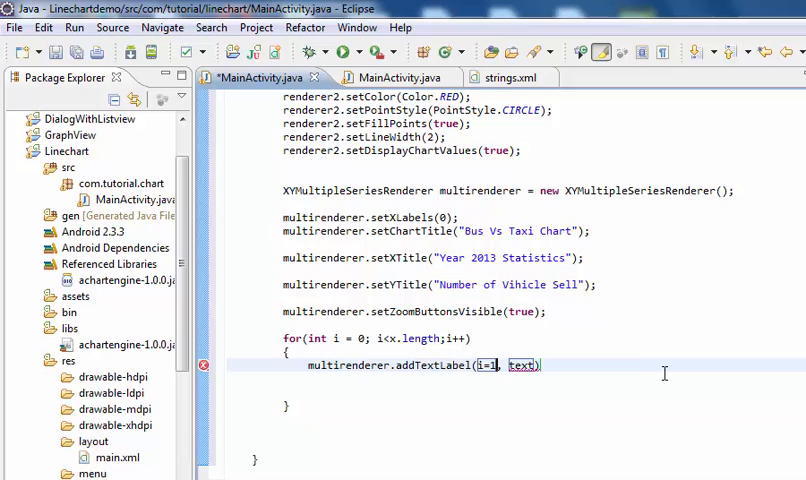
pyautogui.moveTo(636, 352)
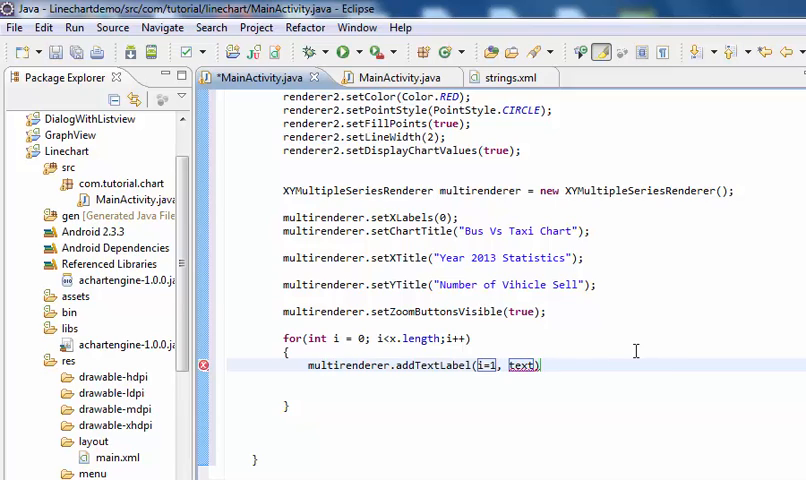
pyautogui.press('Delete')
pyautogui.write('mMonth')
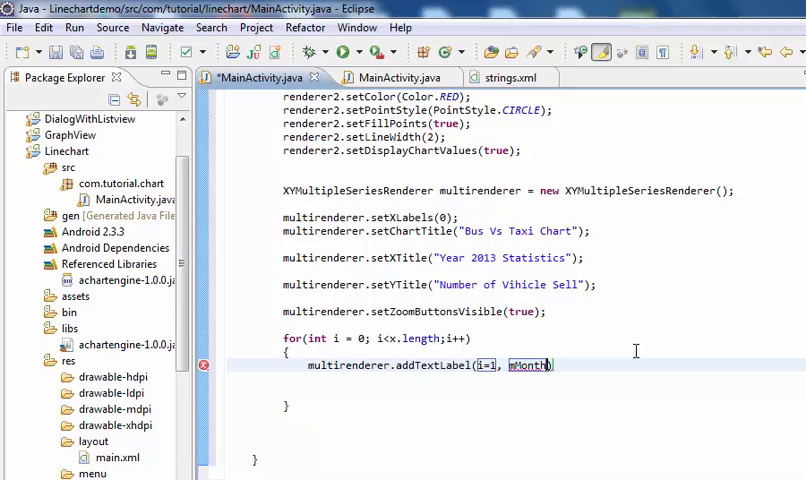
pyautogui.write('[]')
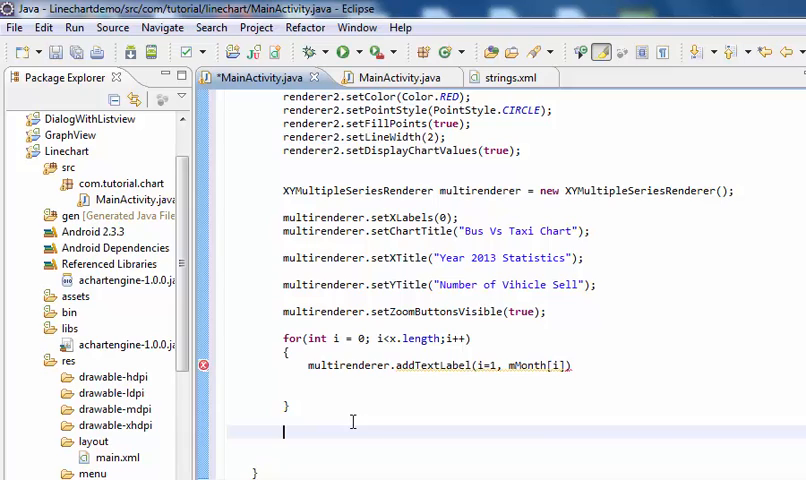
# - Begin a new multirenderer statement on the line below the closed for loop
pyautogui.write('mu')
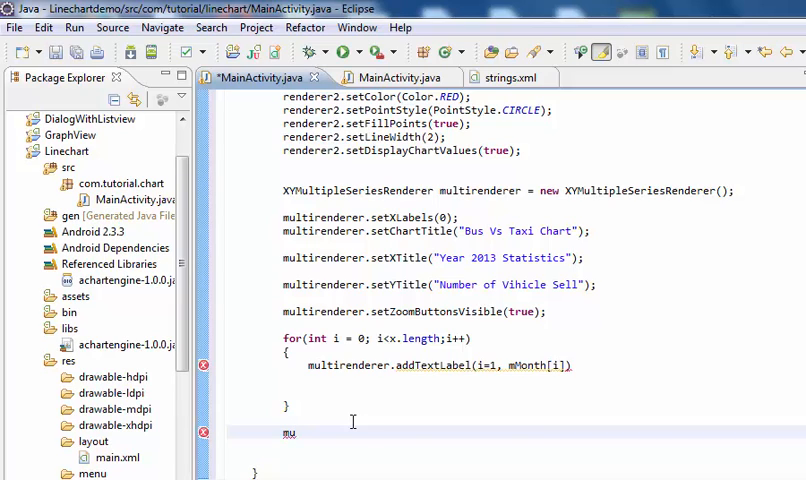
pyautogui.write('ltiren')
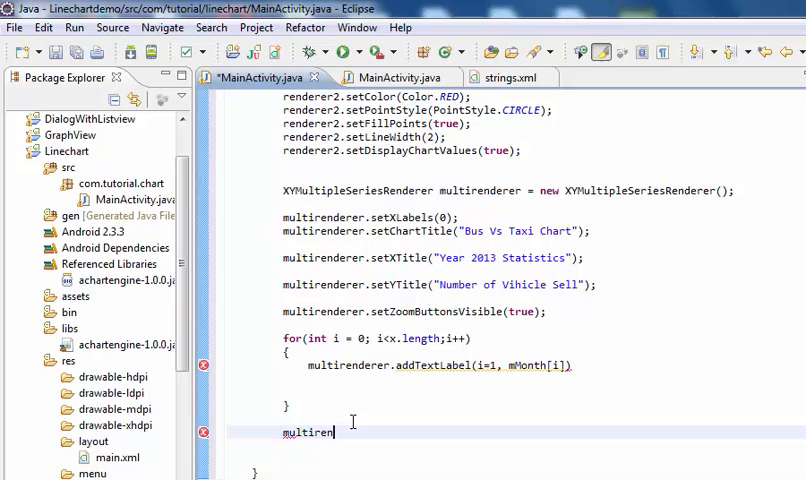